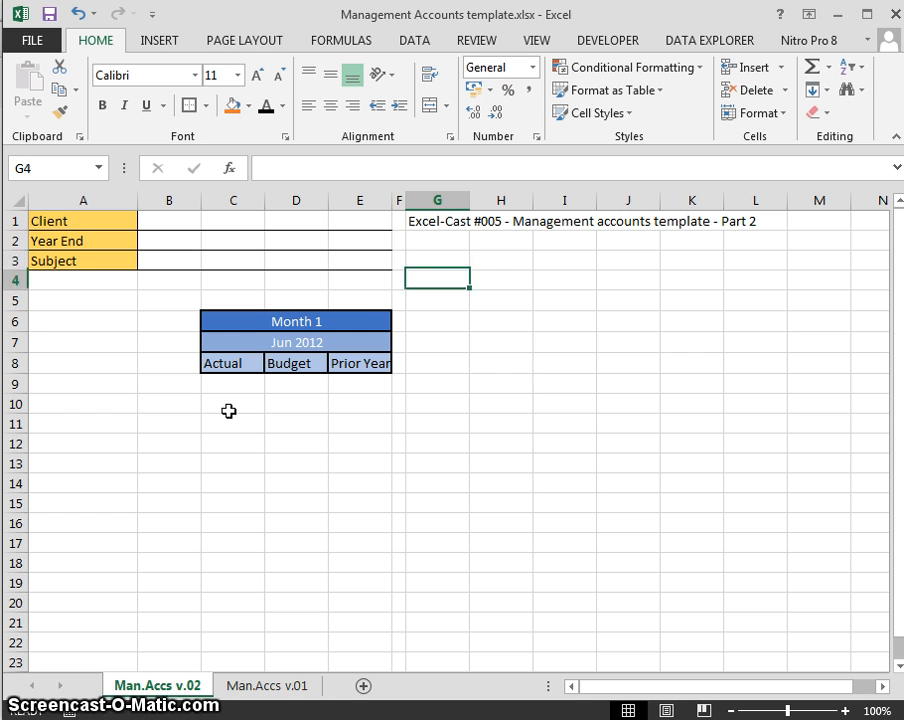
Step: Inspect the Prior Year and Actual heading cells, then select the Man.Accs v.02 tab
click(232, 321)
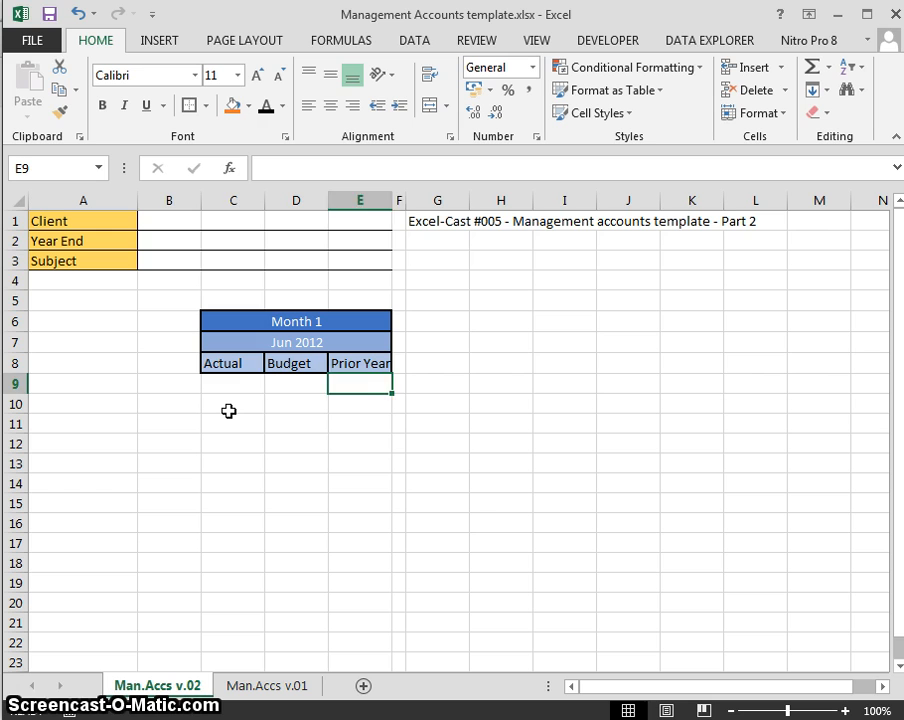
click(296, 363)
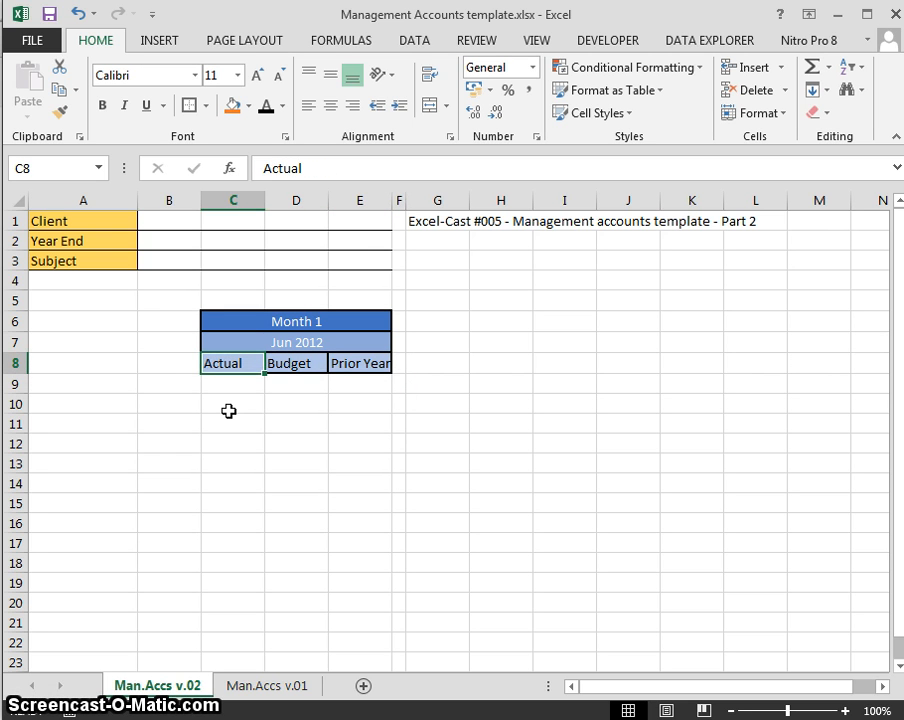
click(232, 383)
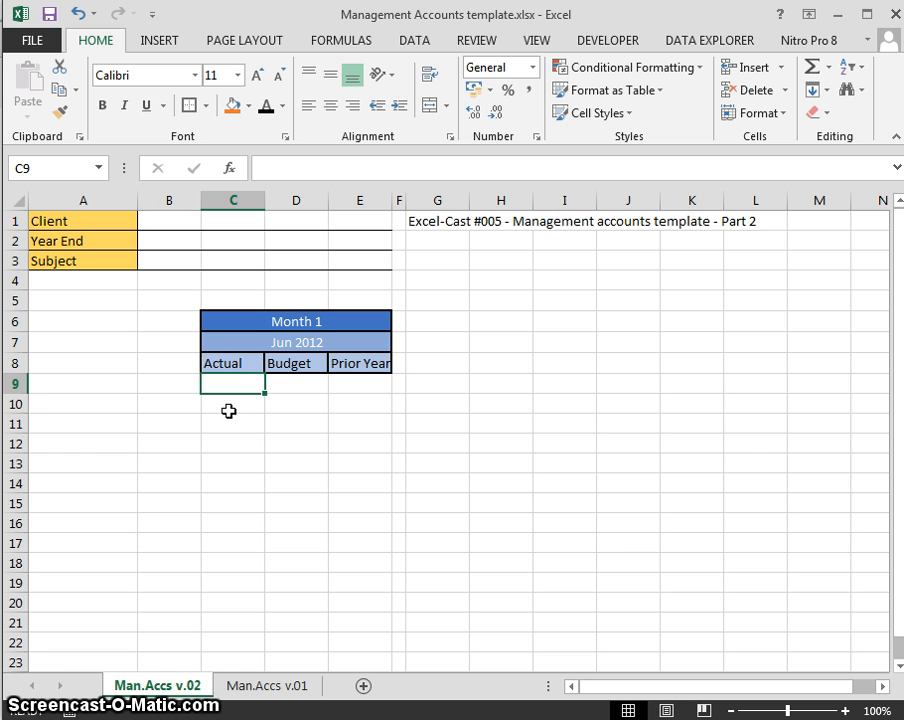
click(232, 362)
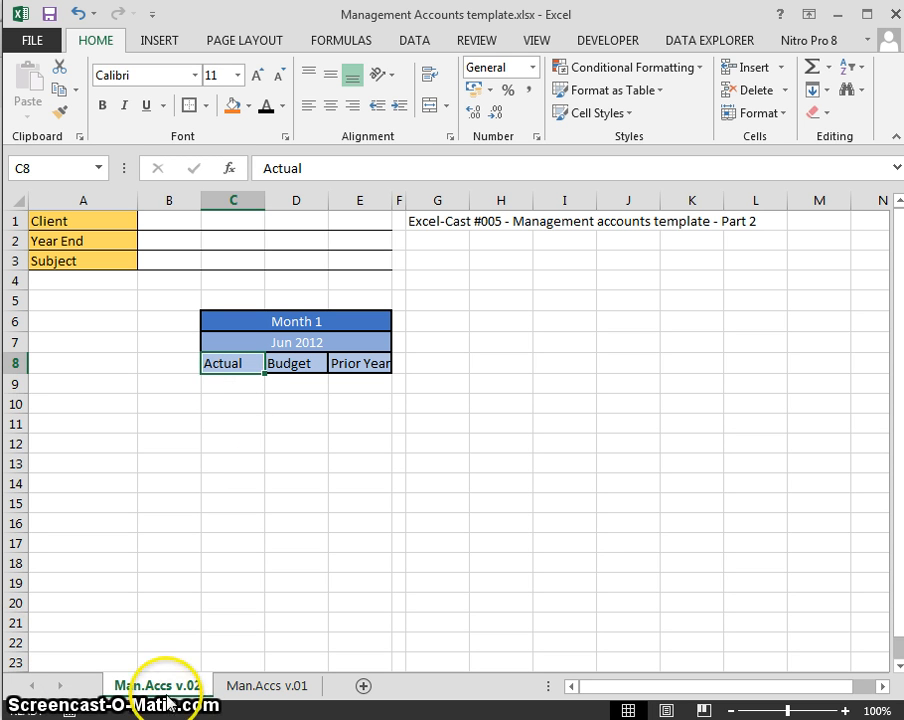
click(156, 685)
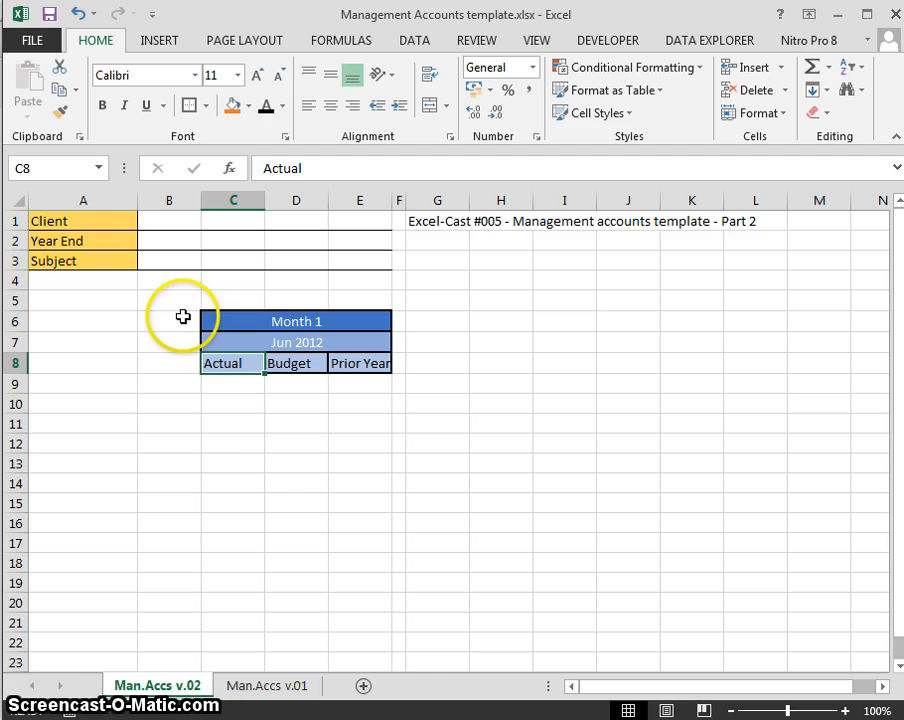
mouse_move(143, 525)
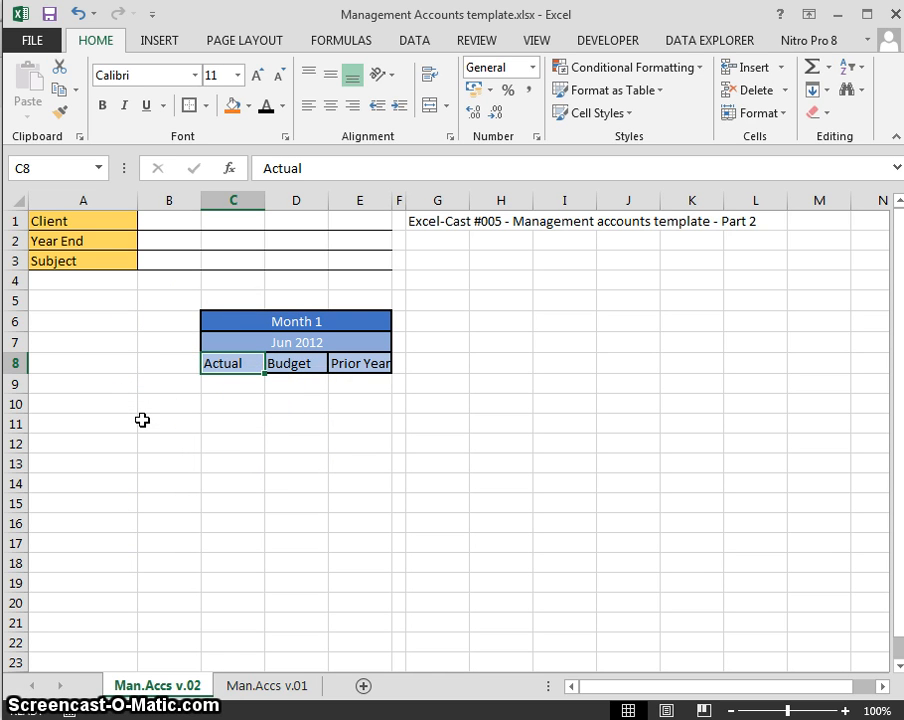
Step: Copy Man.Accs v.02 through Move or Copy with Create a copy ticked, creating v.03
right_click(158, 685)
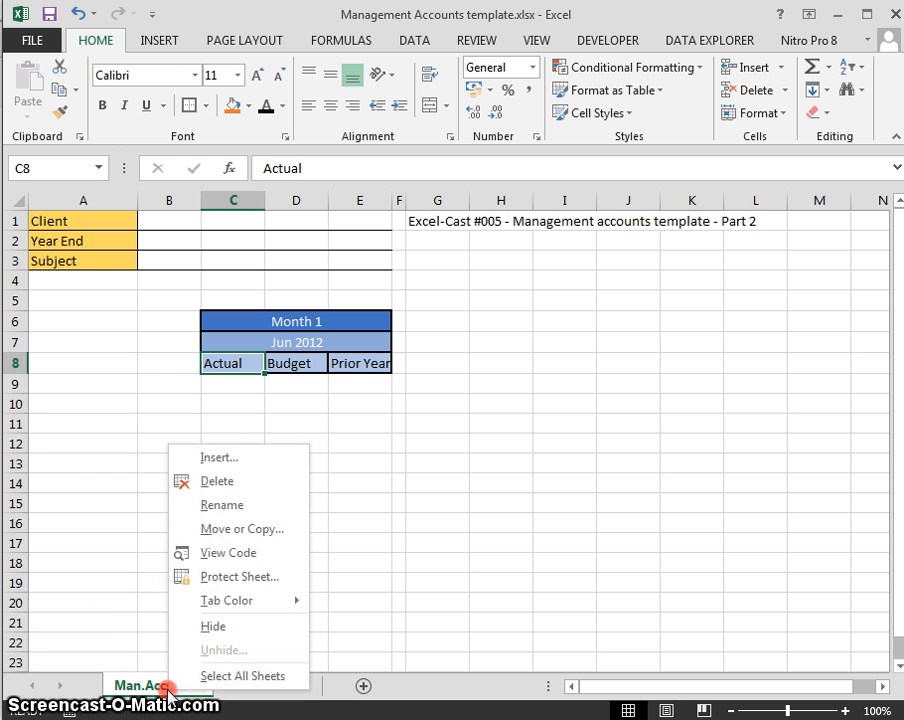
mouse_move(240, 528)
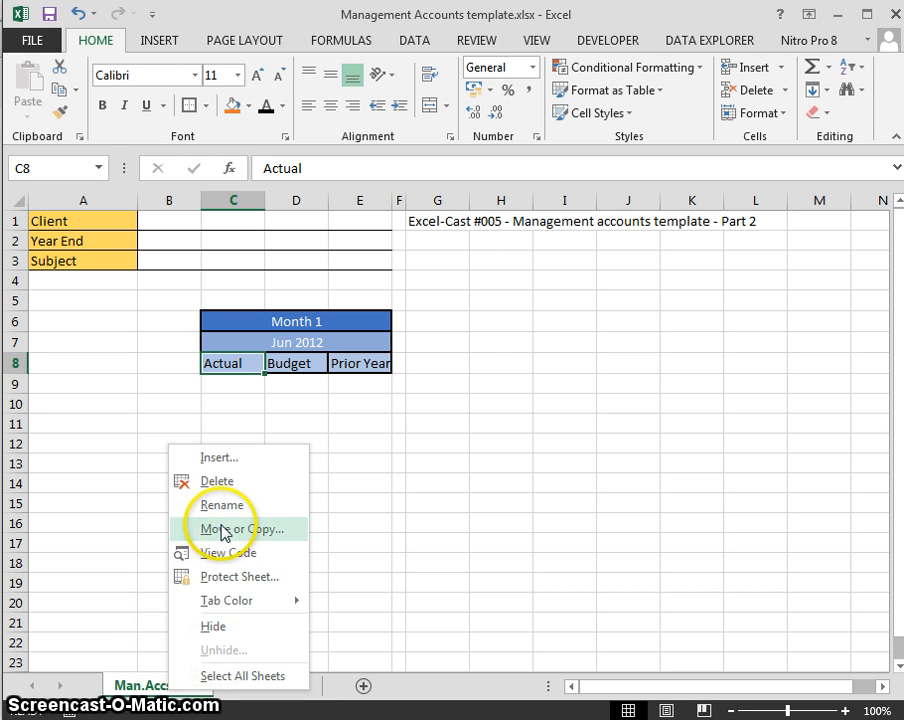
click(237, 528)
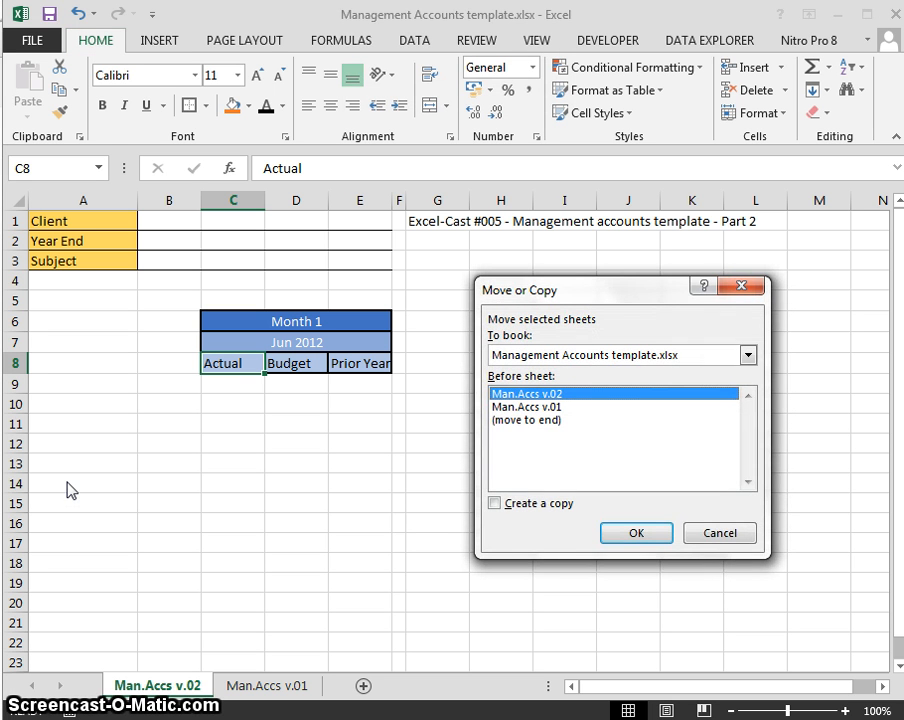
click(718, 532)
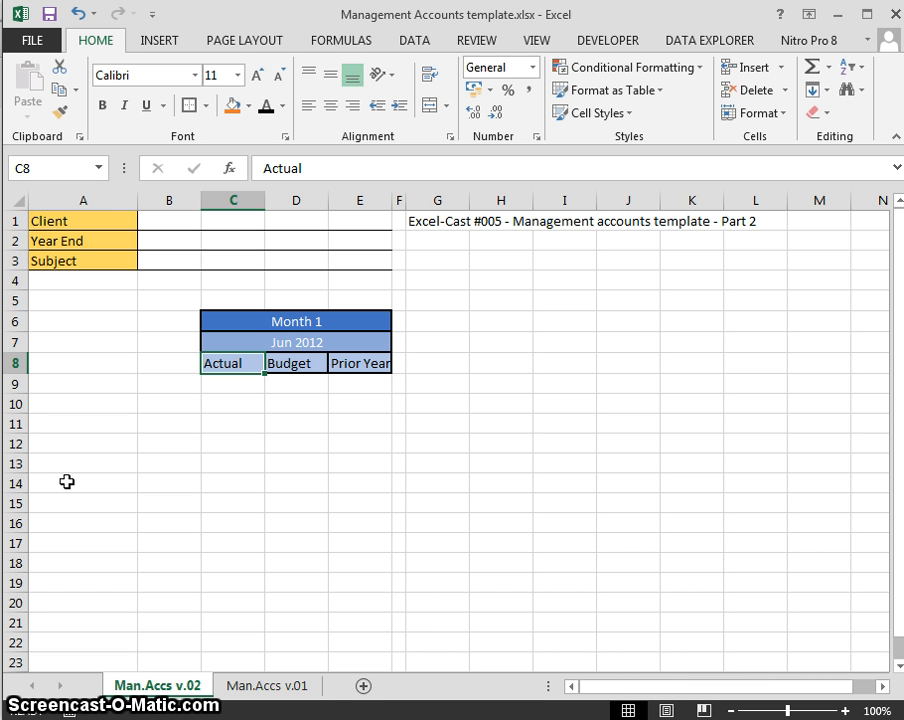
key(alt)
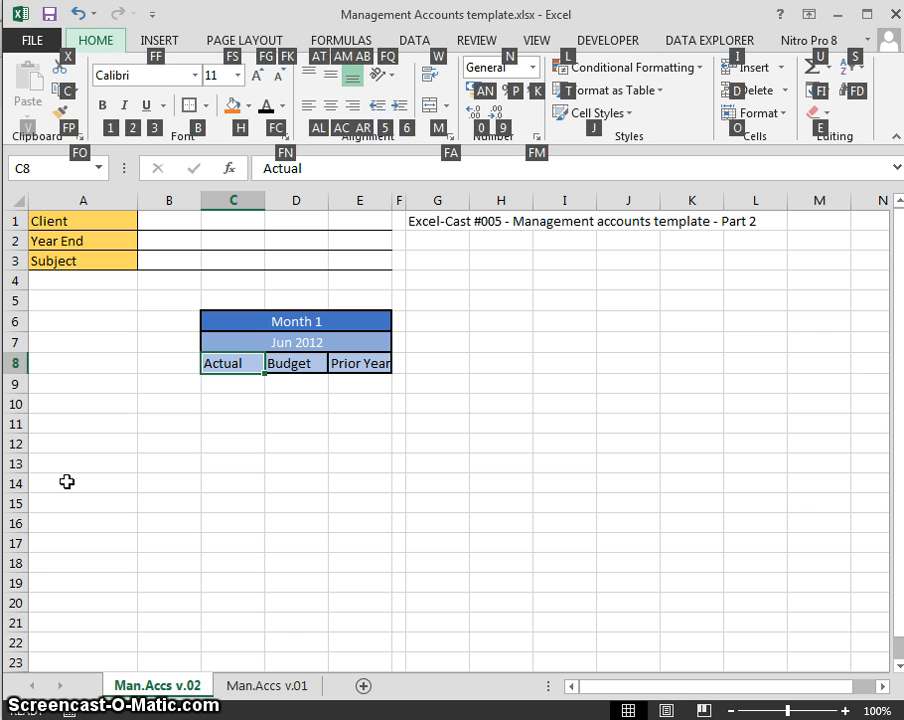
click(756, 113)
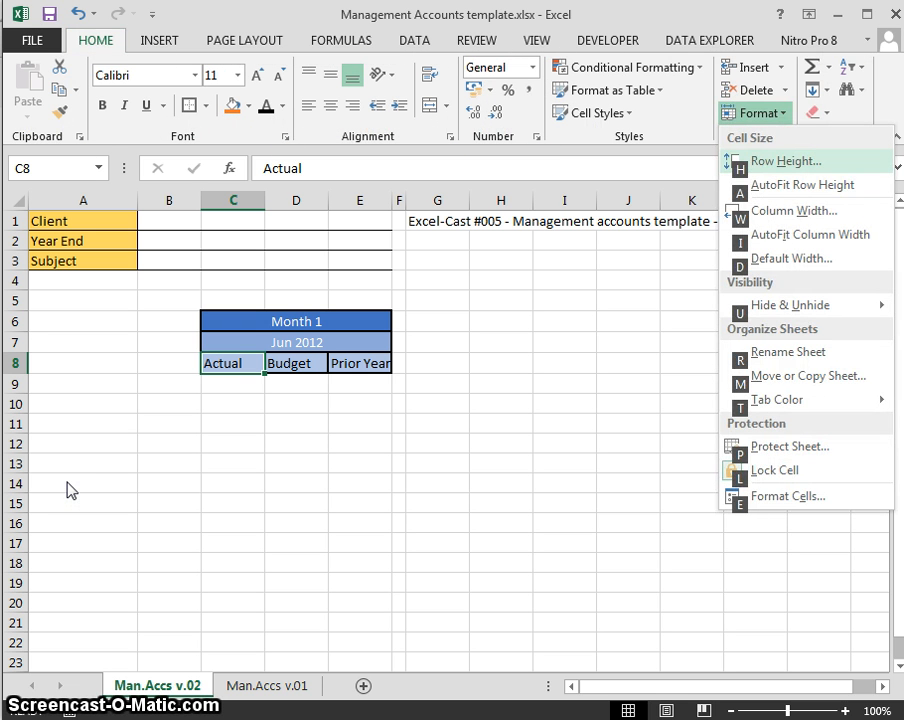
click(808, 375)
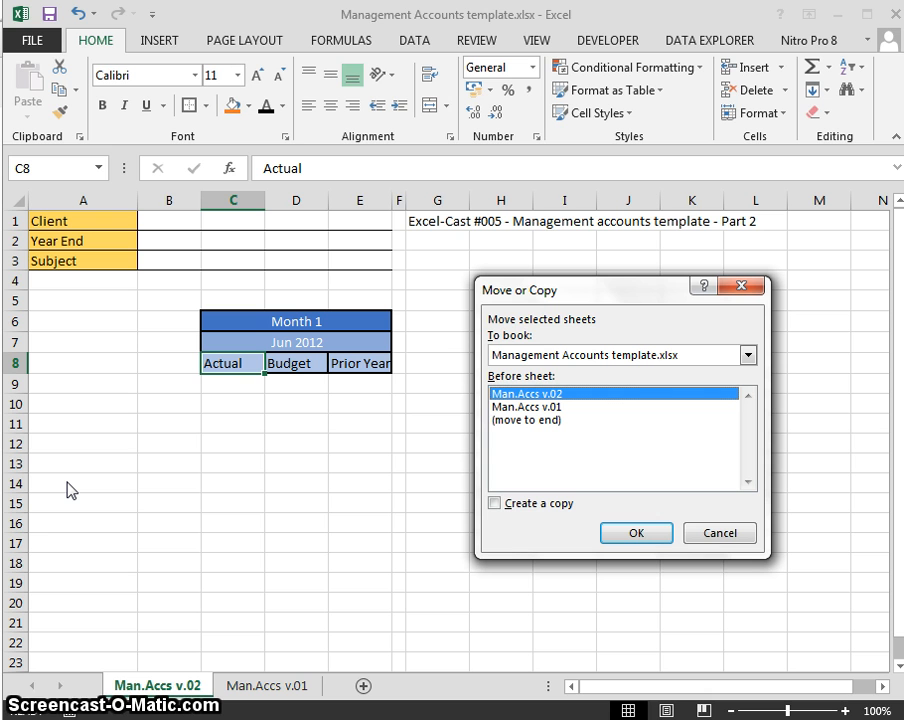
click(493, 503)
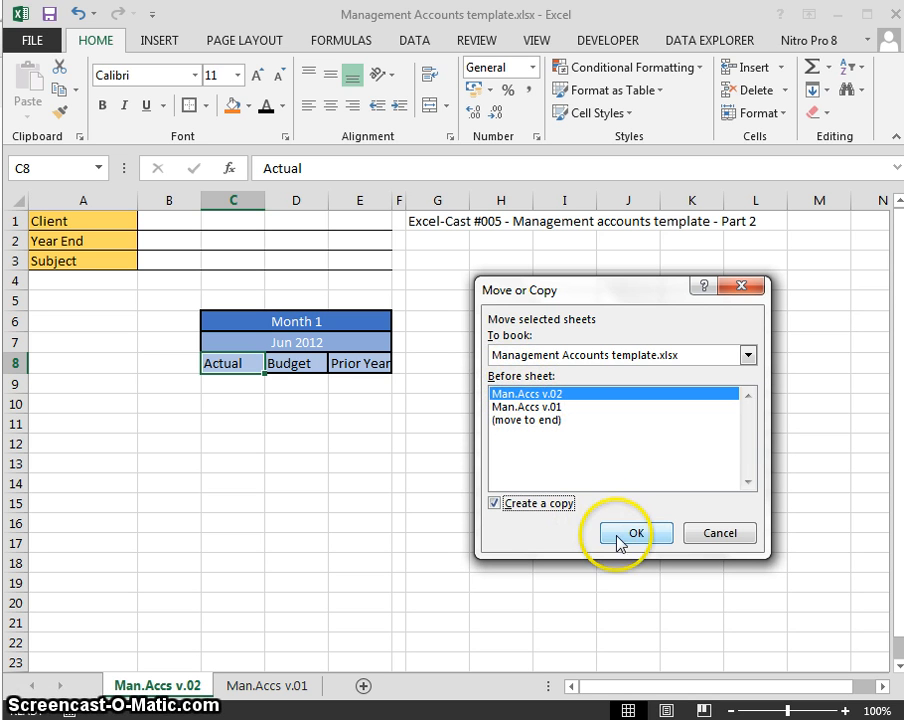
click(632, 533)
text(Man.Accs v.03)
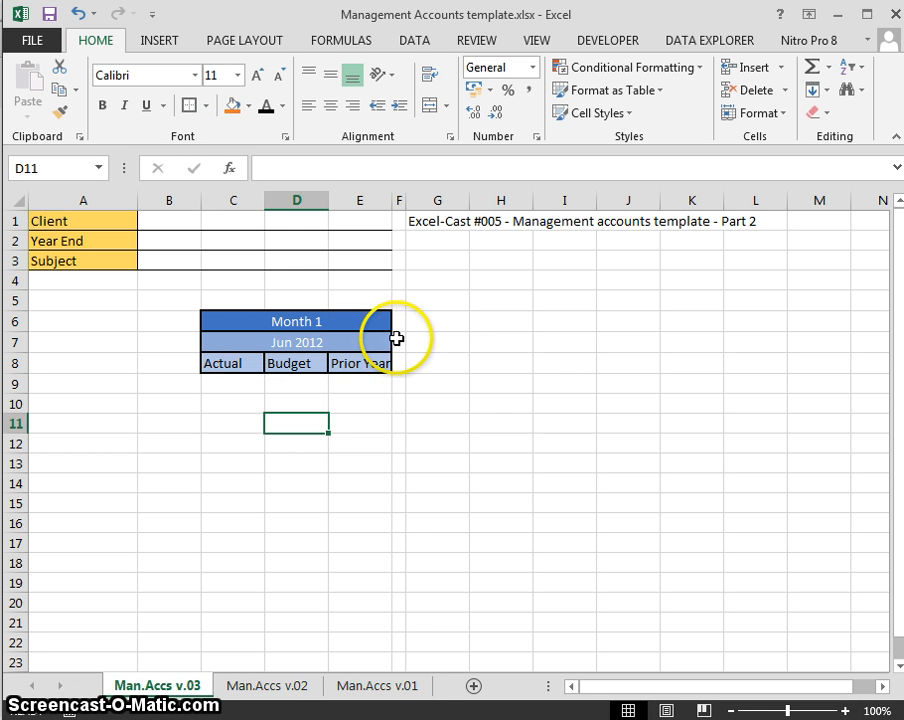
Step: Select cell F6 and bring up column F's width setting showing 8.43
click(398, 342)
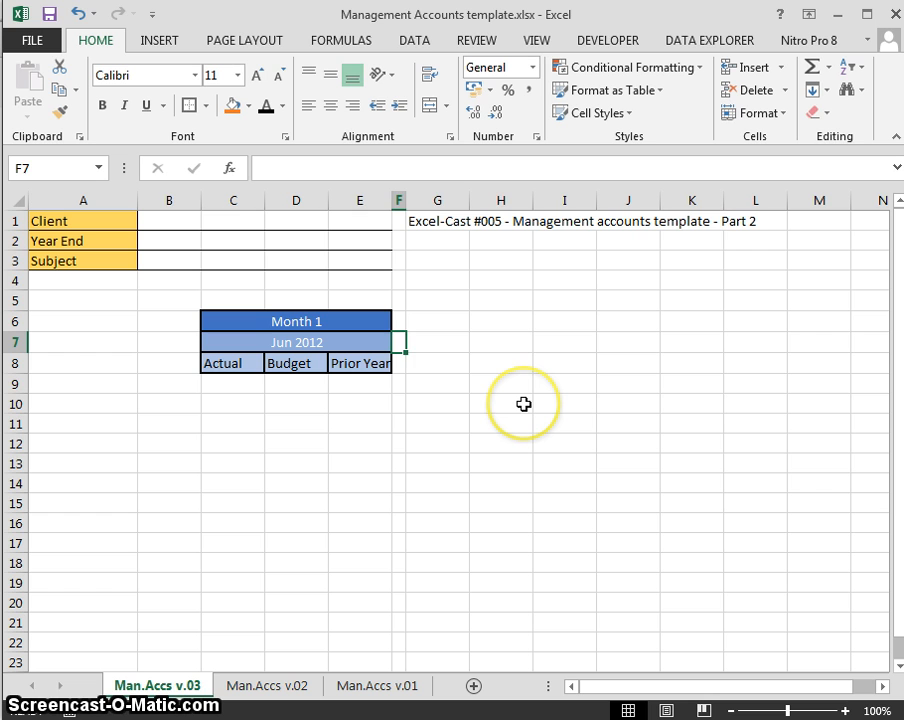
click(755, 112)
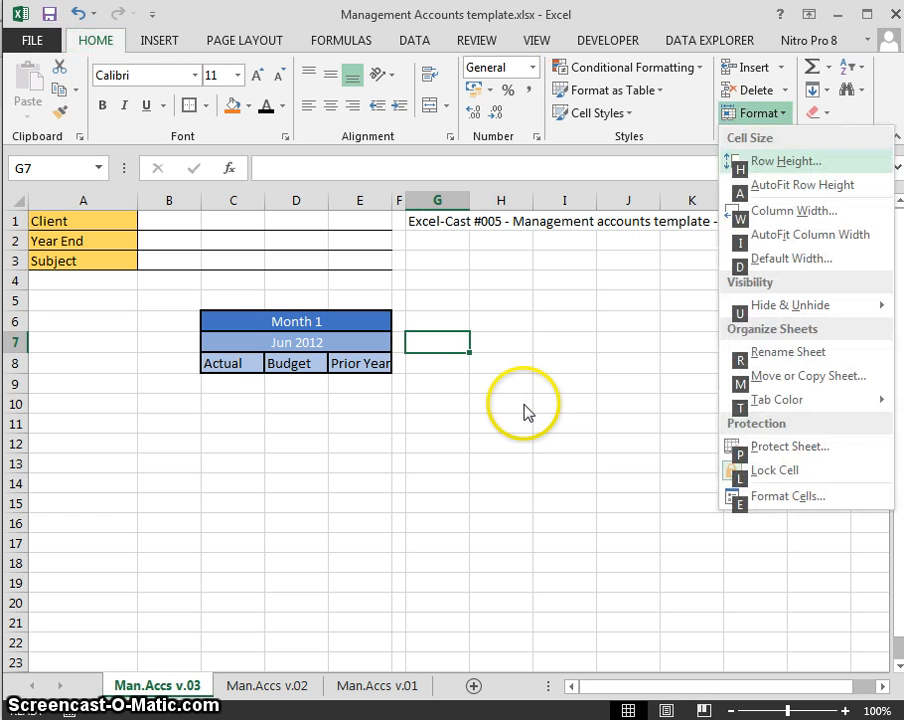
click(793, 210)
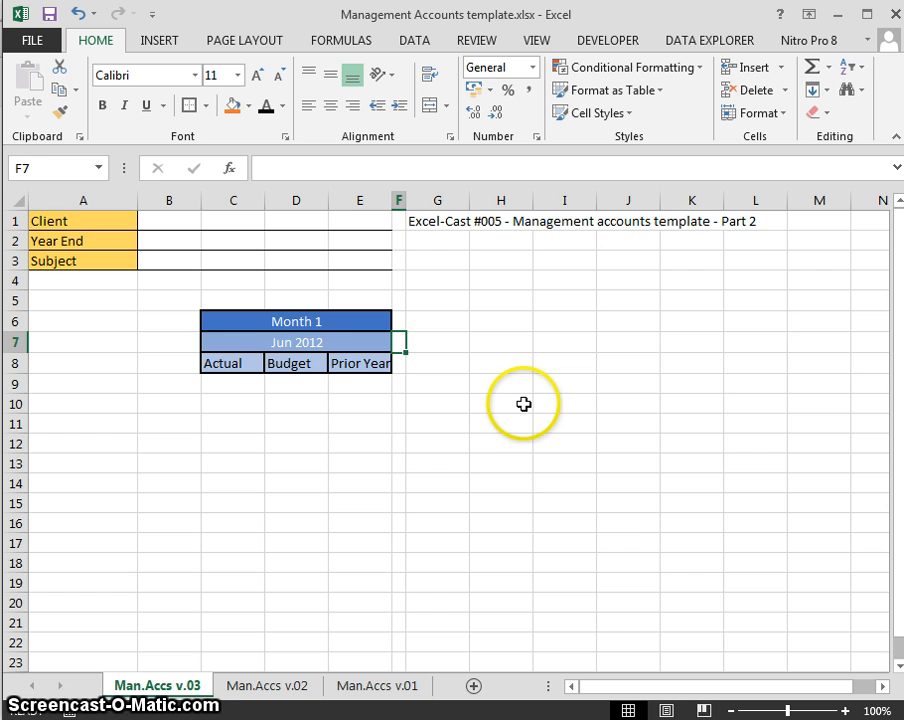
click(296, 240)
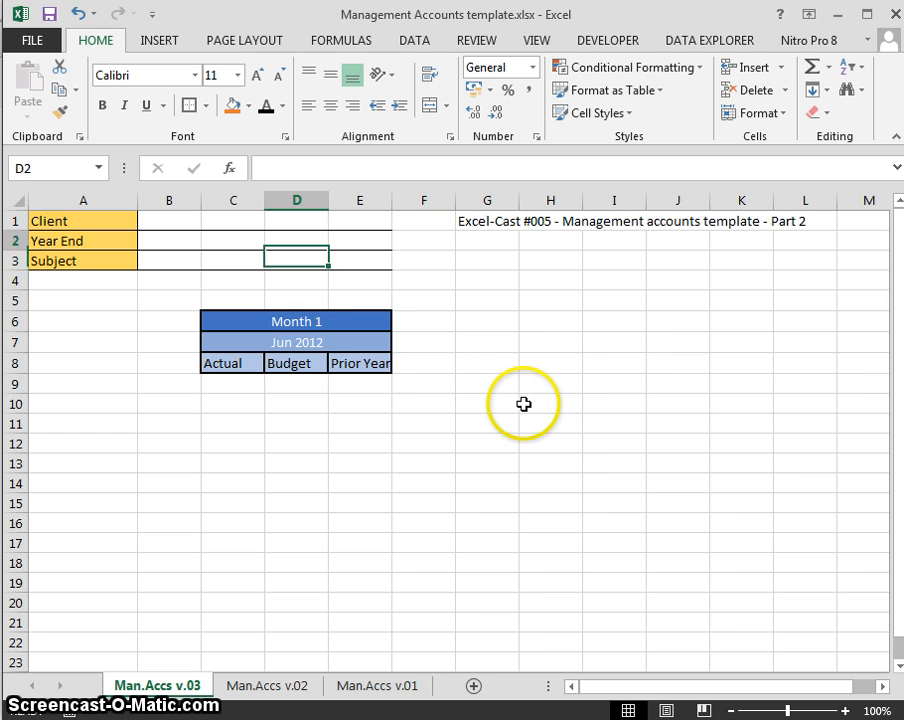
click(487, 220)
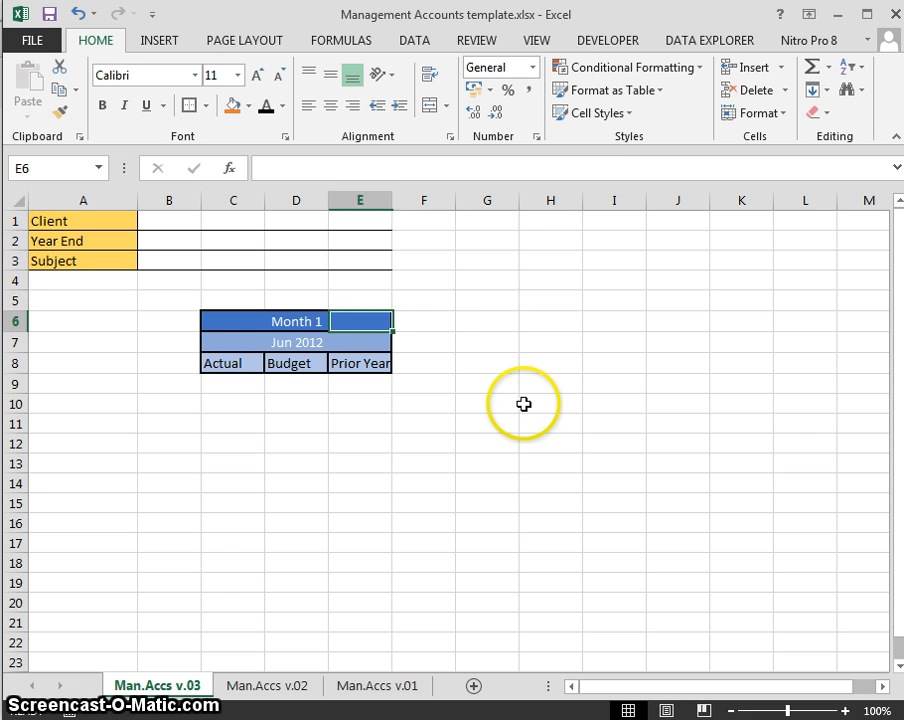
click(487, 320)
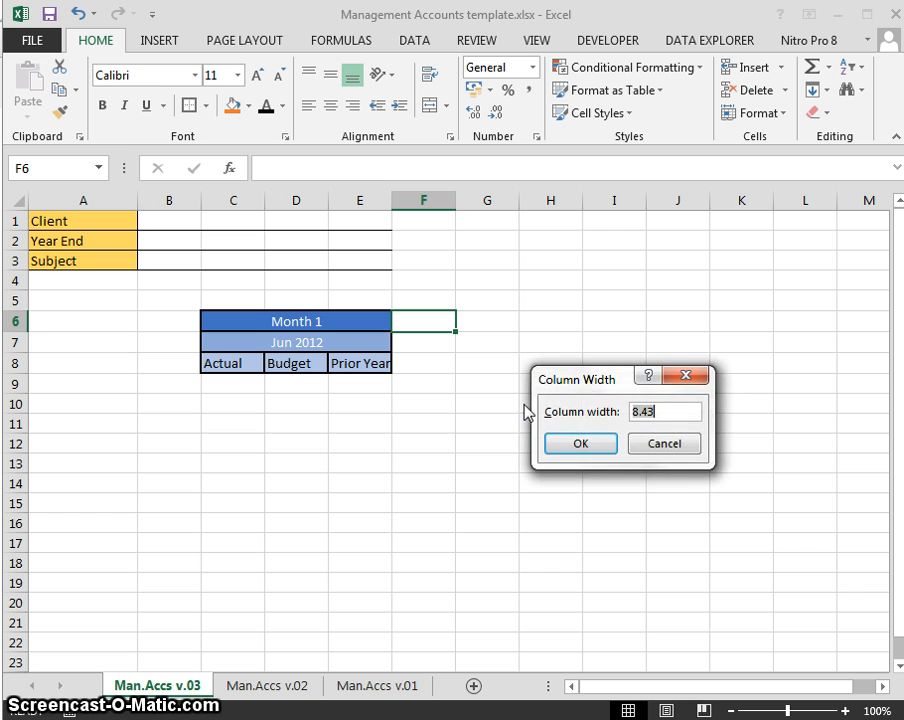
Step: Narrow column F, enter 1 in C6, and format the Month 1 header rows
click(580, 443)
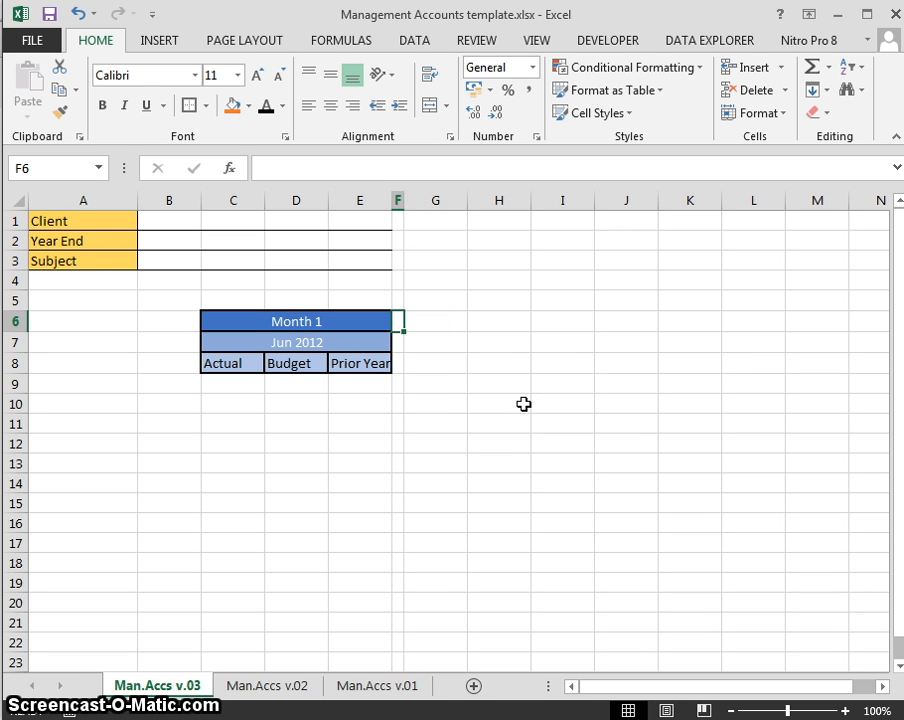
text(1)
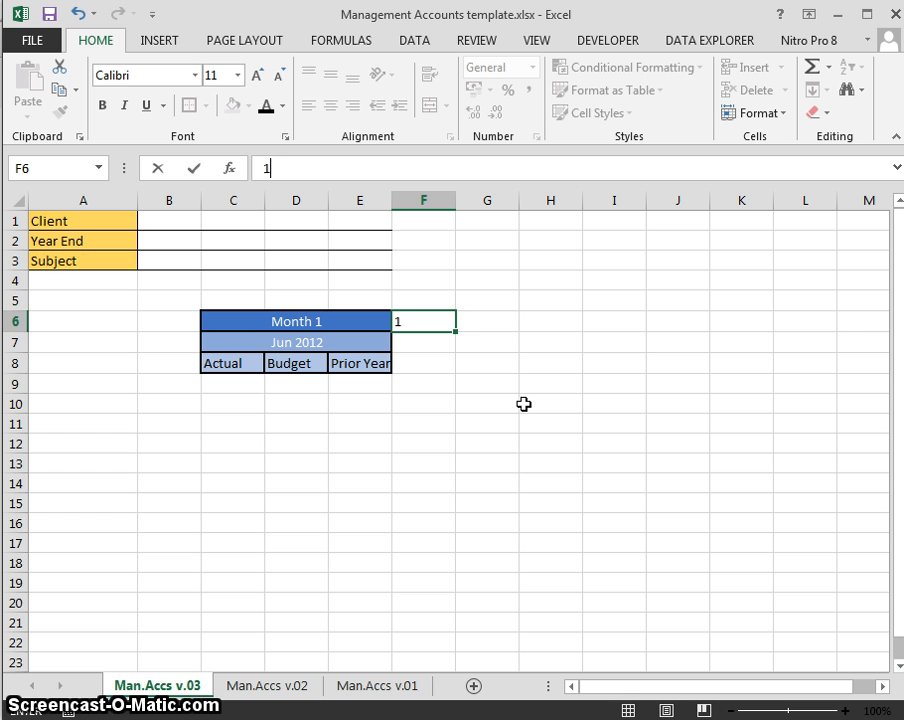
text(.)
key(enter)
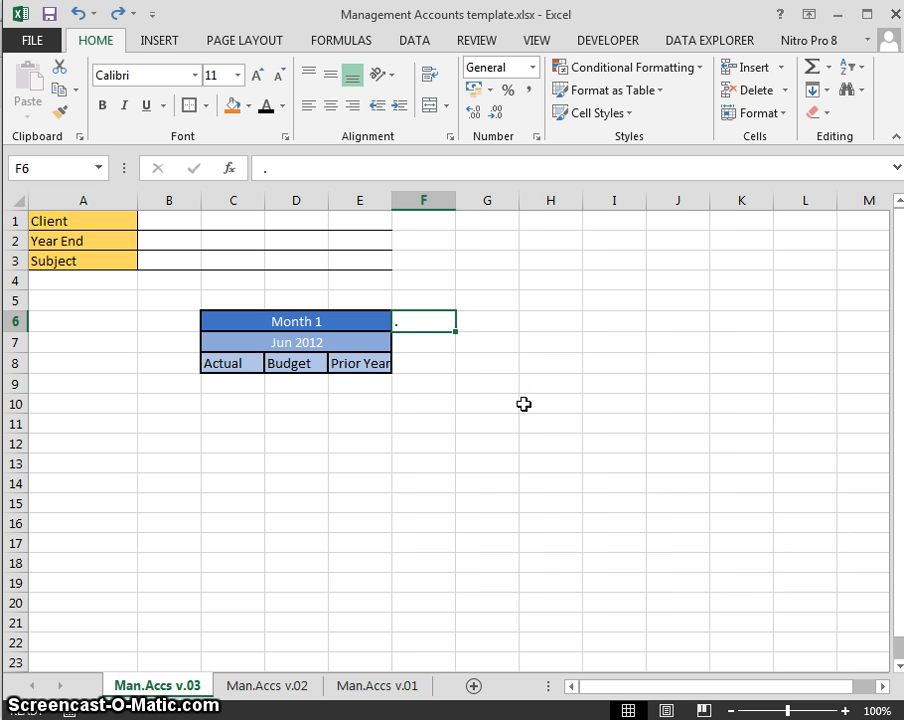
key(alt)
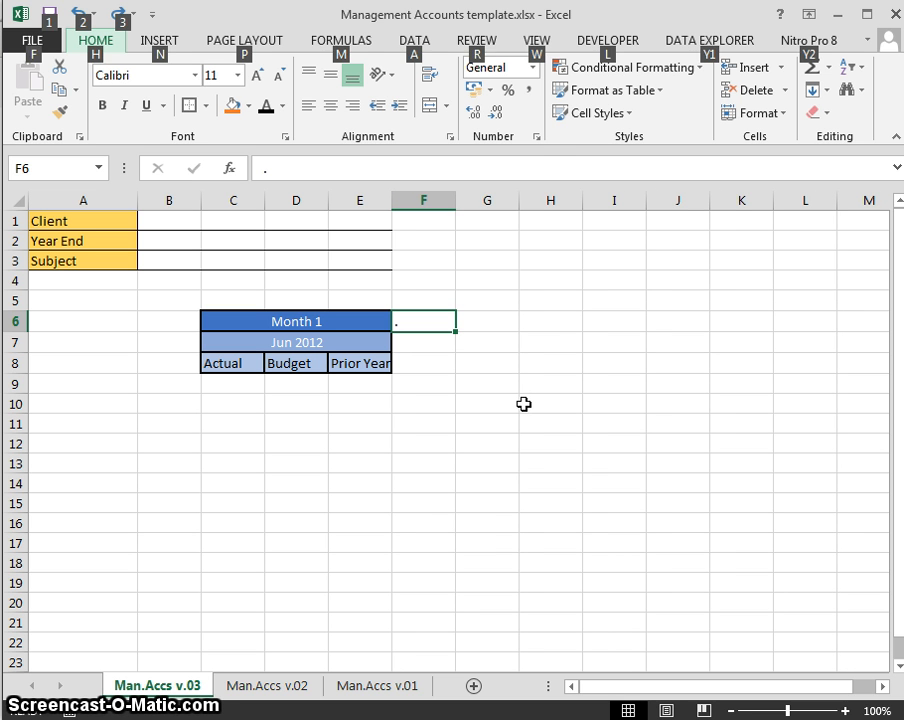
click(753, 112)
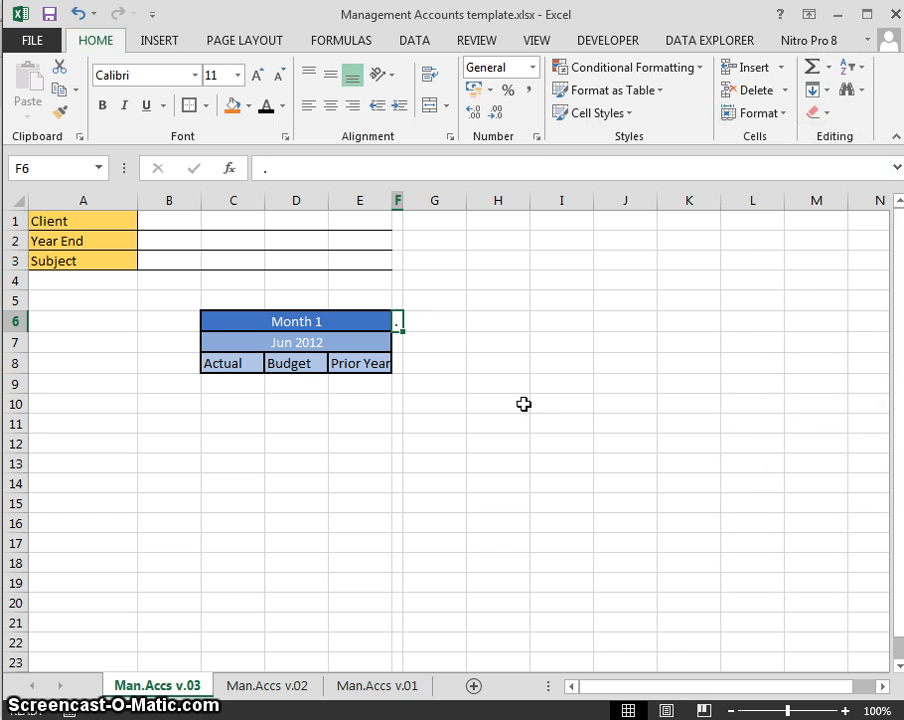
text(1)
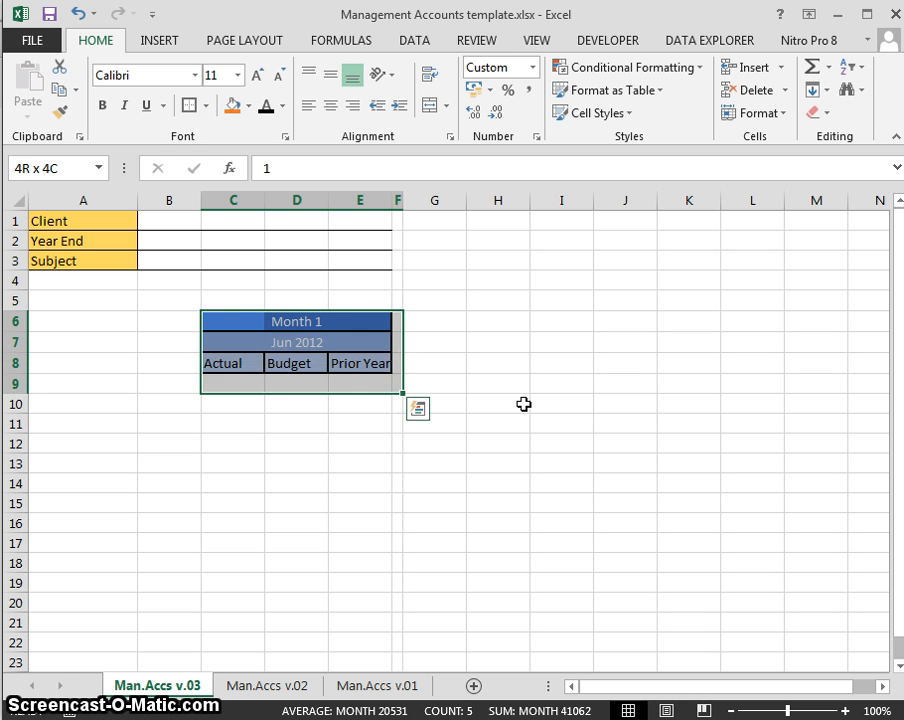
Step: Paste the Month 1 block at G6 and link its banner with =C6 to show Month 2
click(233, 342)
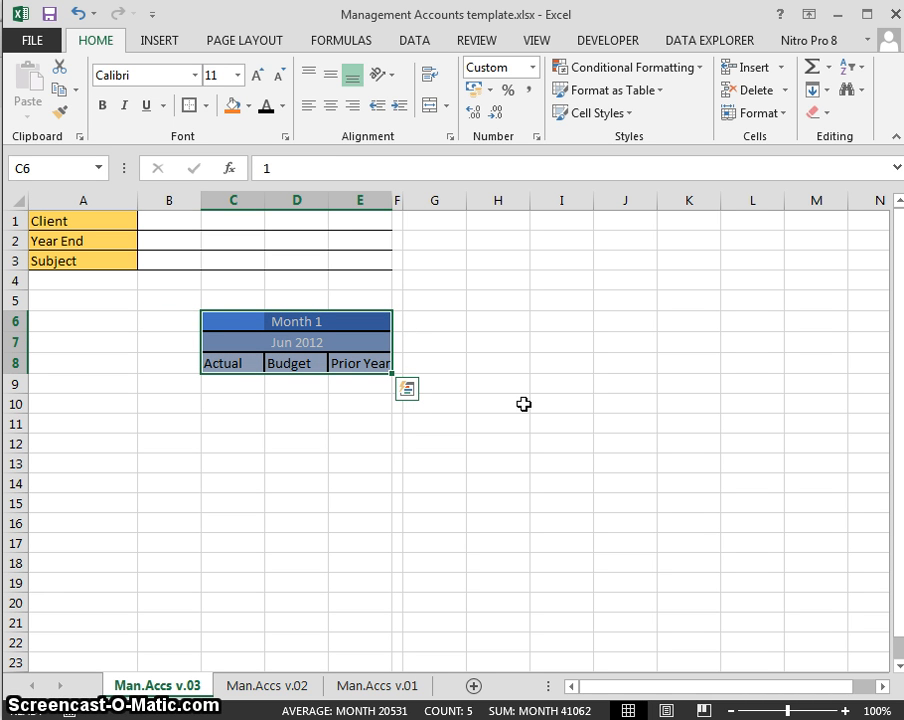
click(406, 388)
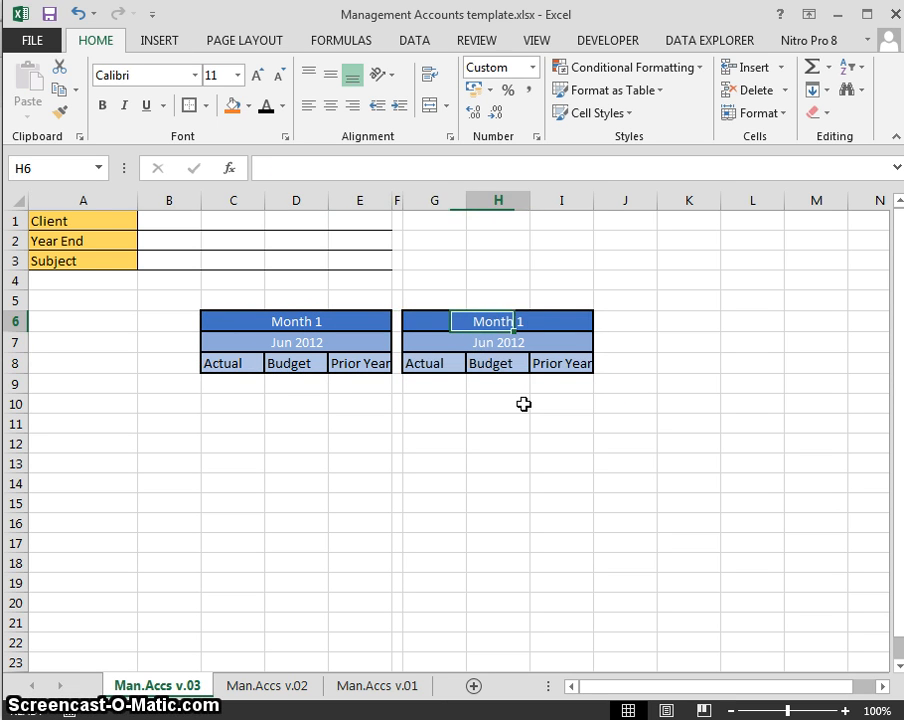
click(433, 341)
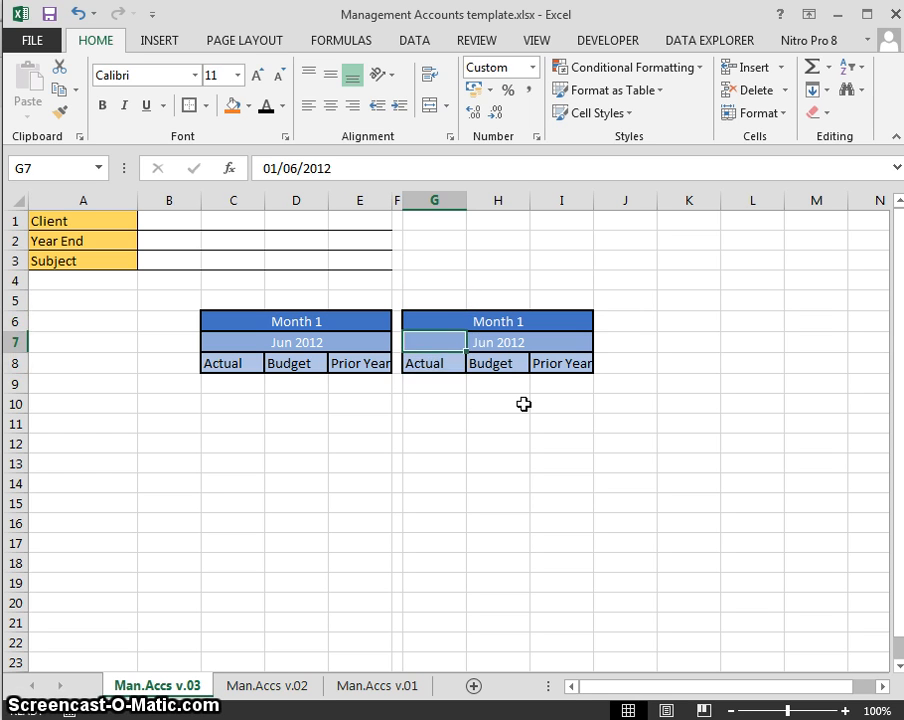
click(433, 321)
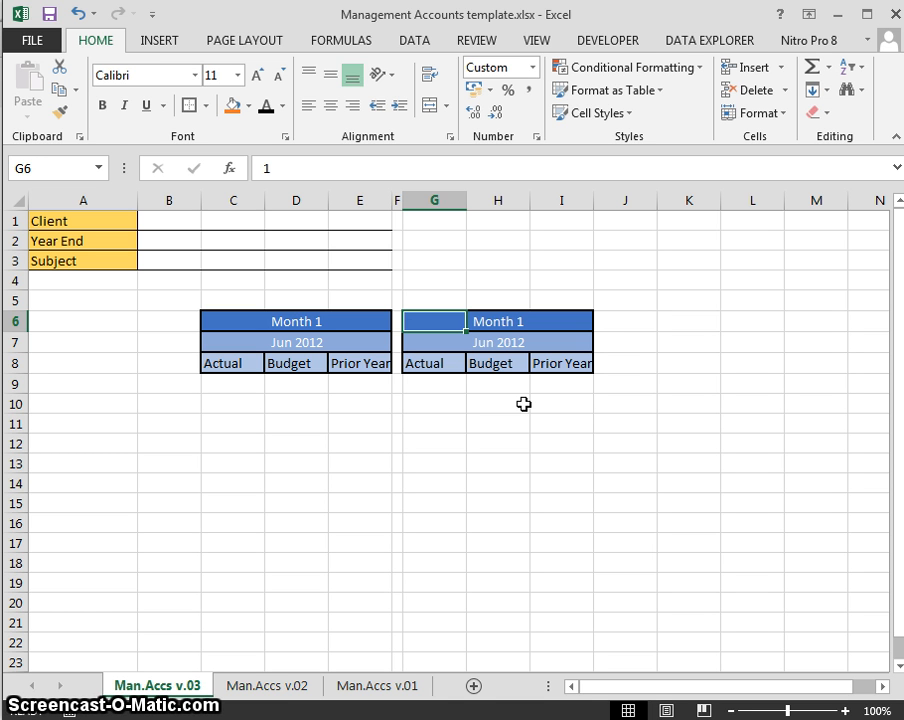
text(=C6)
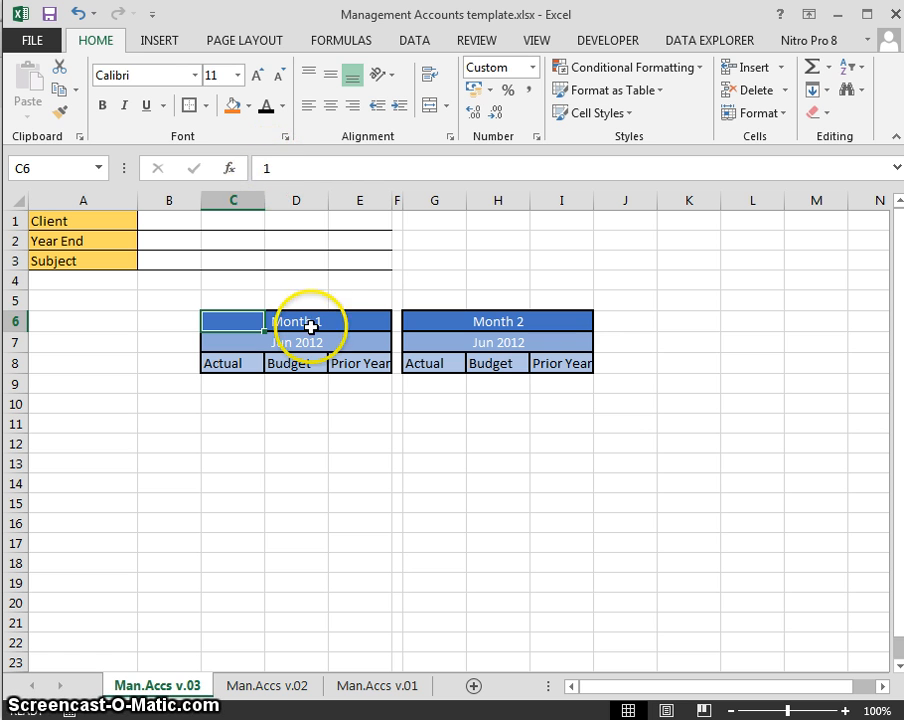
Step: Check both month dates and try new date entries in Month 1's date cell
click(232, 341)
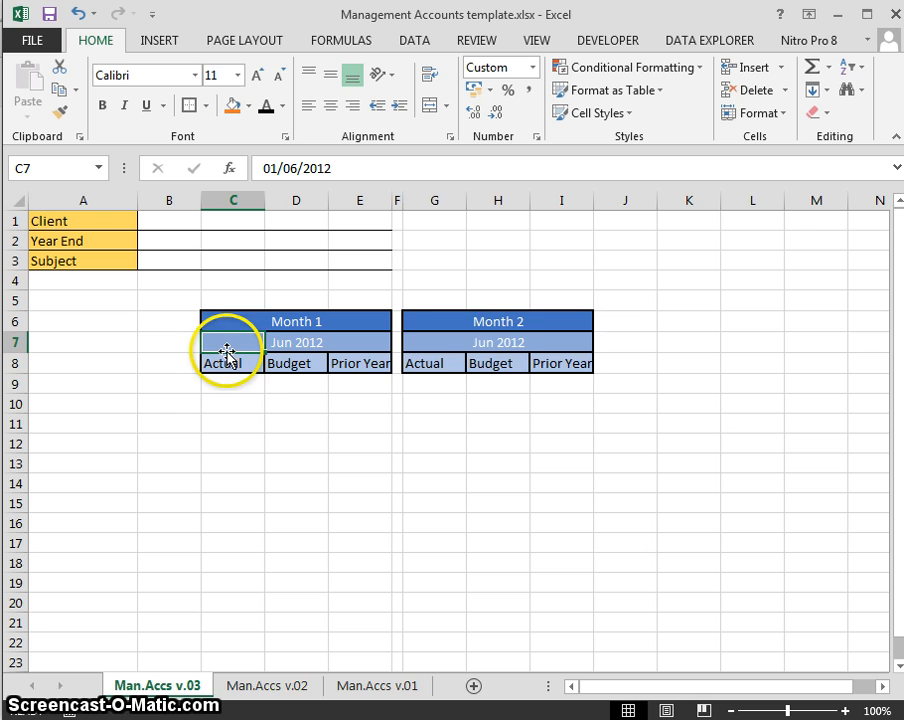
click(434, 341)
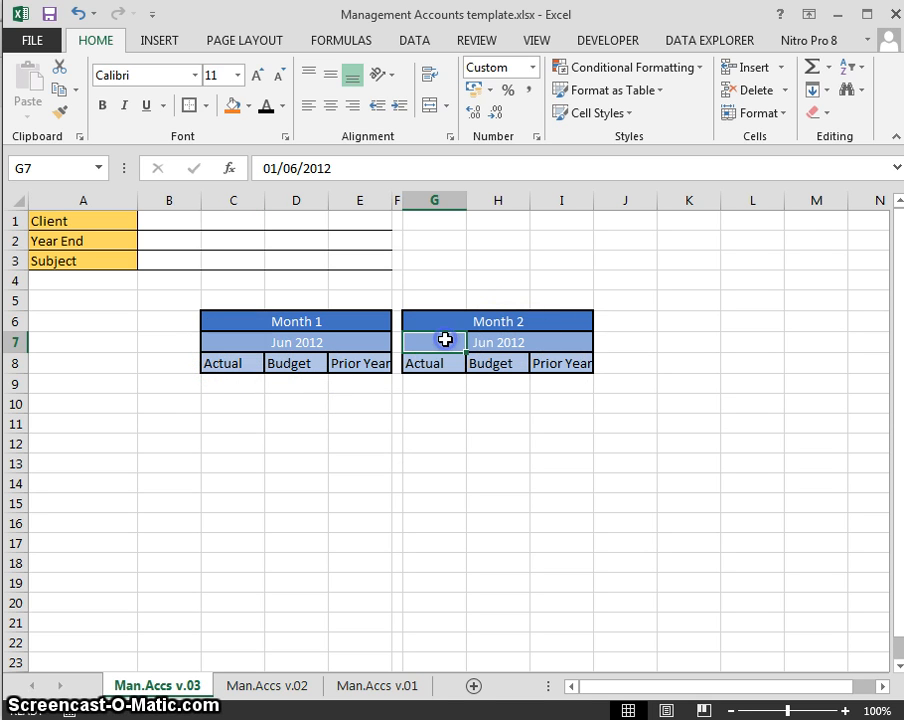
mouse_move(568, 306)
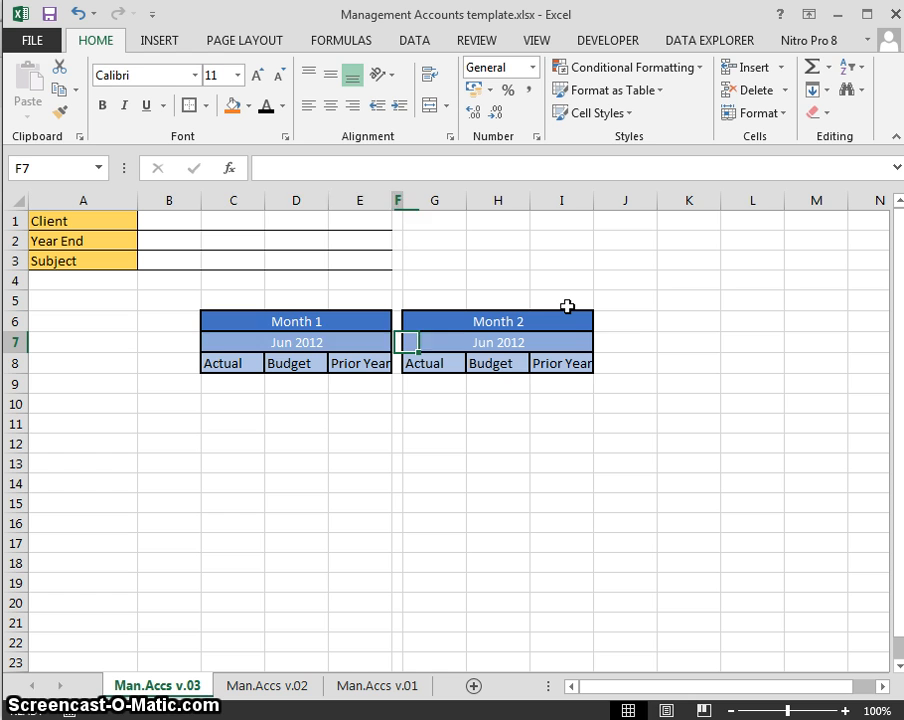
click(232, 342)
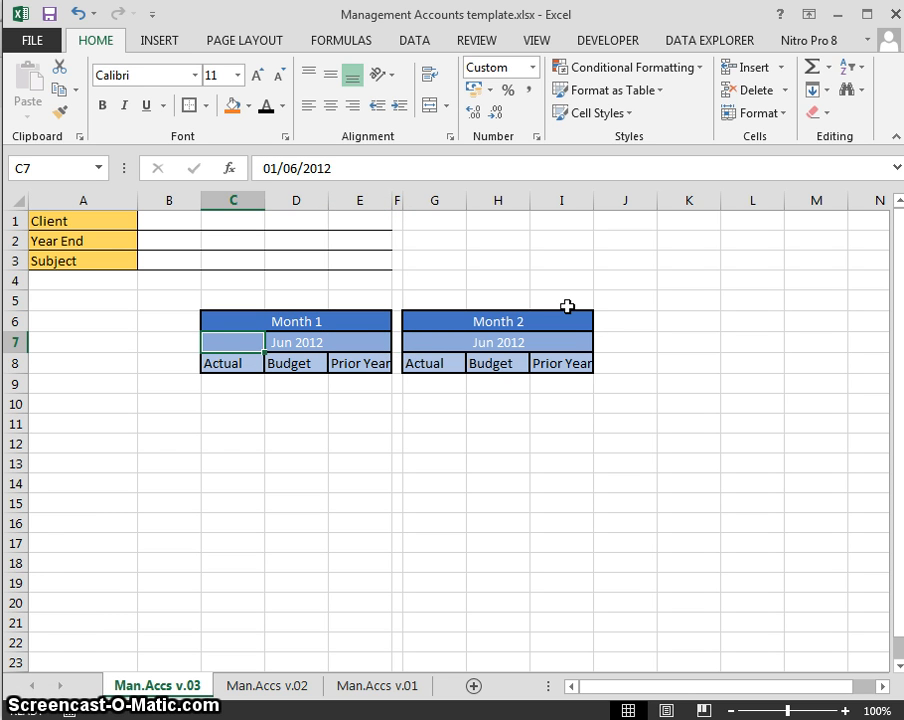
text(30/06)
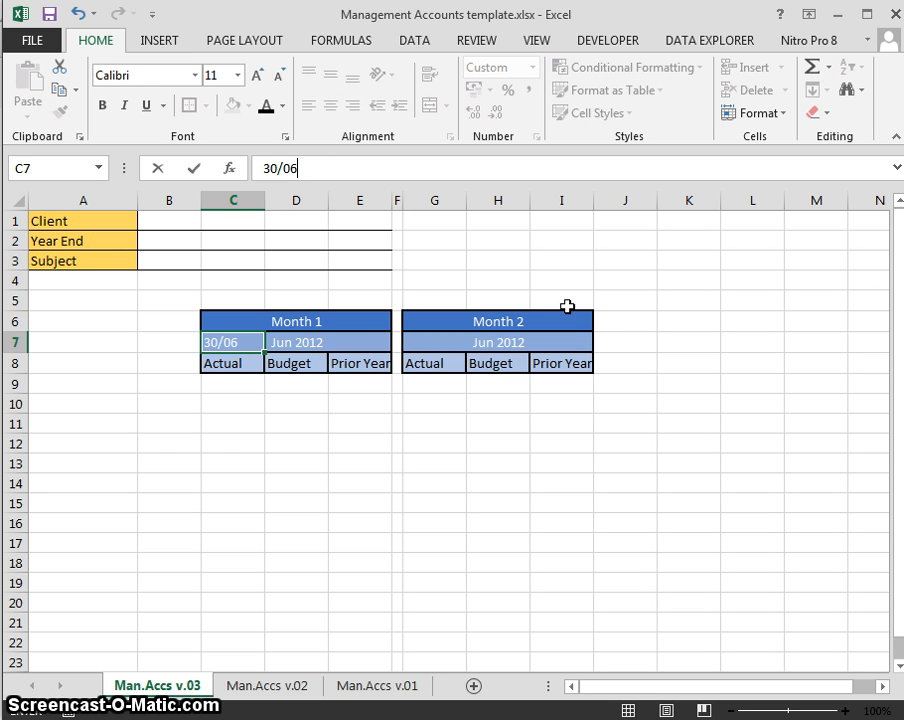
text(01/06/2012)
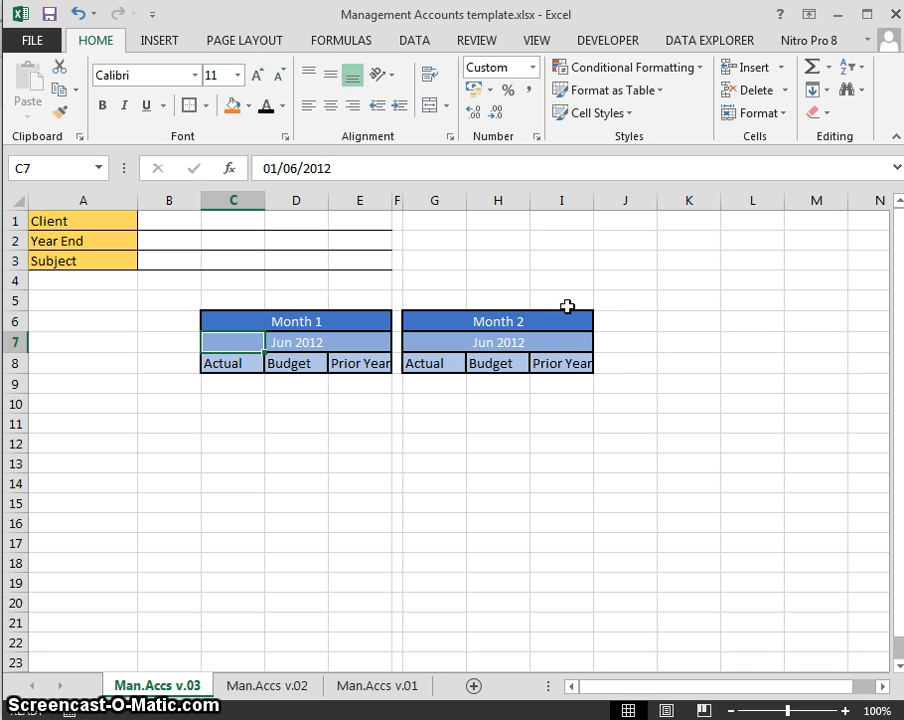
text(31/ja)
click(434, 342)
text(=)
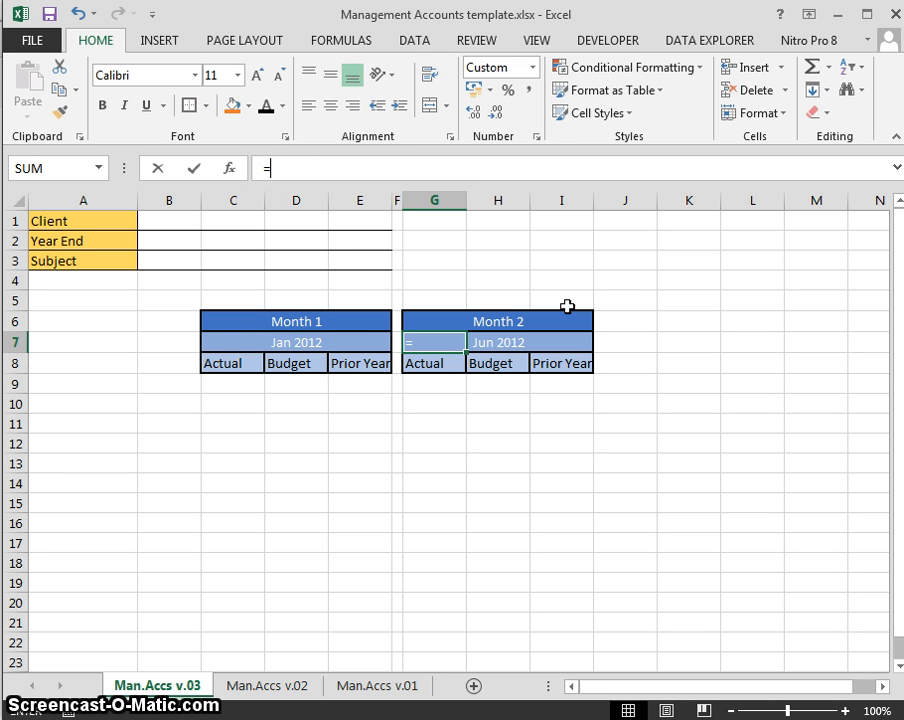
Step: Enter the Month 2 date formula =C7+(365/12)
click(232, 341)
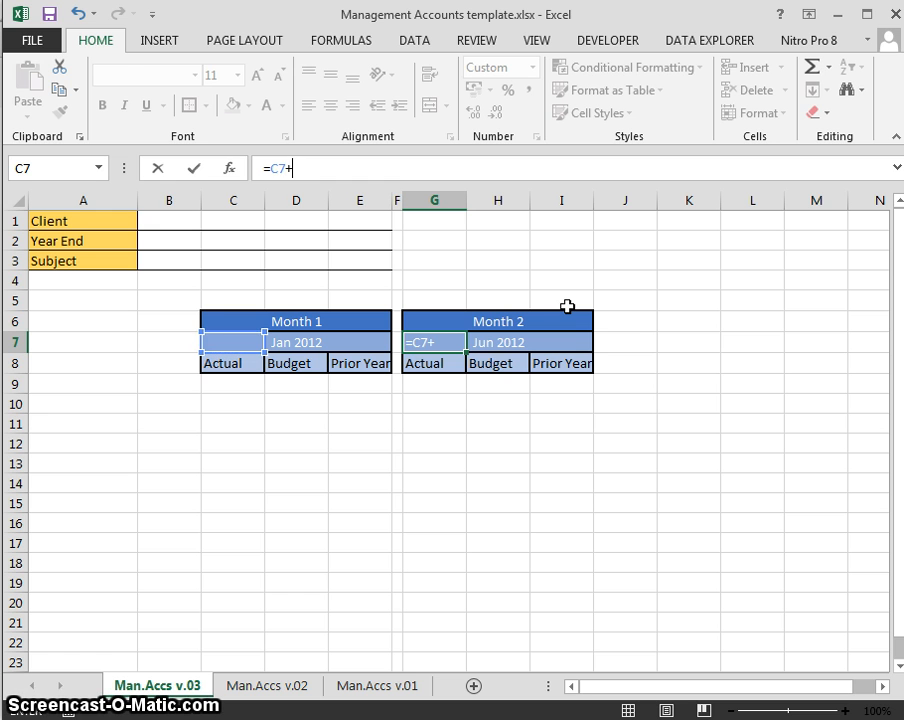
text(30)
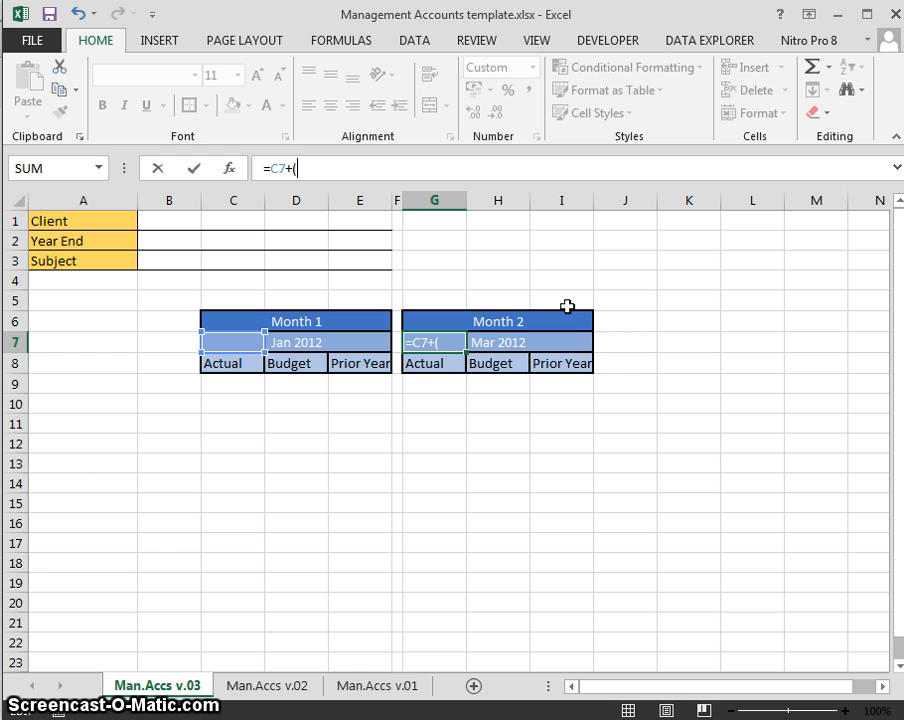
text(365/)
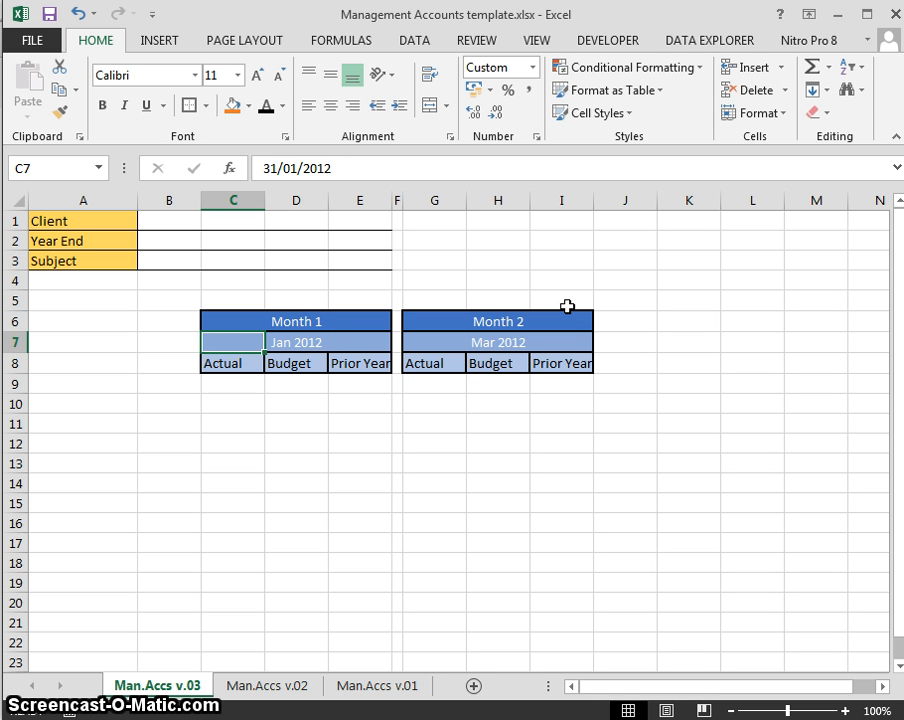
text(15/1/)
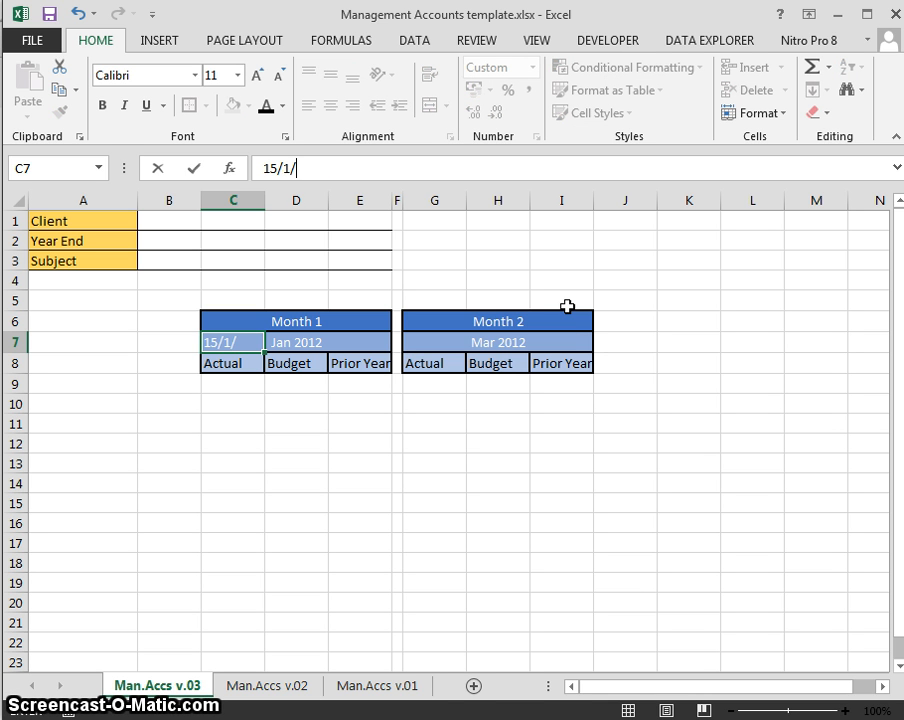
key(Enter)
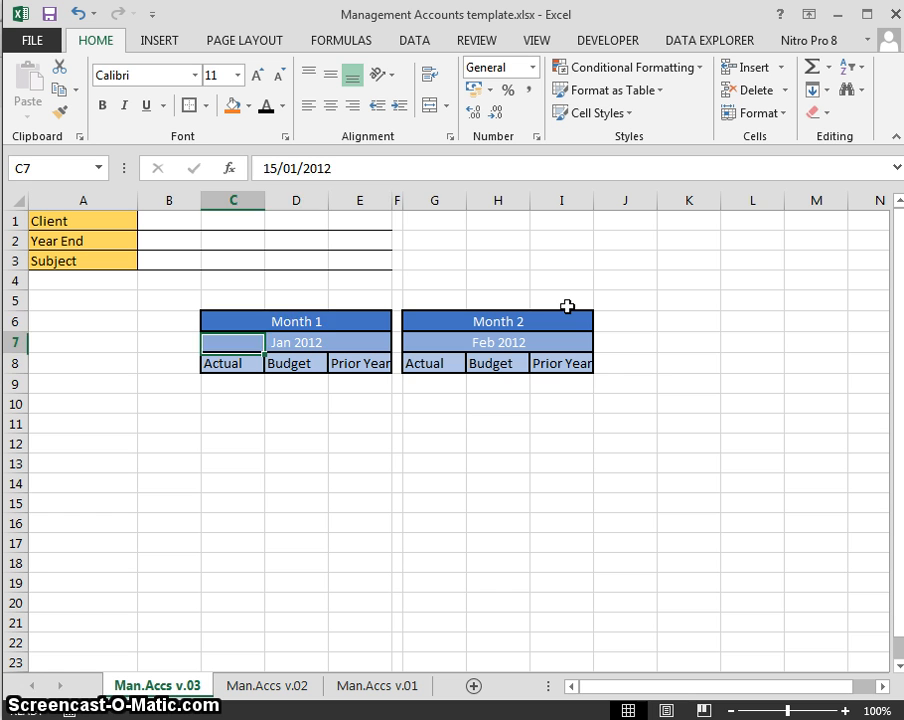
Step: Re-enter Month 1's date as 31/1/2013 and begin a new Month 2 date formula
click(433, 342)
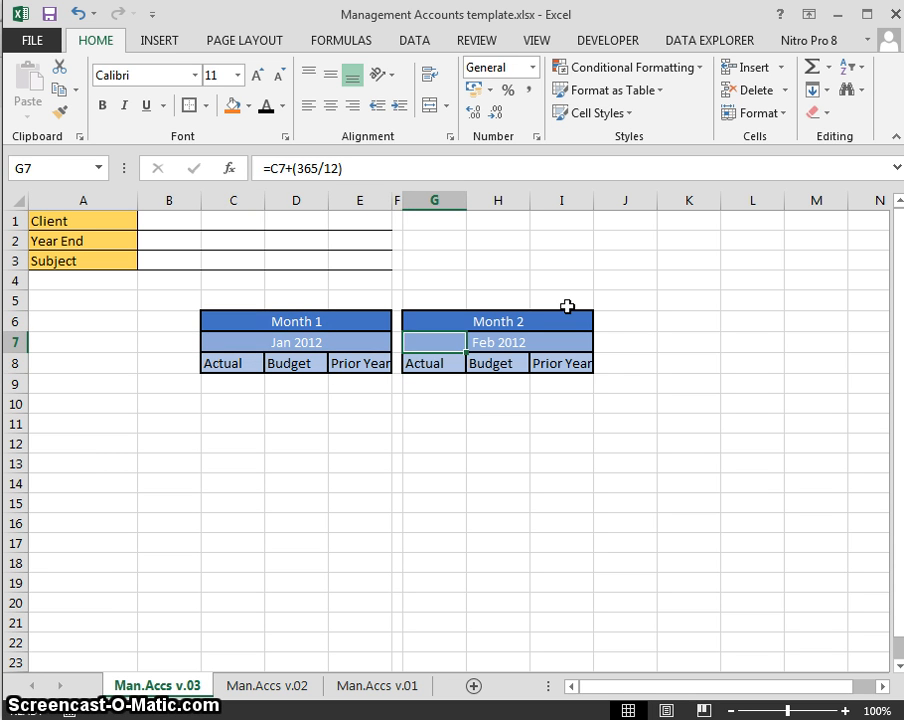
click(232, 341)
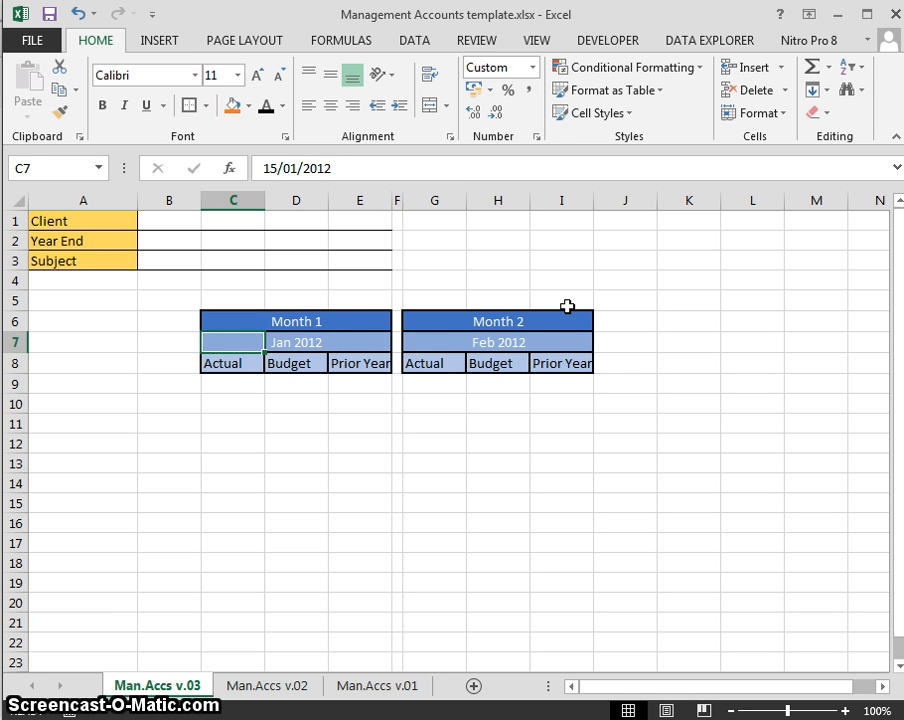
text(31/)
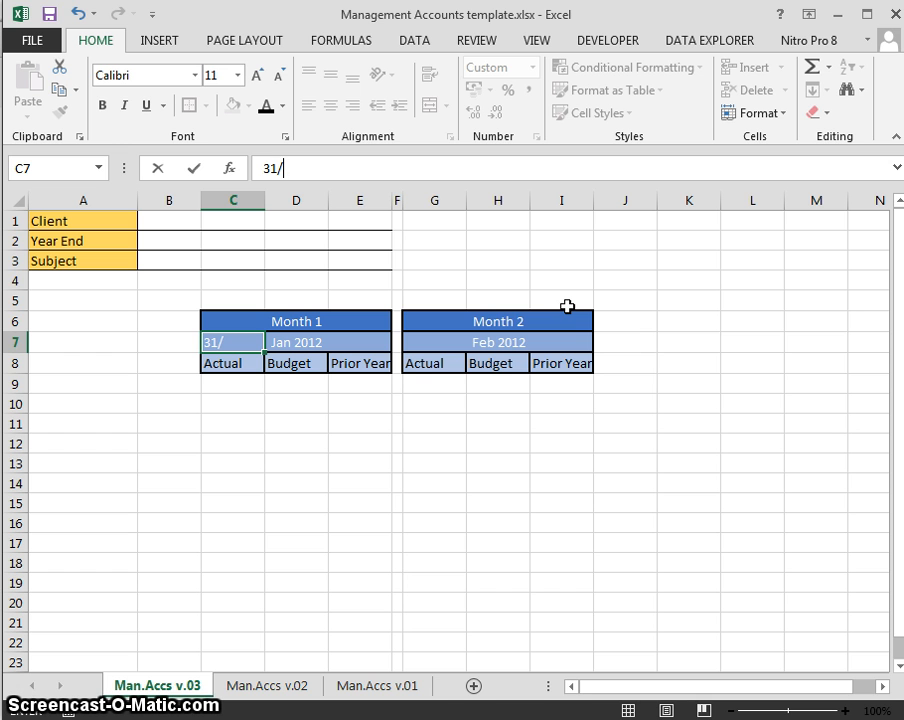
text(1/2)
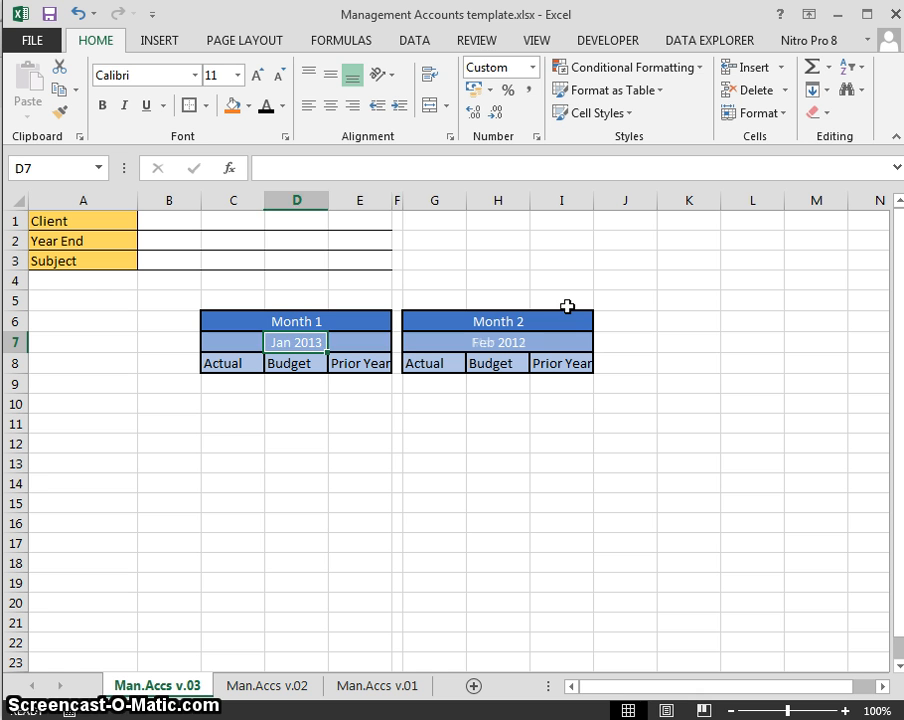
click(433, 342)
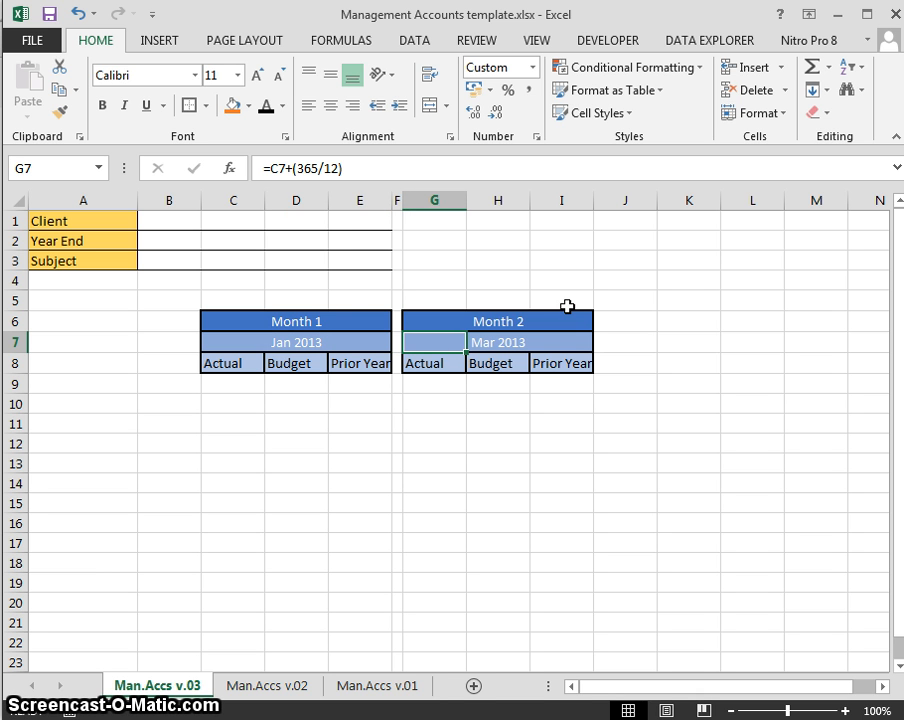
text(=e)
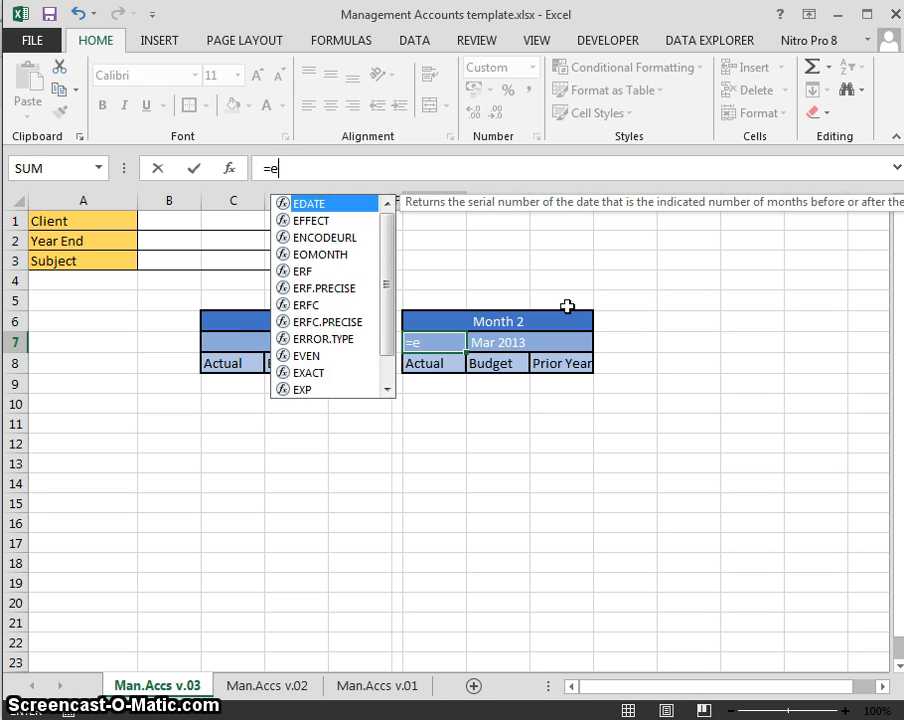
Step: Write =EOMONTH(C7,1) as the Month 2 date formula
text(om)
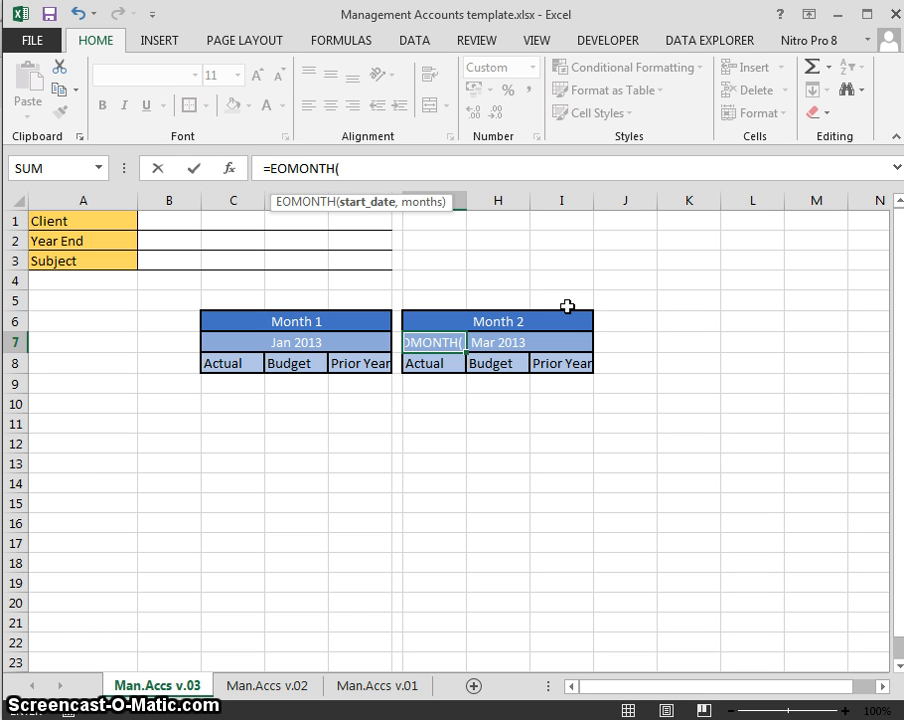
mouse_move(368, 448)
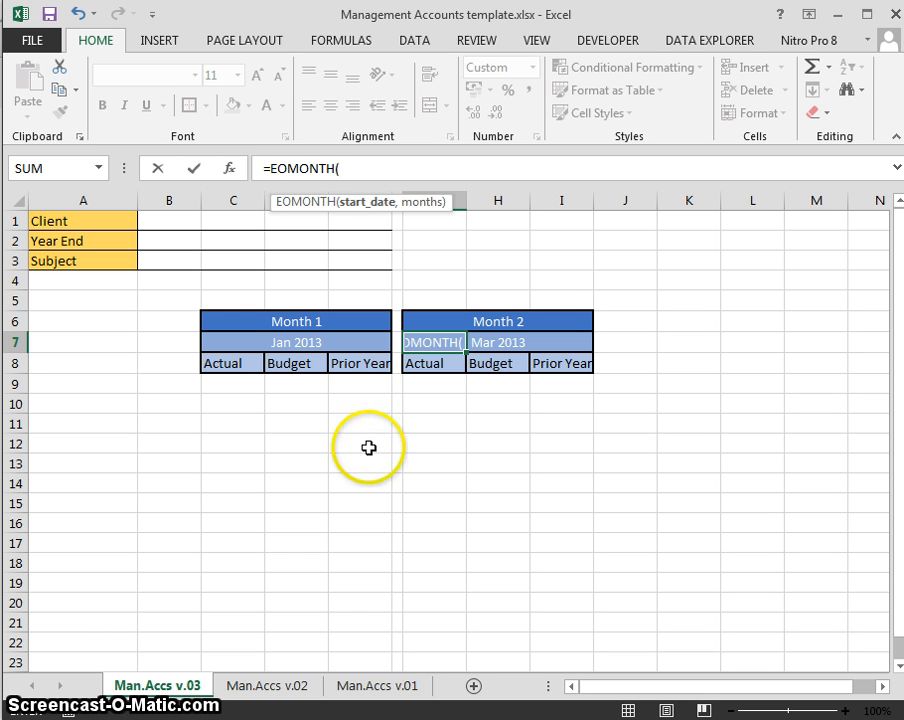
click(231, 342)
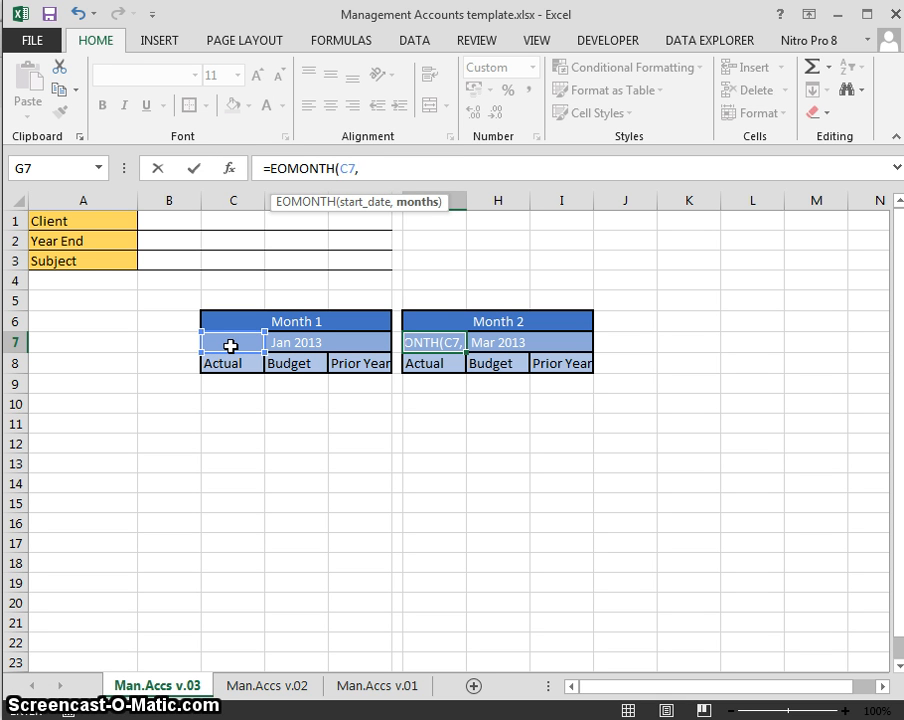
text(1)
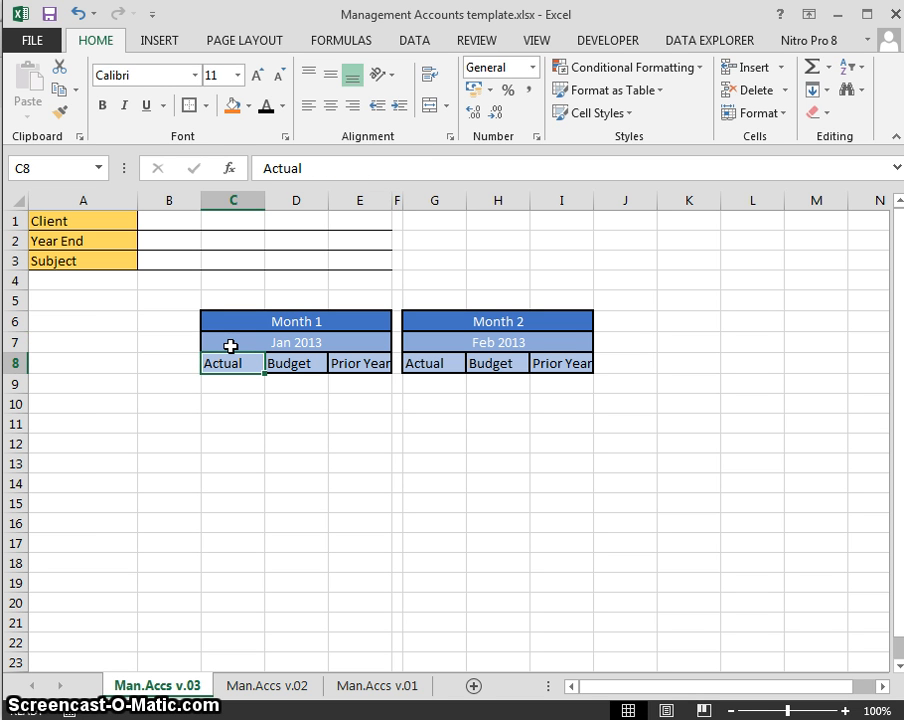
Step: Test a -1 month offset, then restore offset 1 so Month 2 shows Feb 2013
click(397, 342)
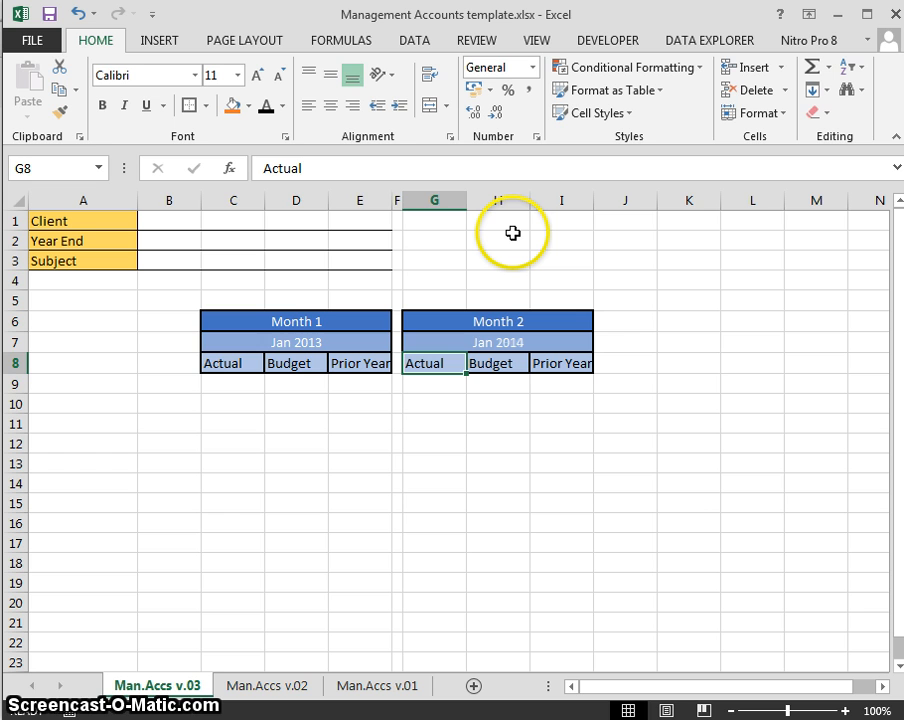
click(296, 342)
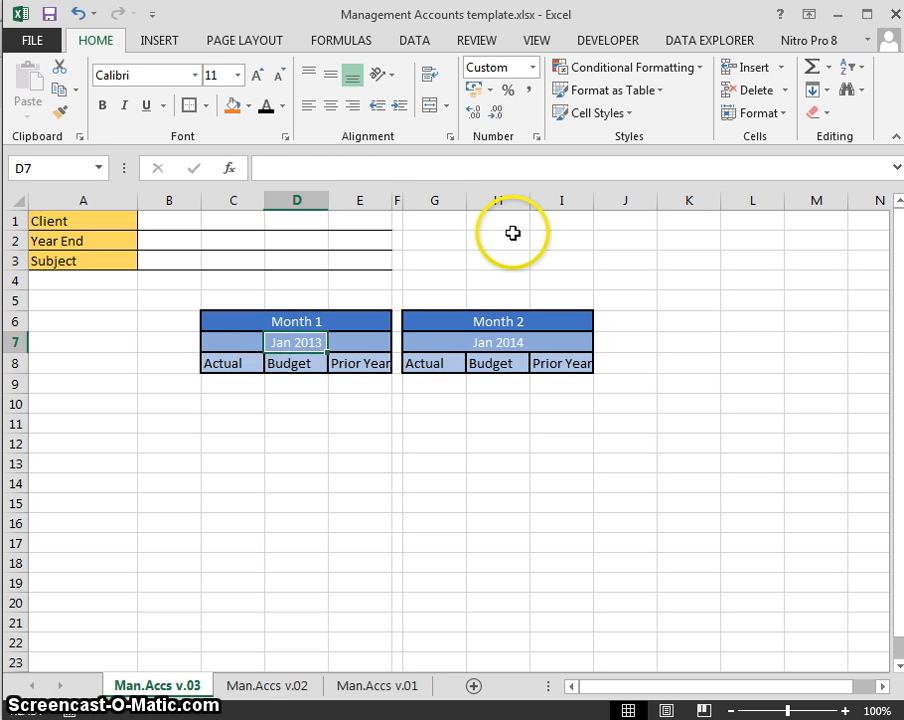
click(434, 341)
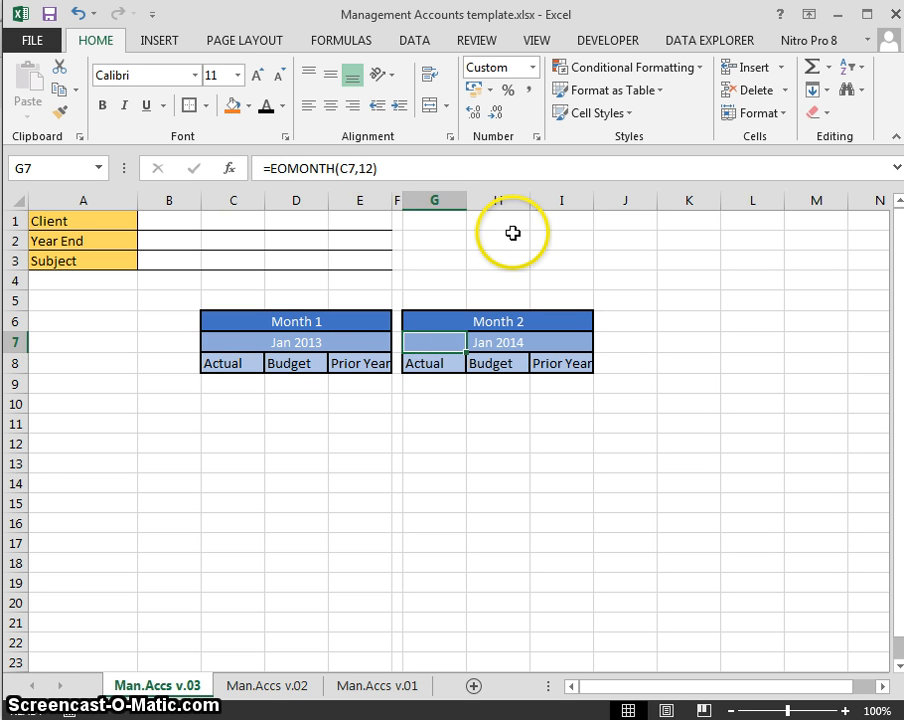
double_click(232, 342)
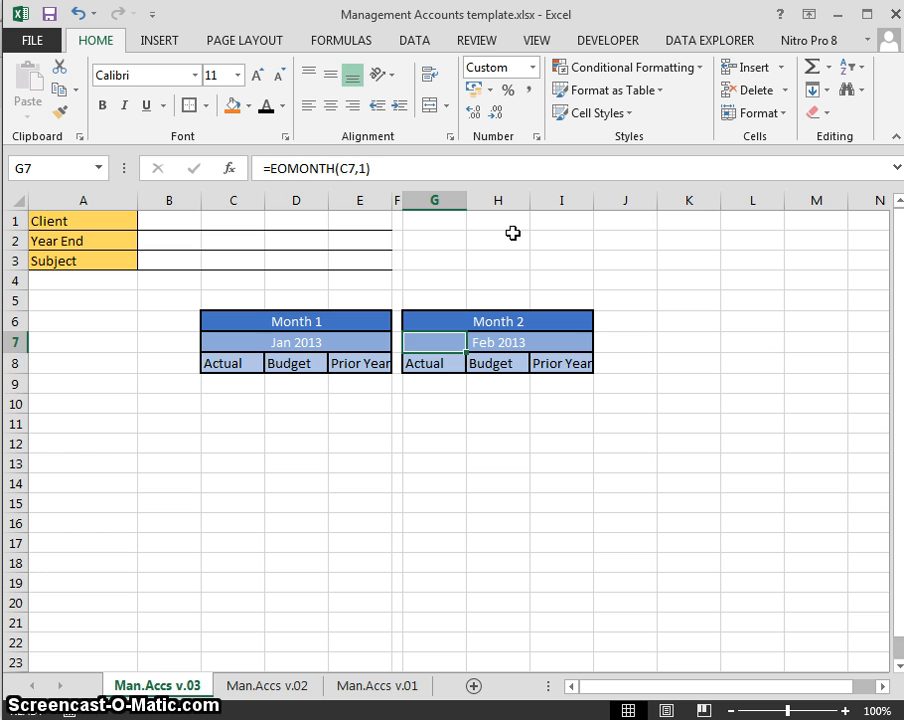
click(433, 321)
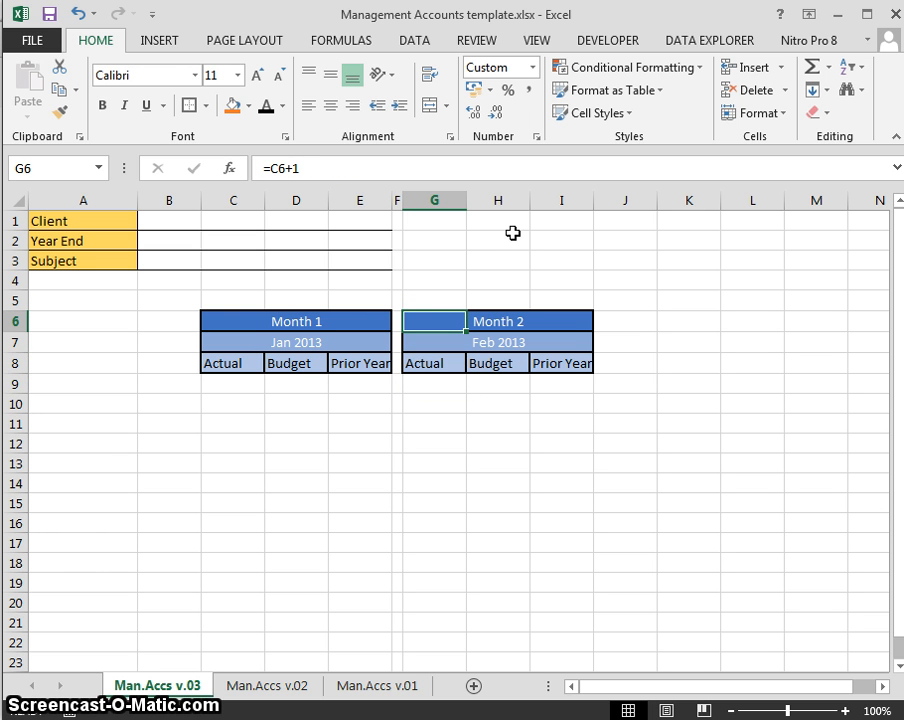
click(433, 342)
text(=EOMONTH(C7,)
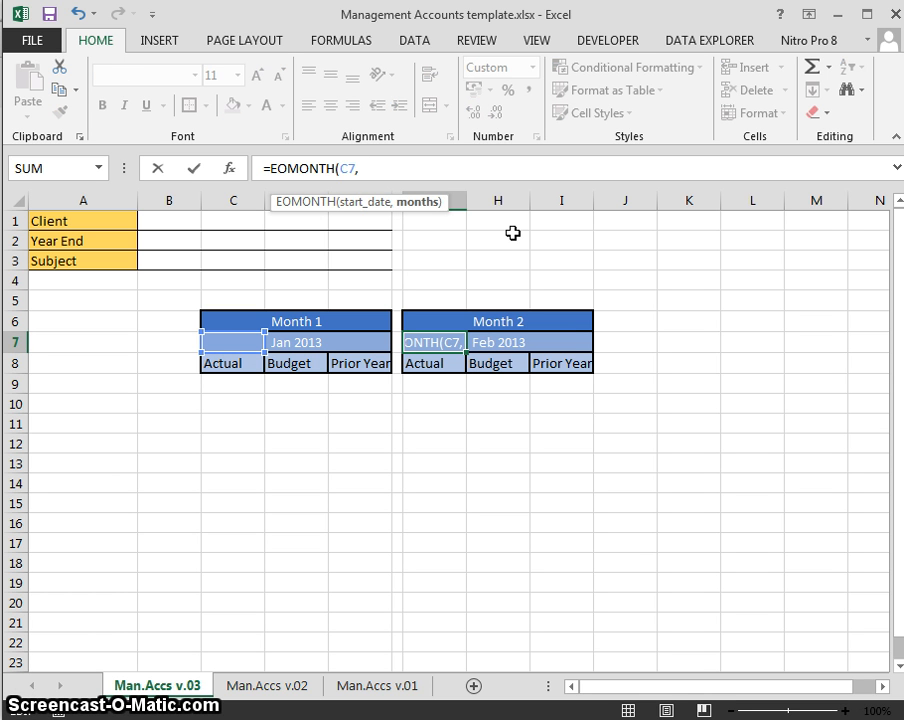
text(-1)
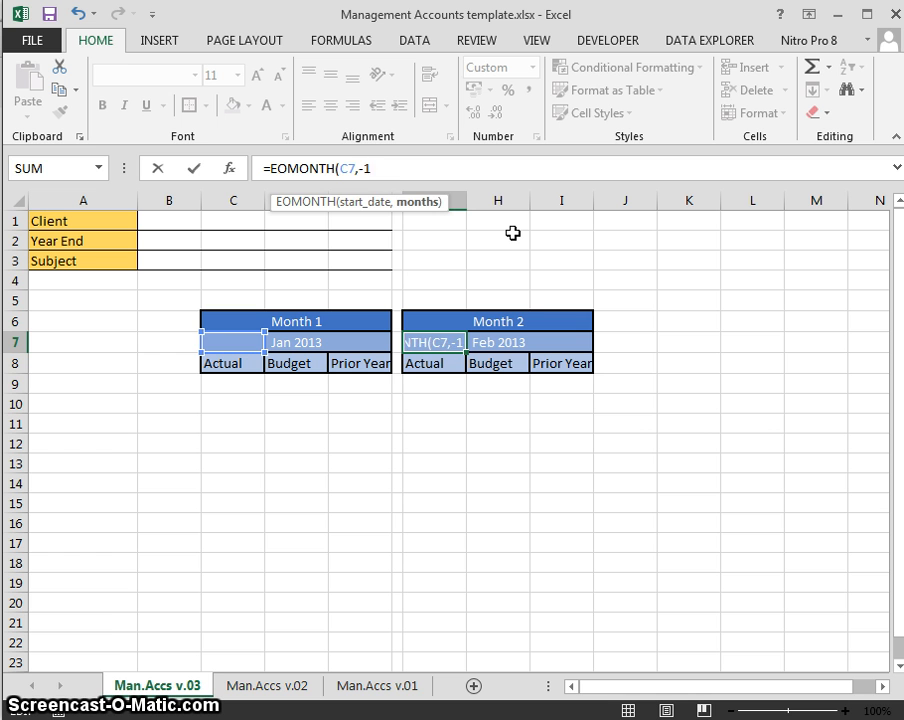
key(Enter)
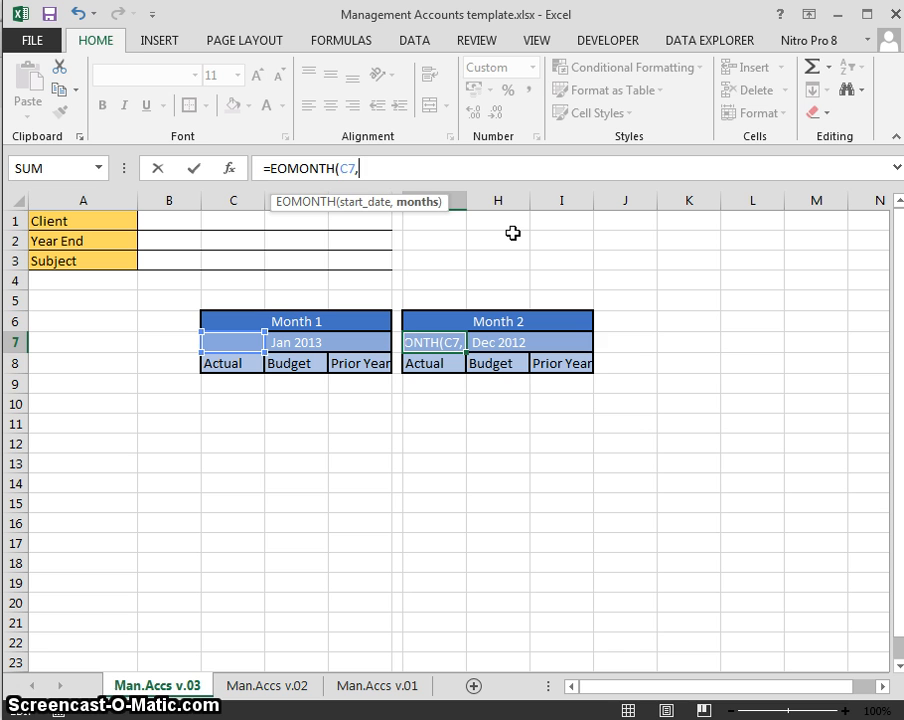
text(1))
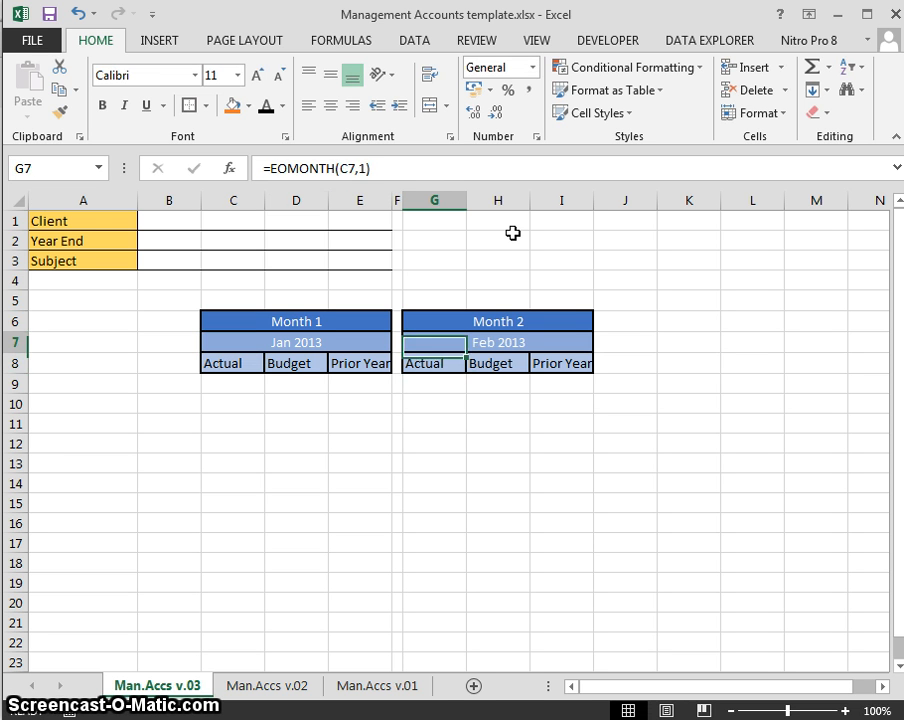
click(497, 342)
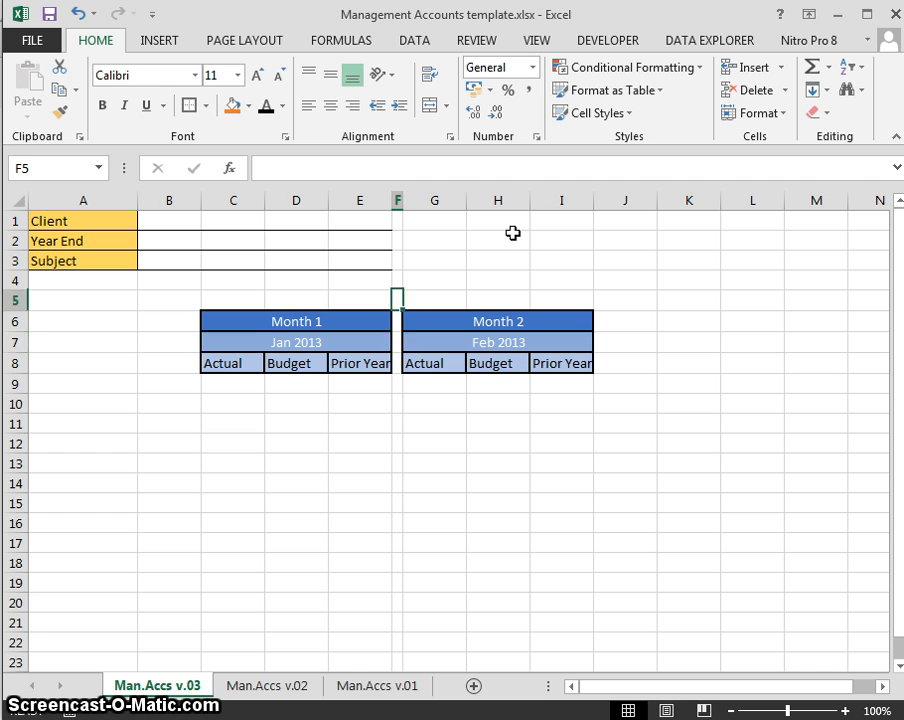
click(397, 362)
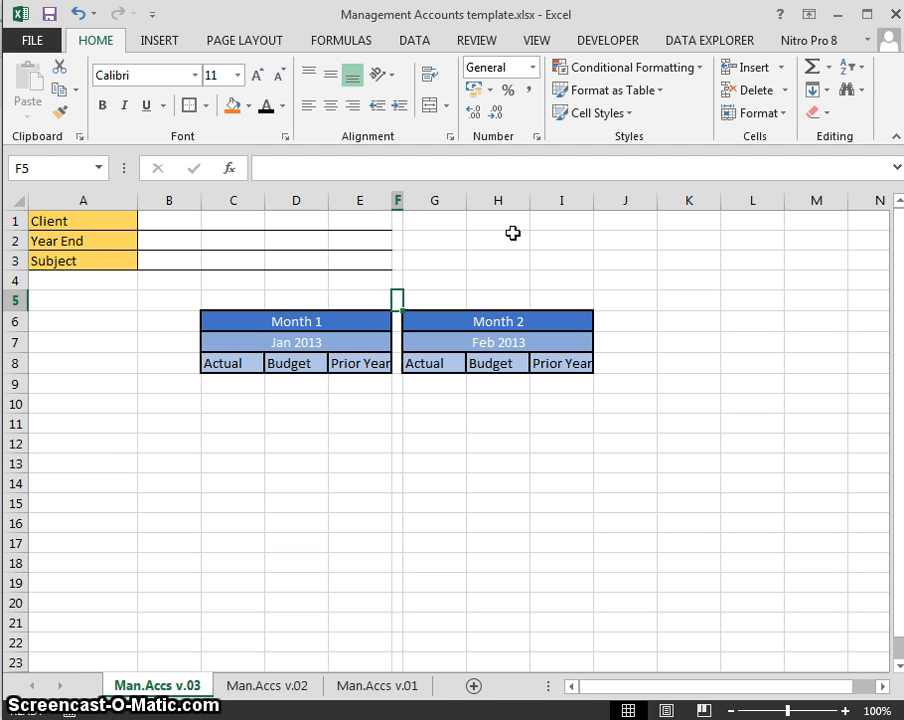
click(753, 113)
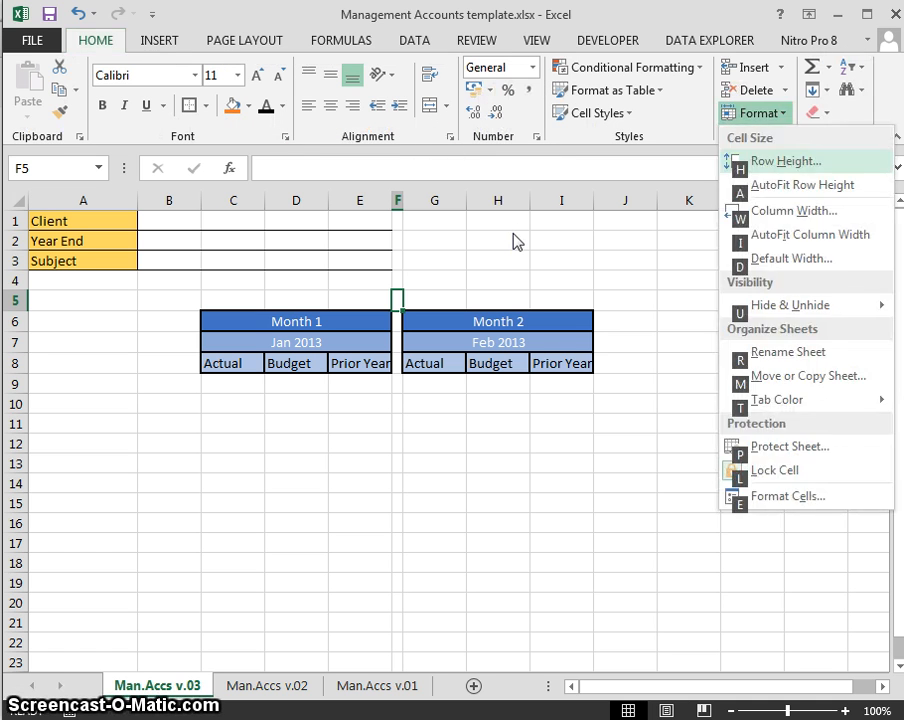
click(790, 210)
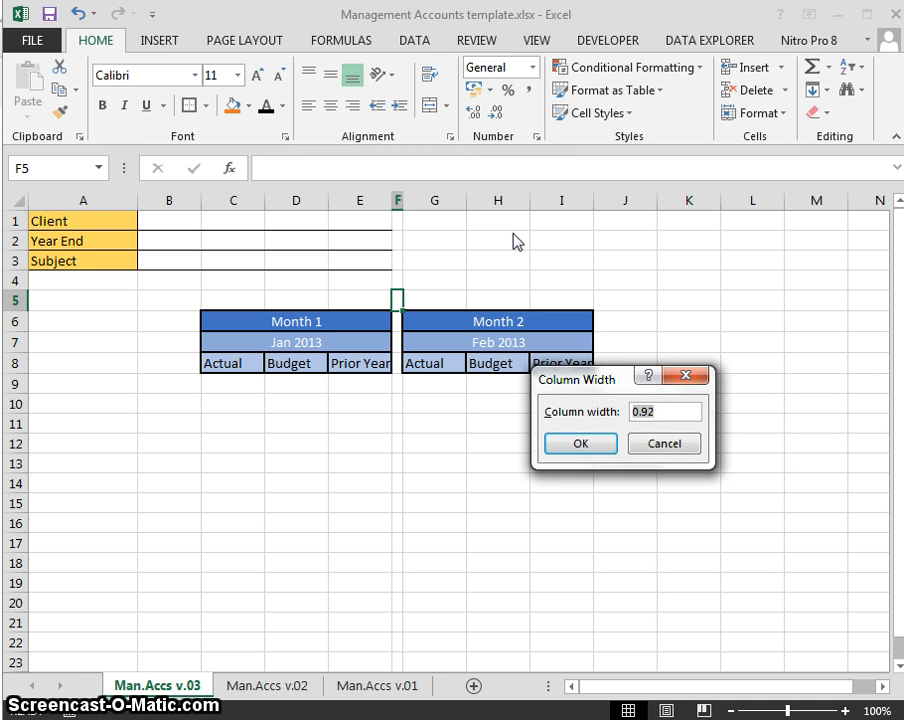
click(579, 443)
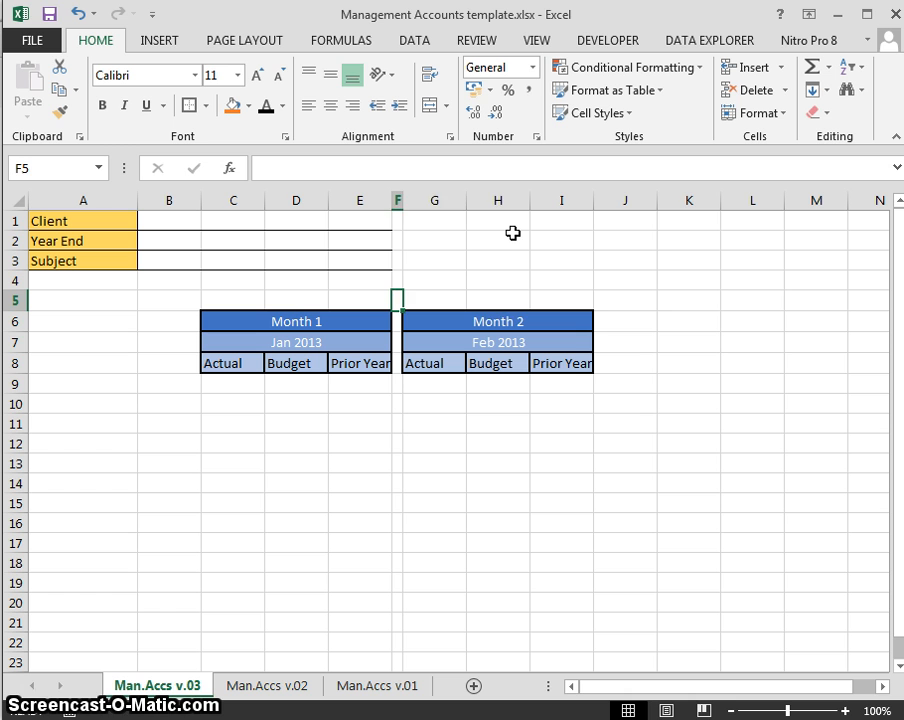
click(624, 300)
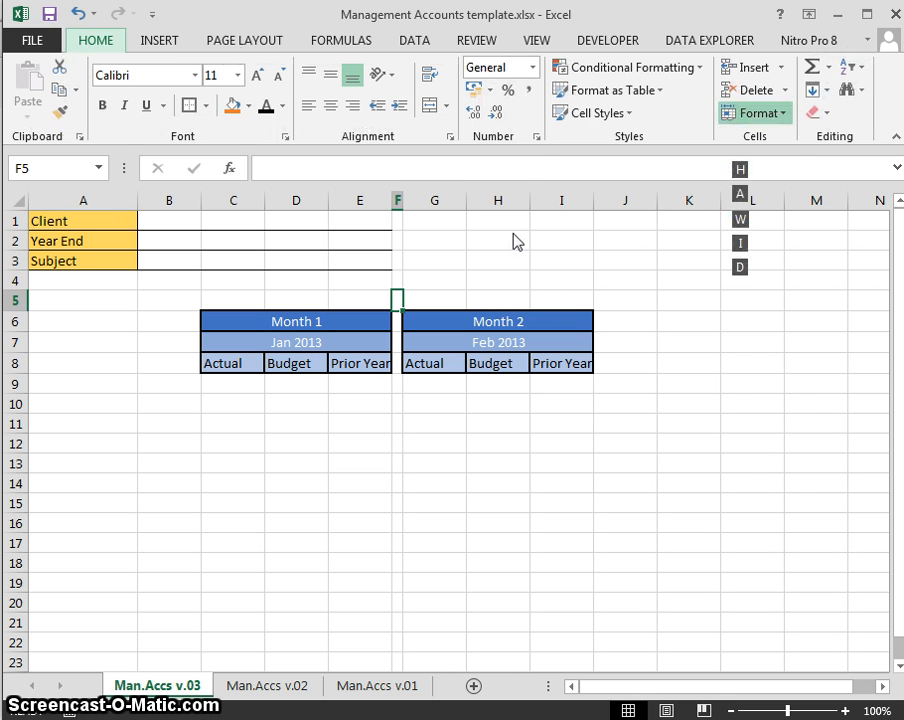
mouse_move(513, 233)
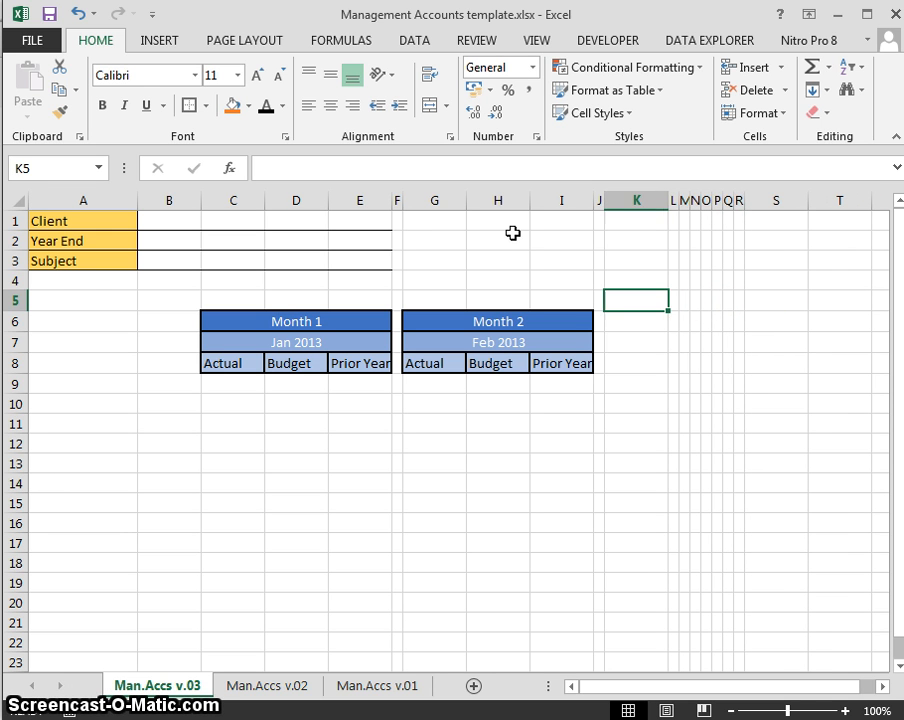
click(743, 300)
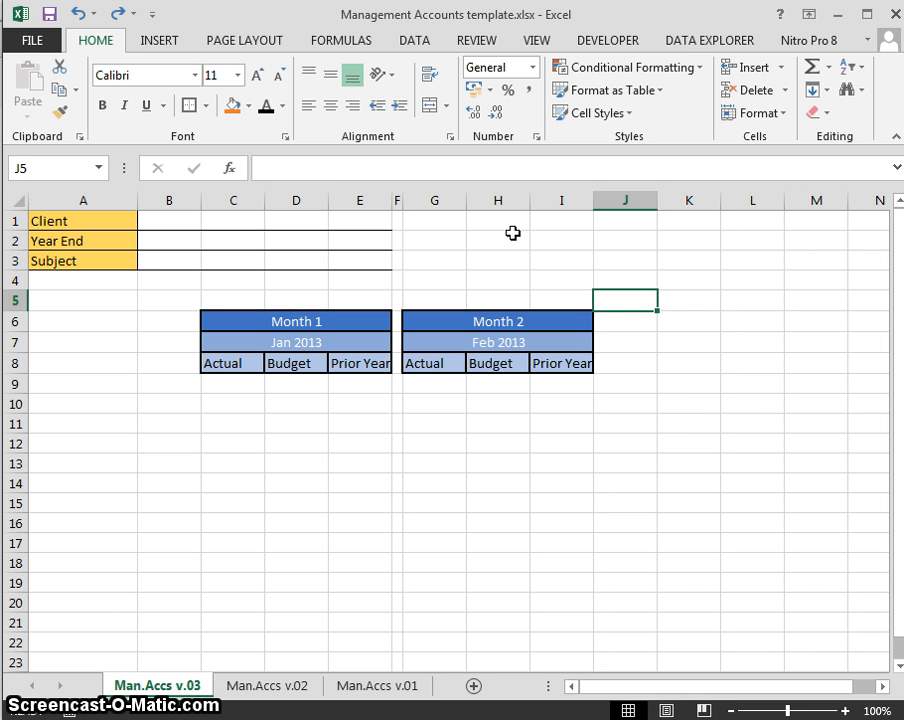
click(498, 320)
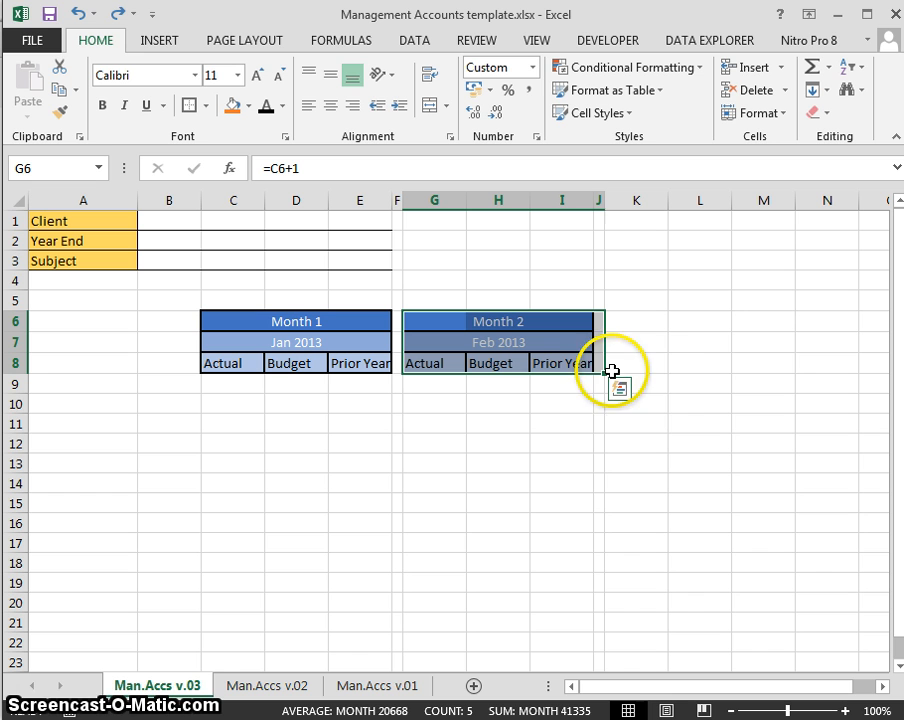
mouse_move(603, 375)
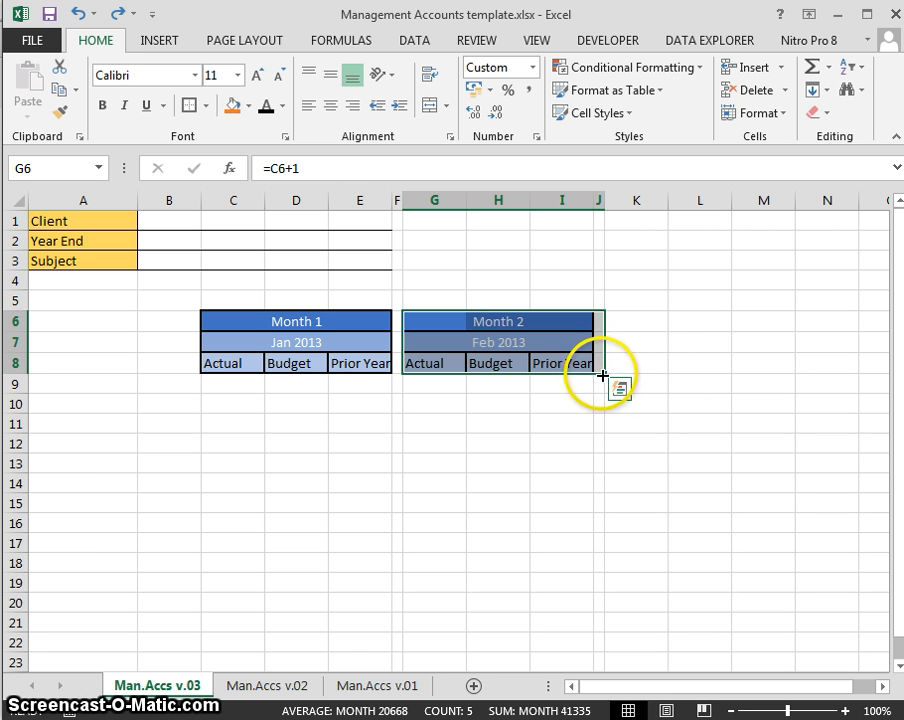
mouse_move(610, 375)
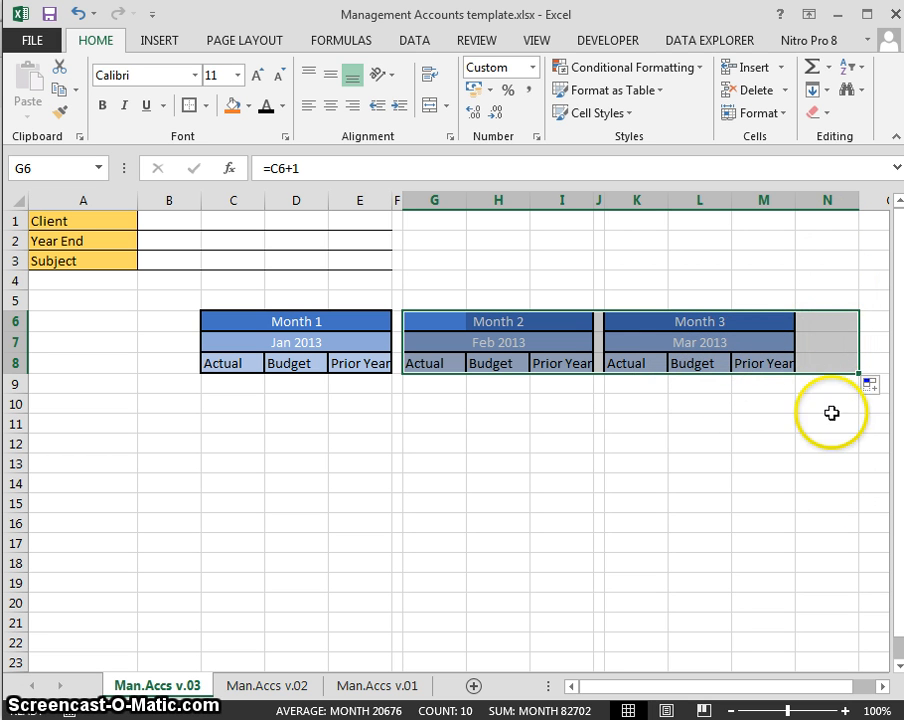
Step: Undo the extra Month 3 block and select the Month 2 columns G through J
click(827, 342)
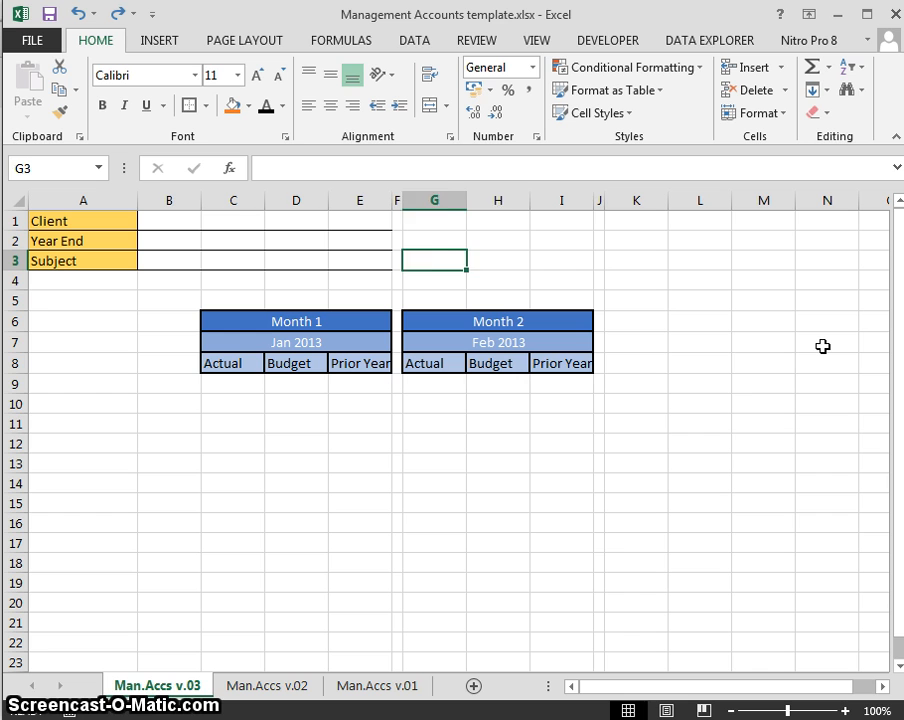
drag(433, 260, 580, 260)
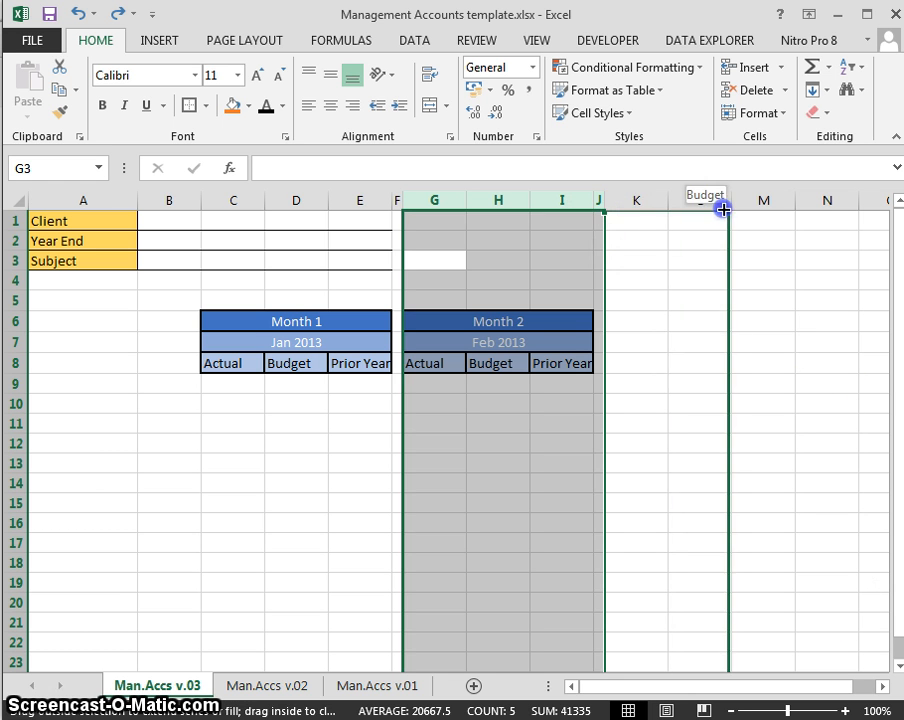
Step: Repeat month blocks rightward until the headers reach Month 16, Apr 2014
scroll(right, 3)
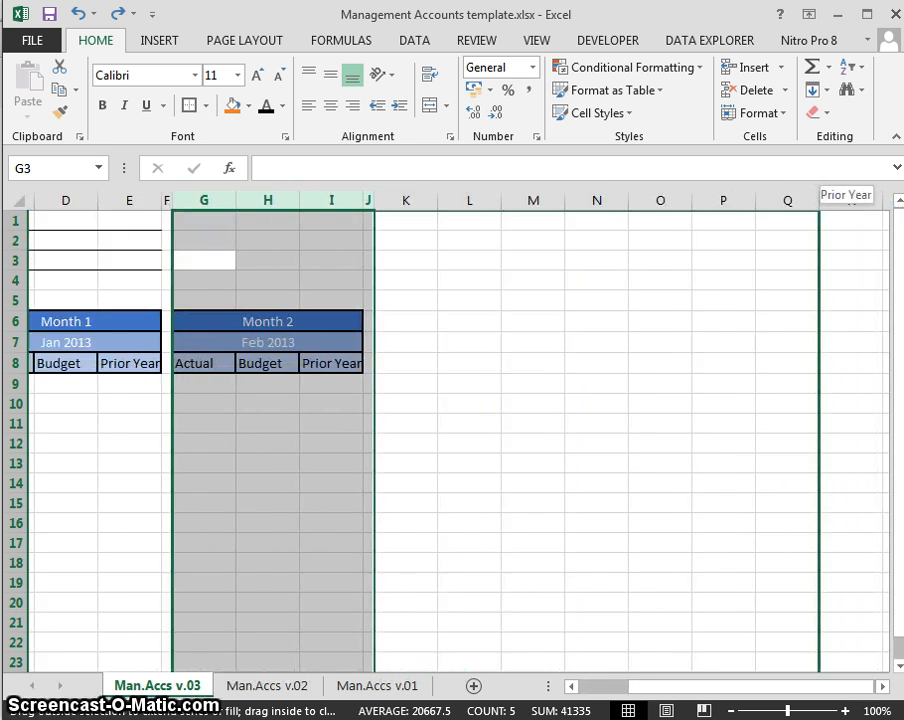
scroll(right, 3)
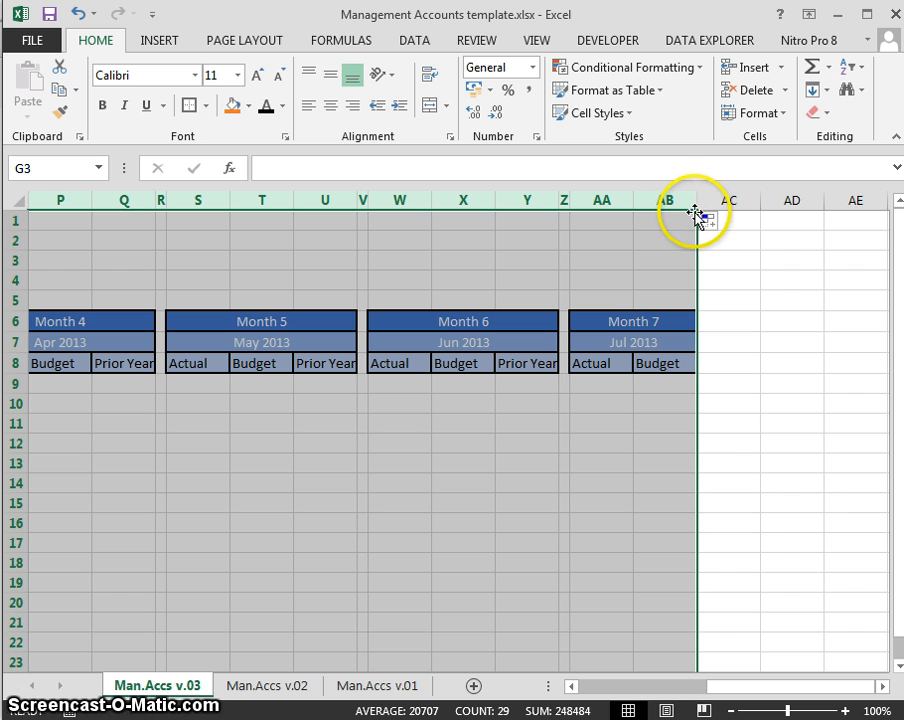
mouse_move(697, 211)
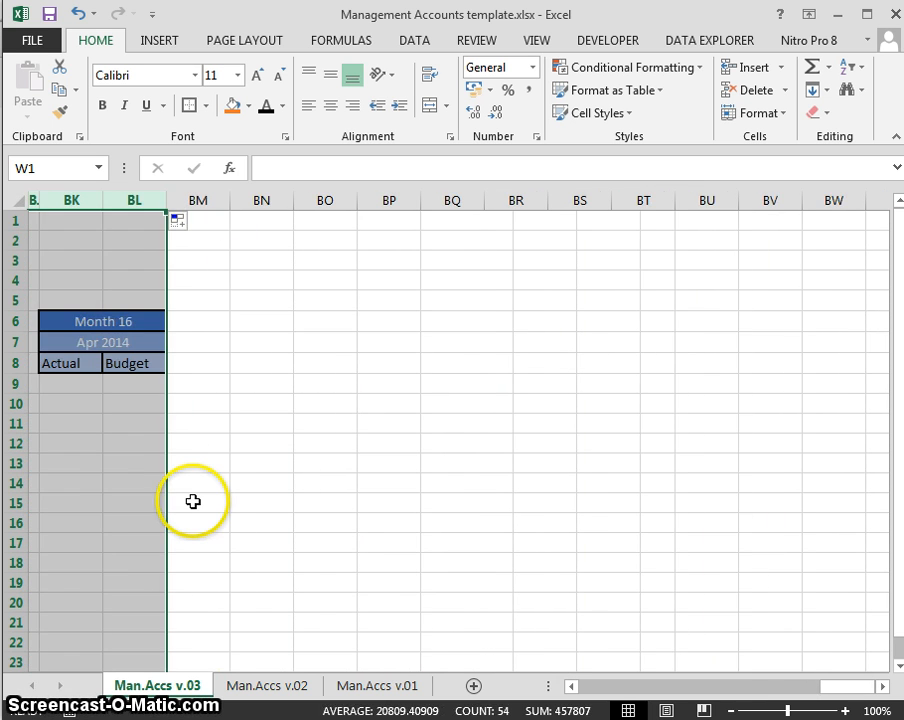
scroll(left, 3)
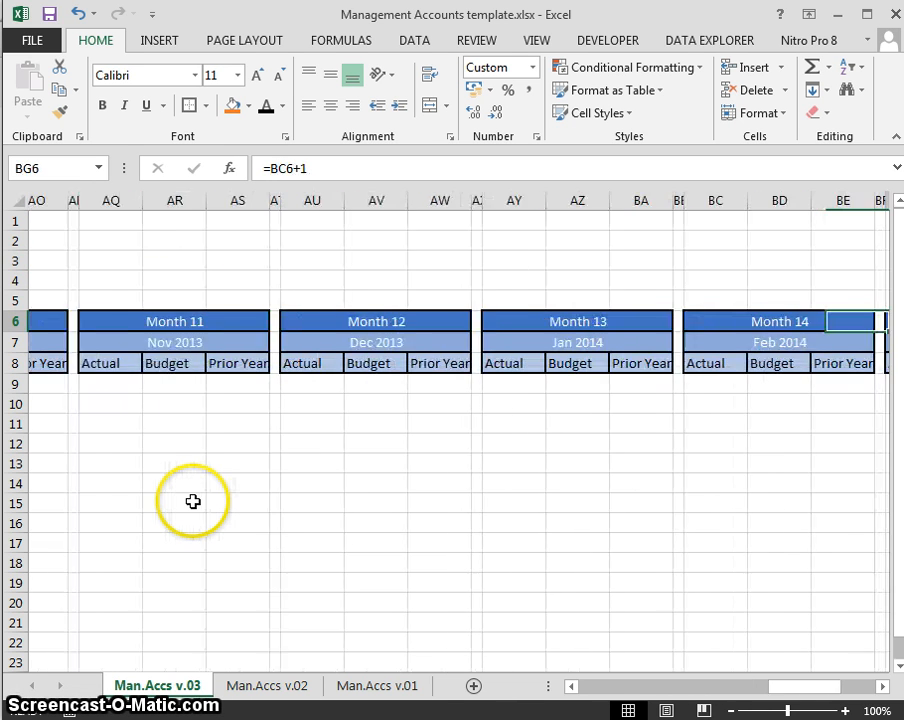
scroll(right, 3)
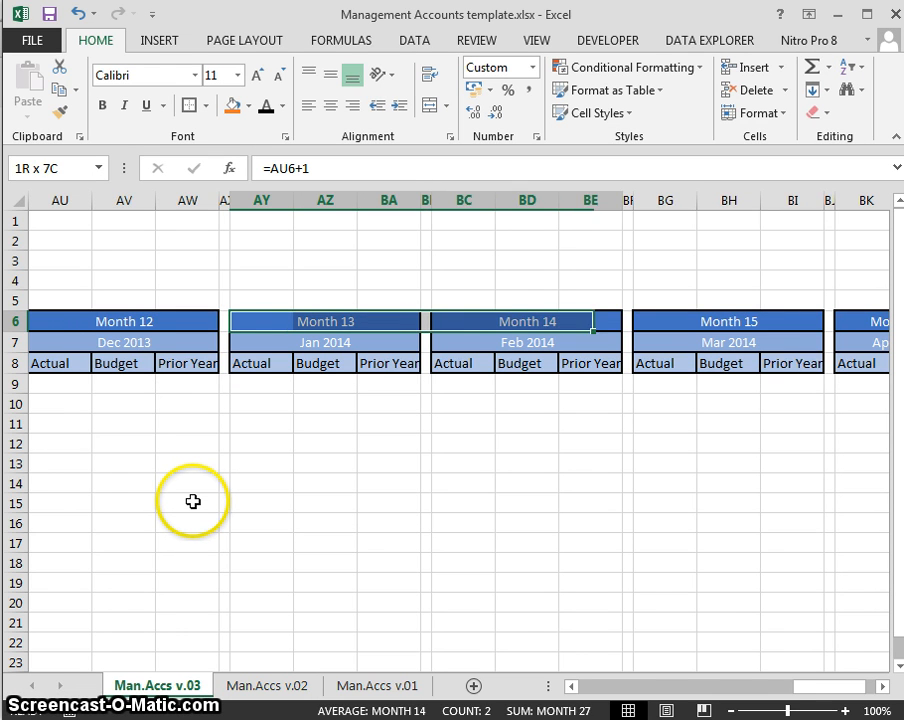
scroll(right, 3)
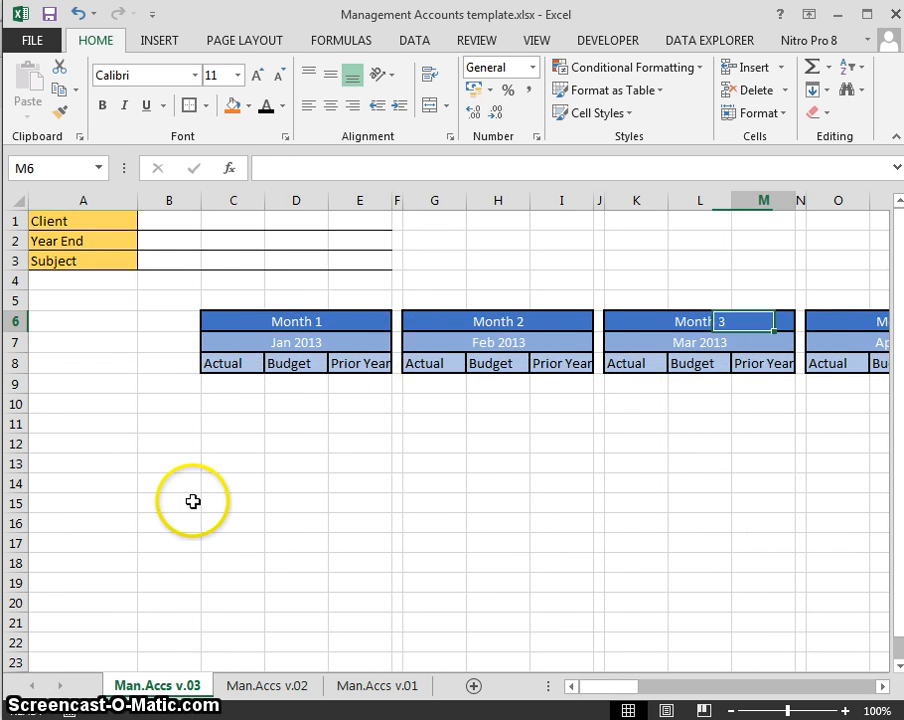
Step: Insert a leading block with a 0.92-wide spacer column and start typing Total in C6
click(168, 321)
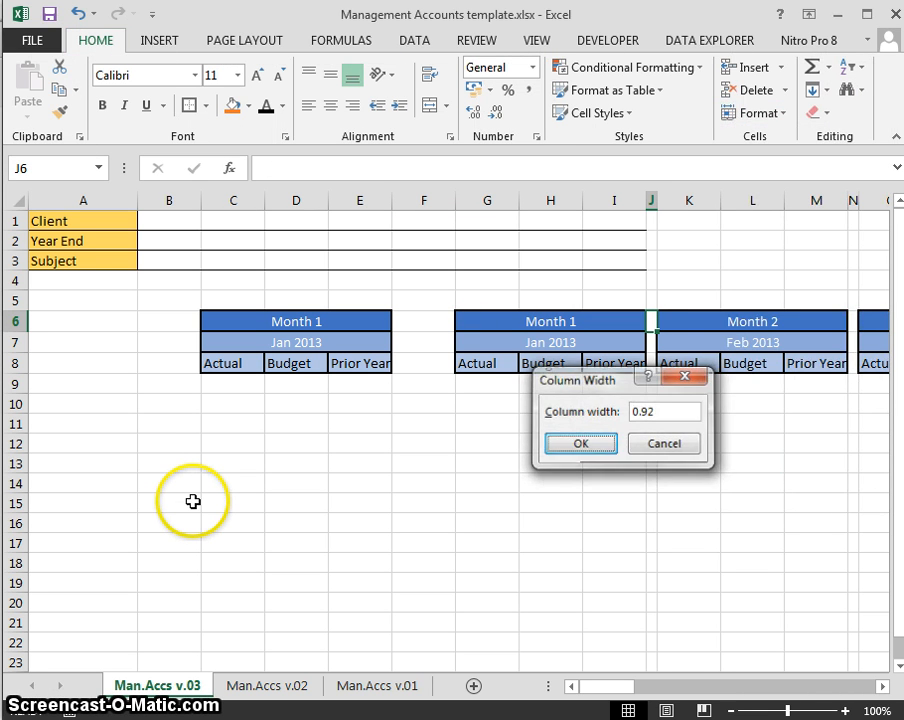
click(580, 443)
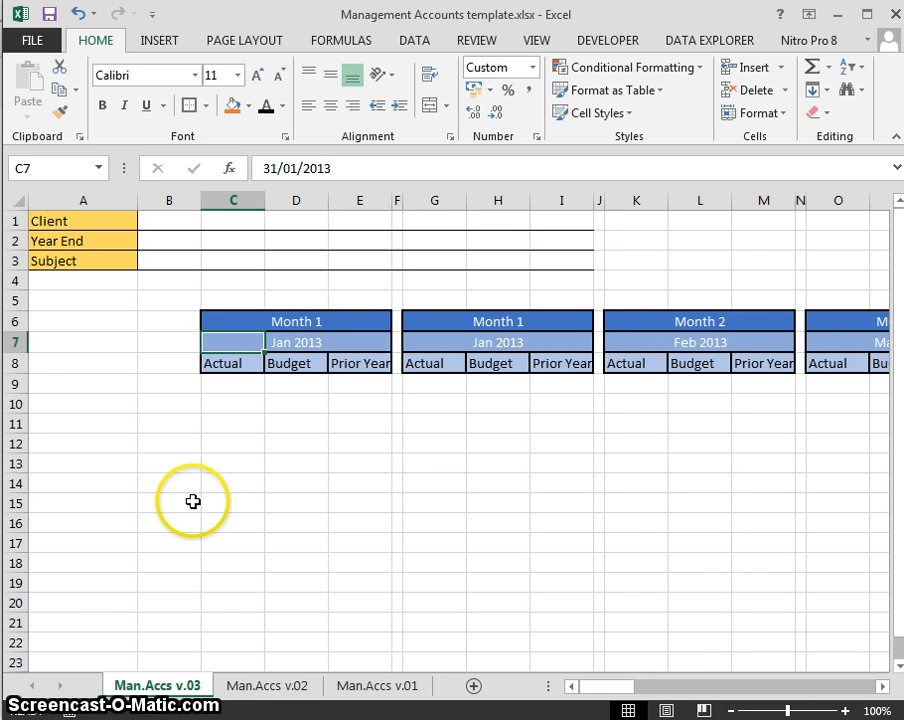
click(232, 321)
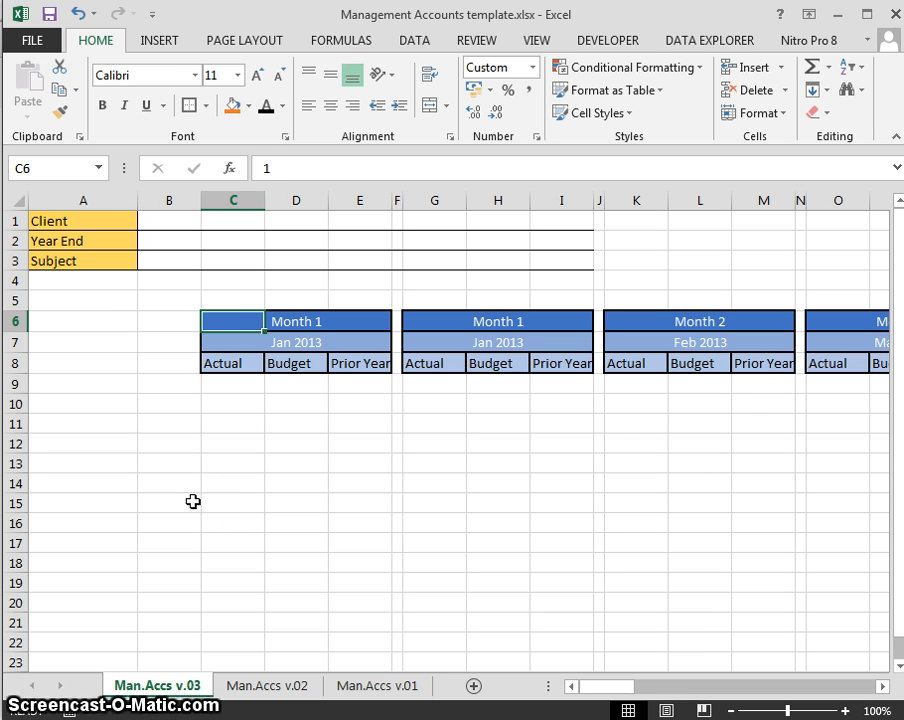
text(Tot)
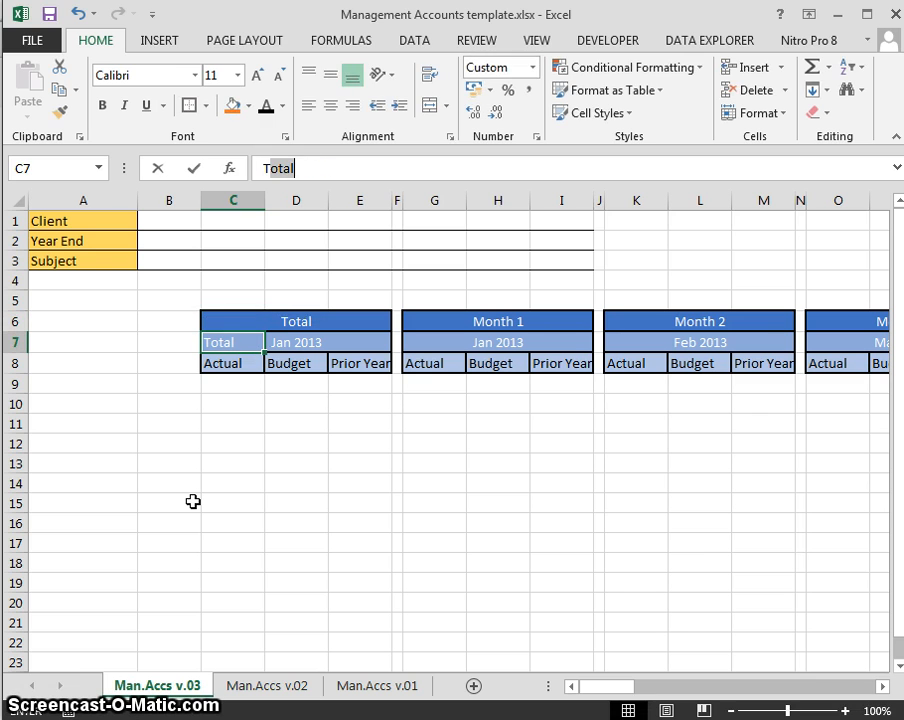
Step: Enter Total in C6 and C7, restore 100% zoom, and return to A10
text(31/01/2013)
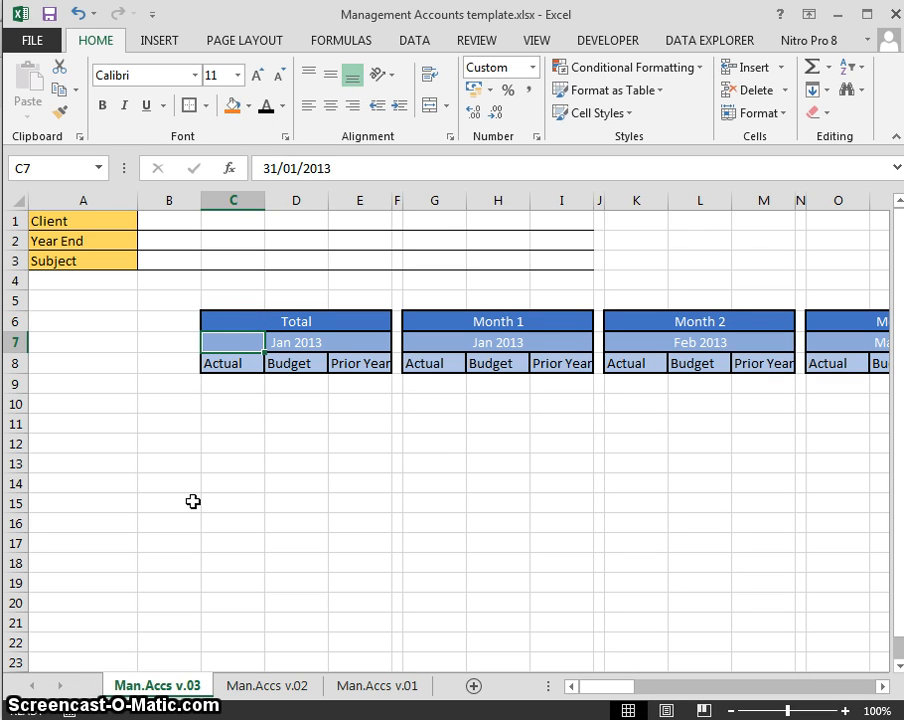
click(232, 363)
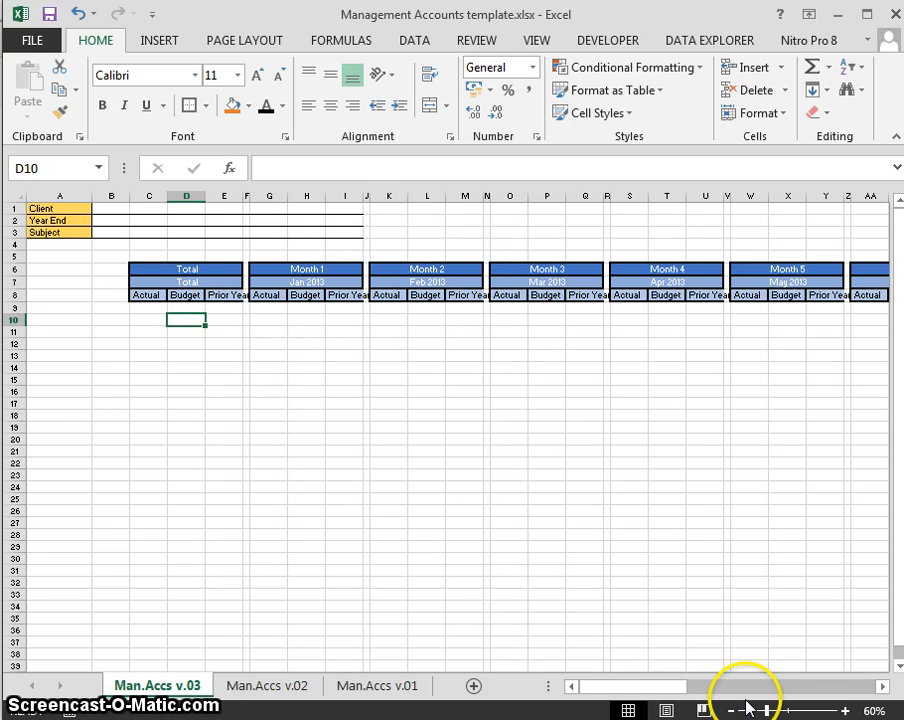
click(847, 711)
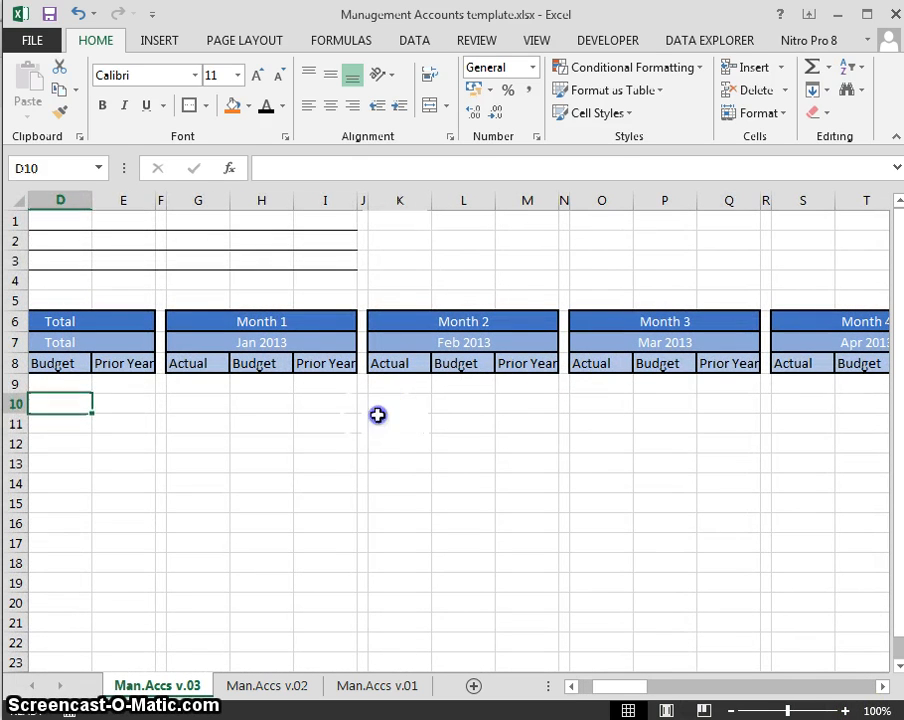
click(262, 423)
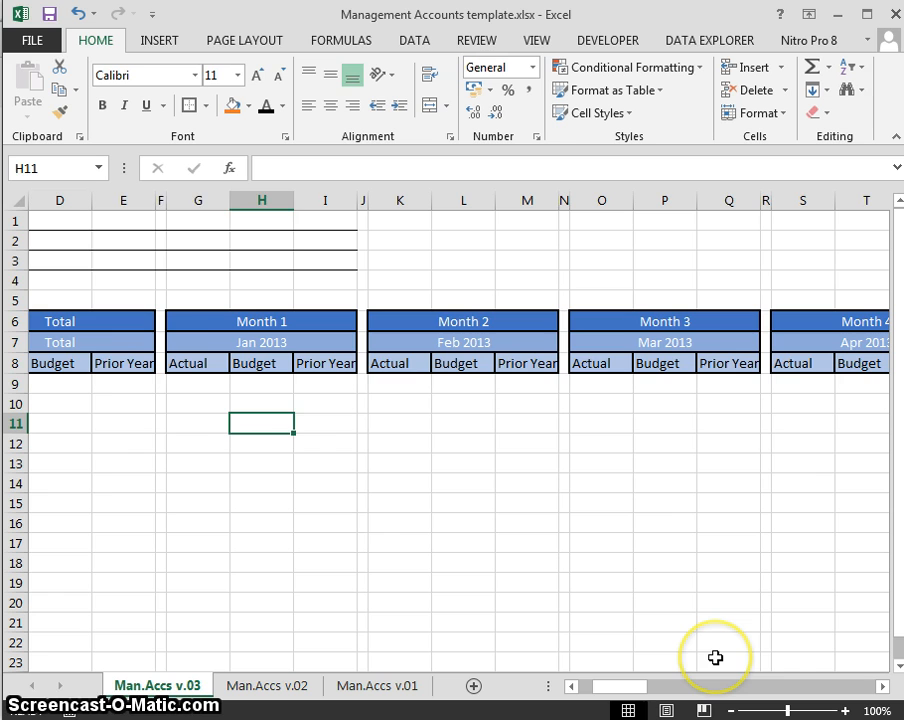
scroll(left, 3)
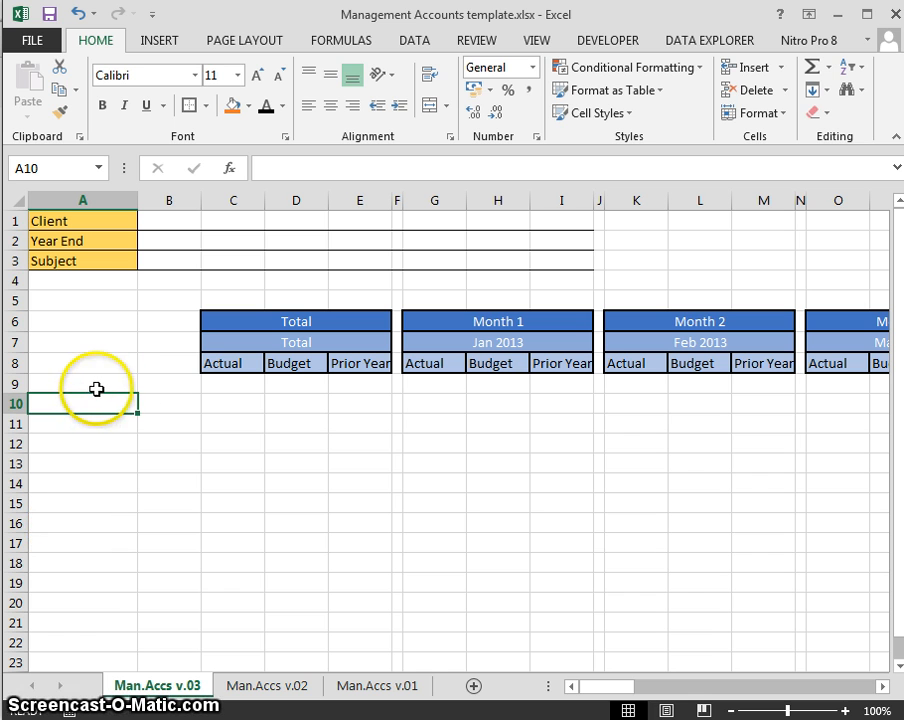
Step: Enter the Sales heading in cell A10
click(82, 385)
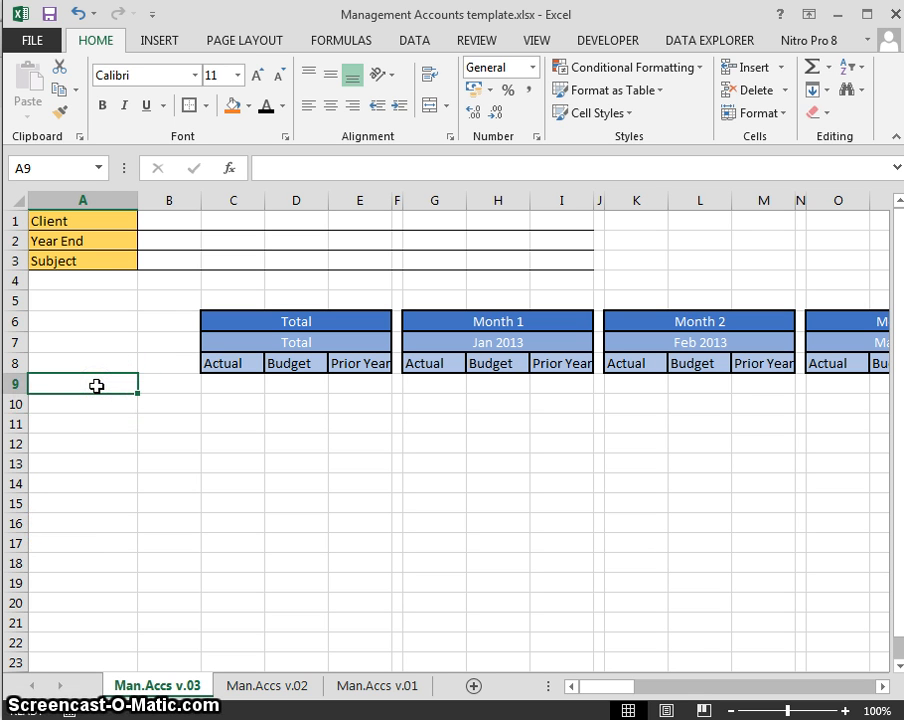
key(Down)
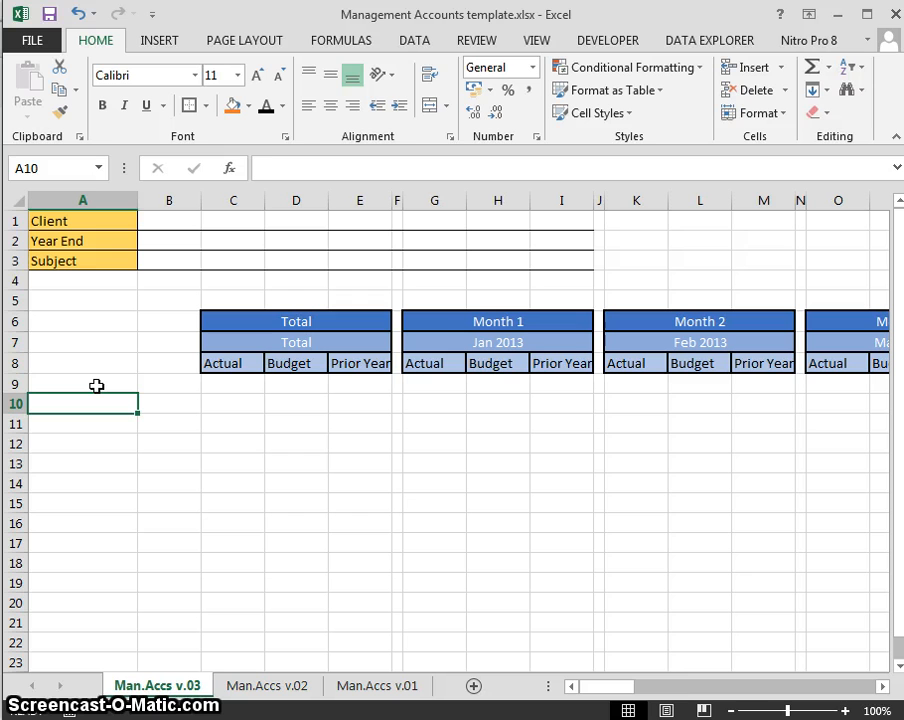
text(S)
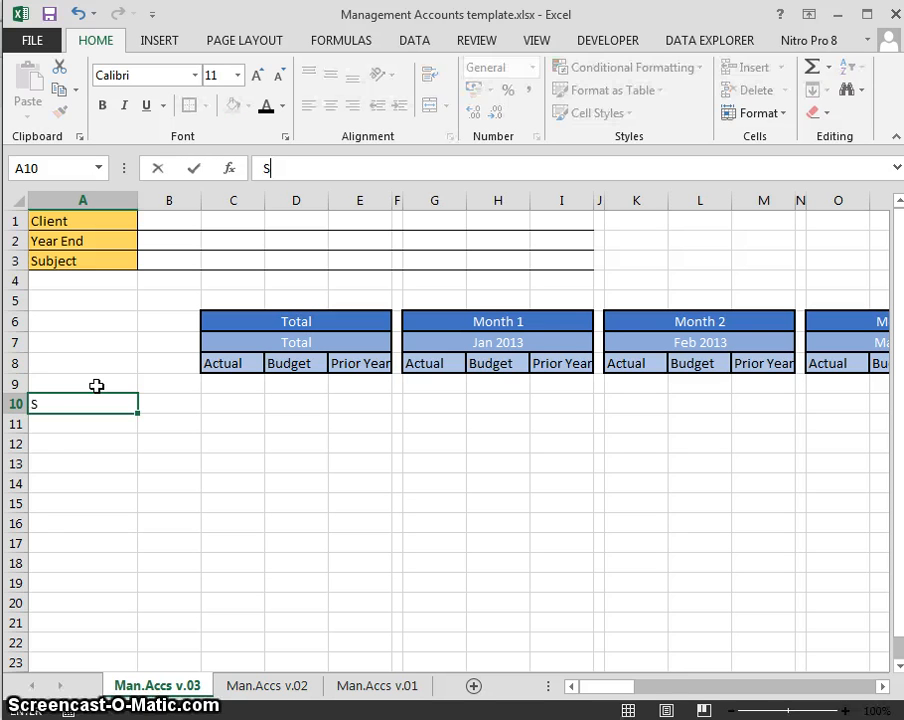
text(ales)
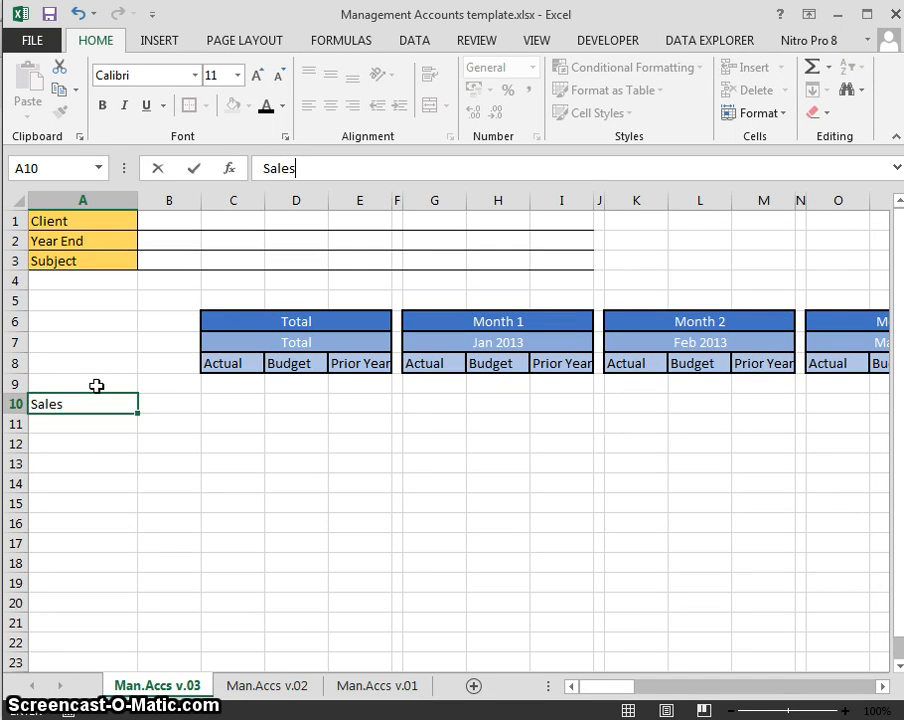
key(enter)
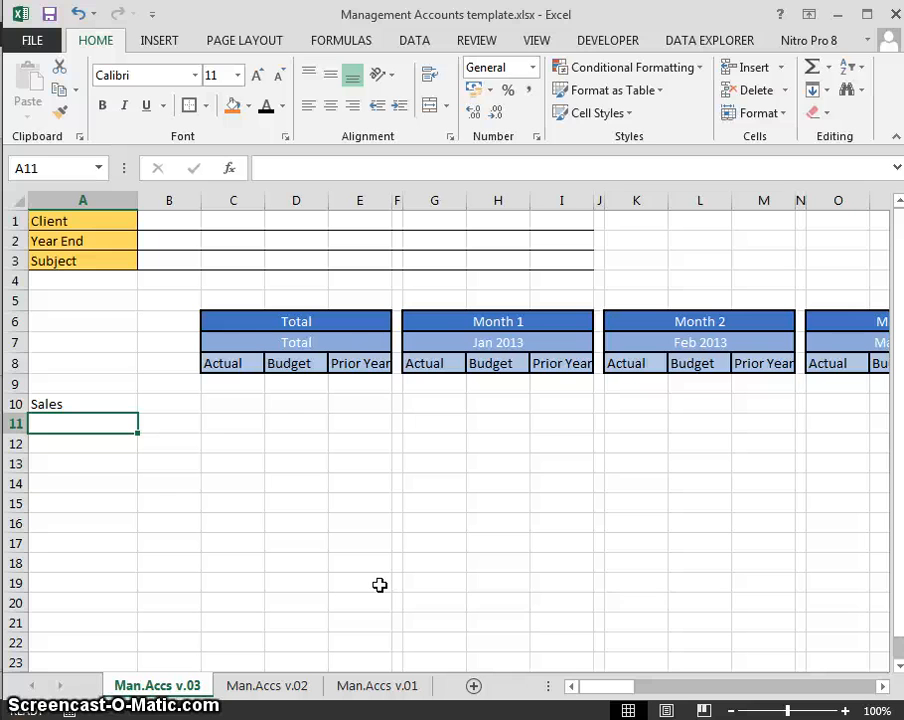
Step: List Drapery, Food and Hardware in A11:A13 beneath Sales
text(Drapery)
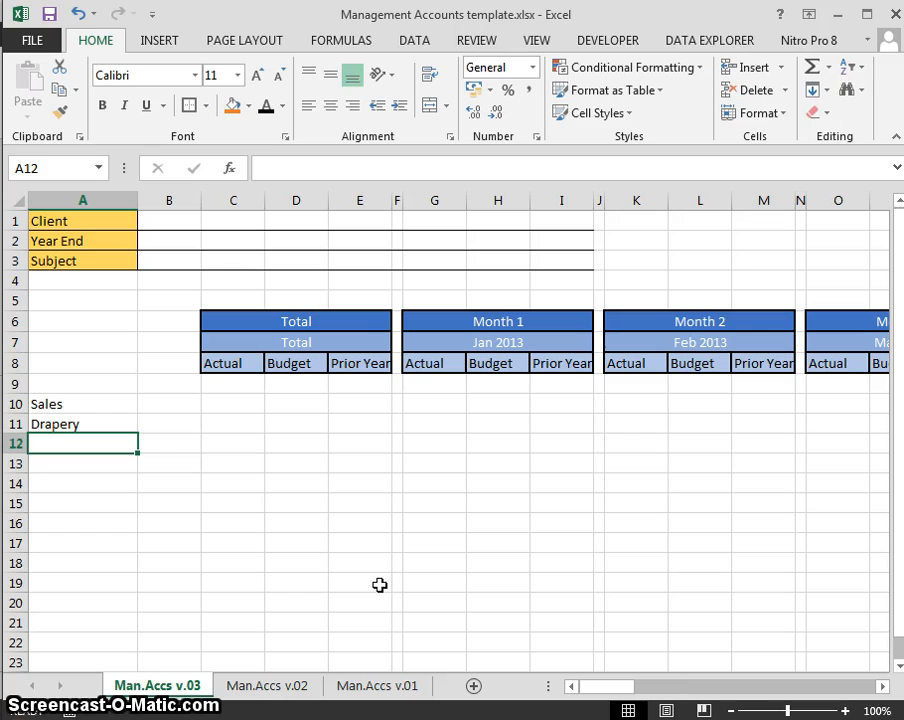
text(Food)
click(83, 464)
text(Ha)
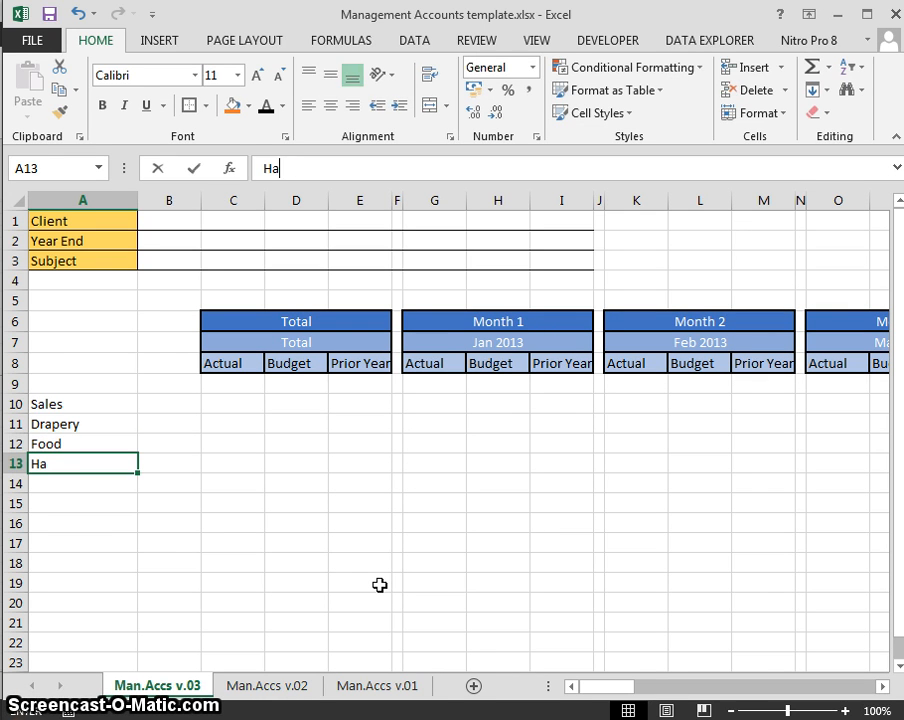
text(rdware)
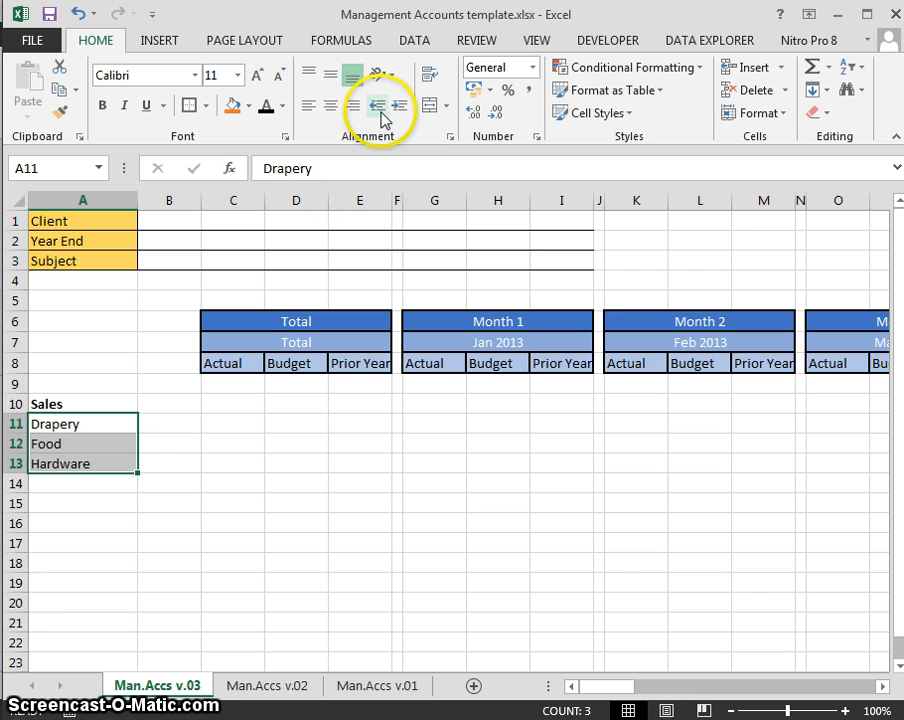
mouse_move(398, 106)
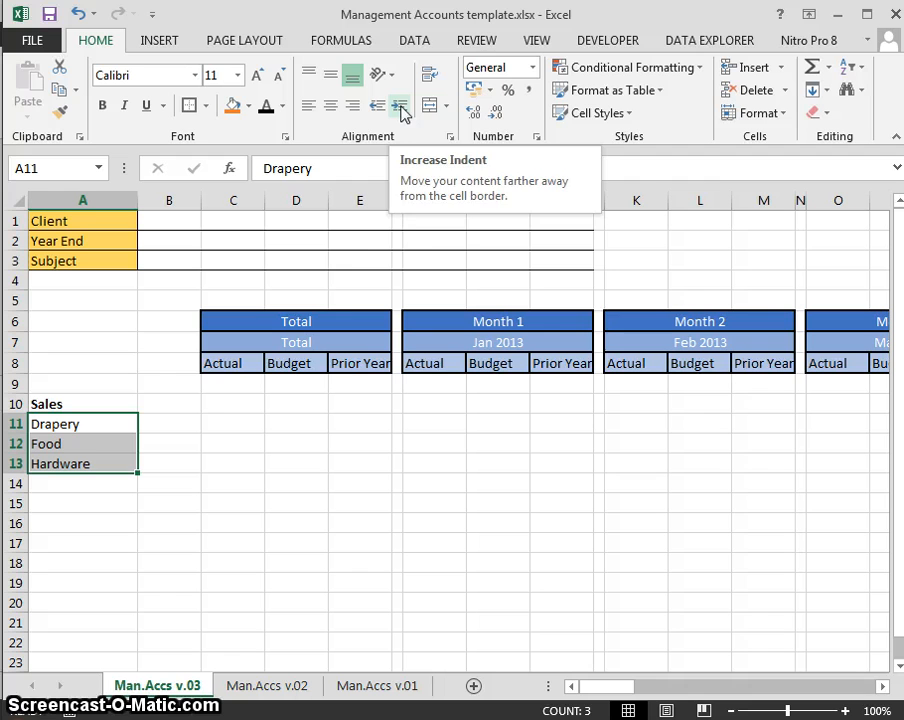
Step: Indent Drapery, Food and Hardware in A11:A13 under the bold Sales heading in A10
key(alt)
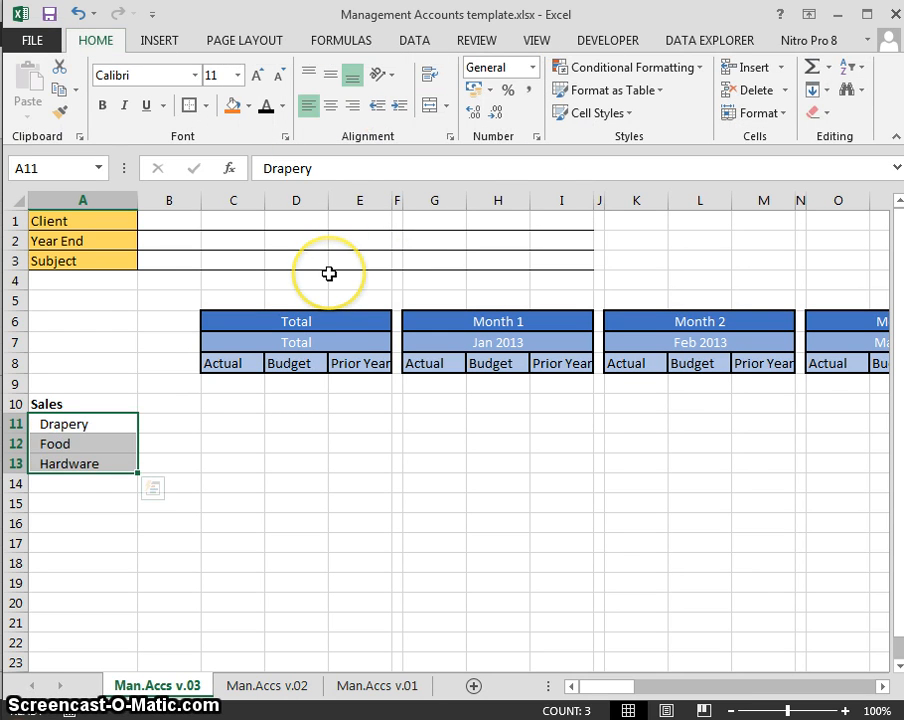
click(69, 463)
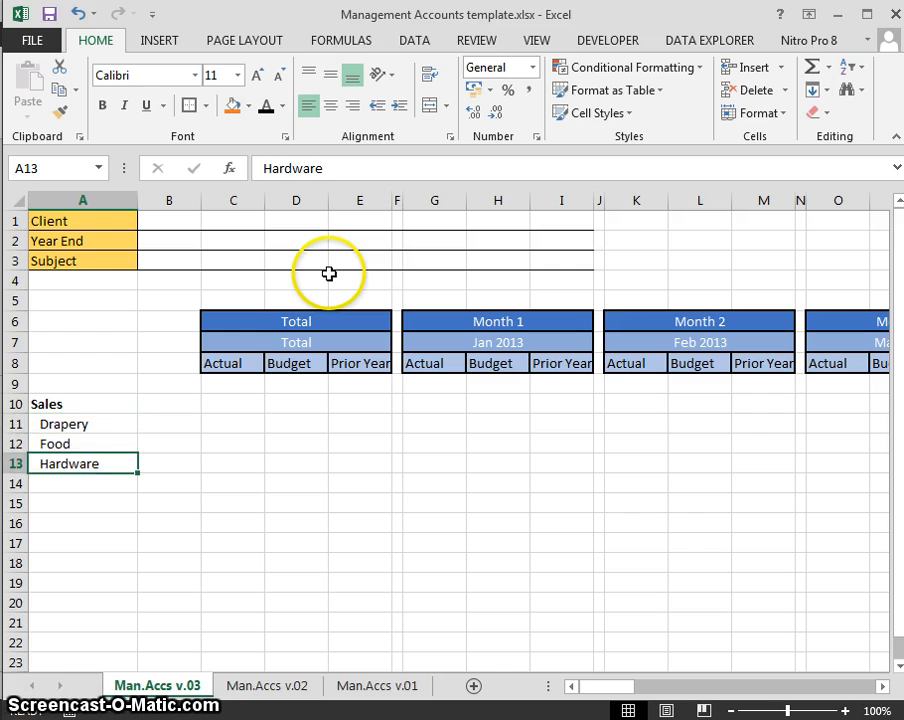
click(63, 423)
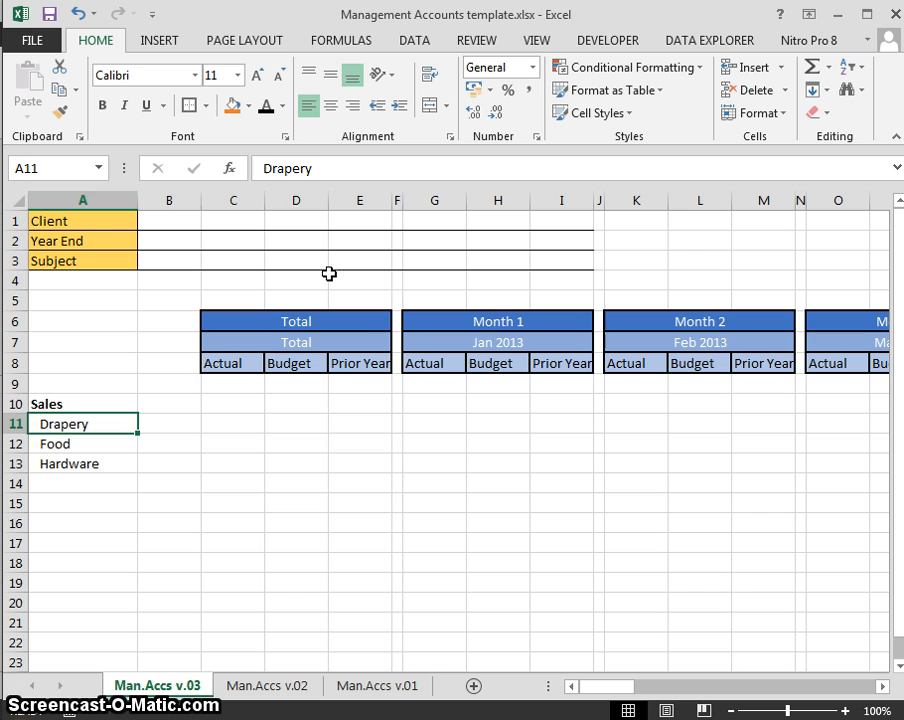
click(434, 423)
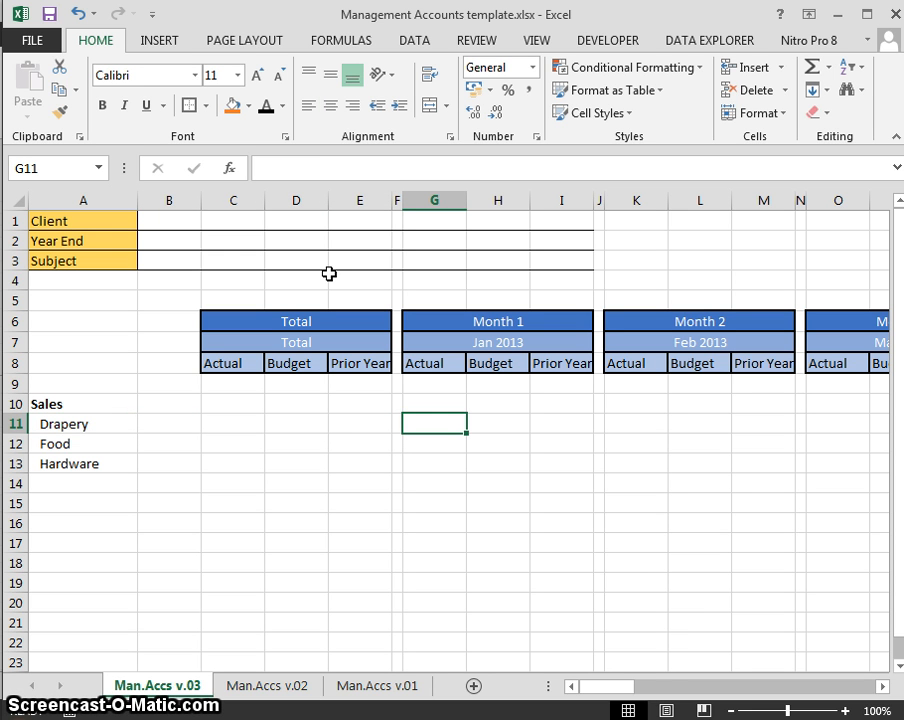
Step: Enter 100 for Drapery in G11:I11 and copy it into the other rows and month blocks
text(1)
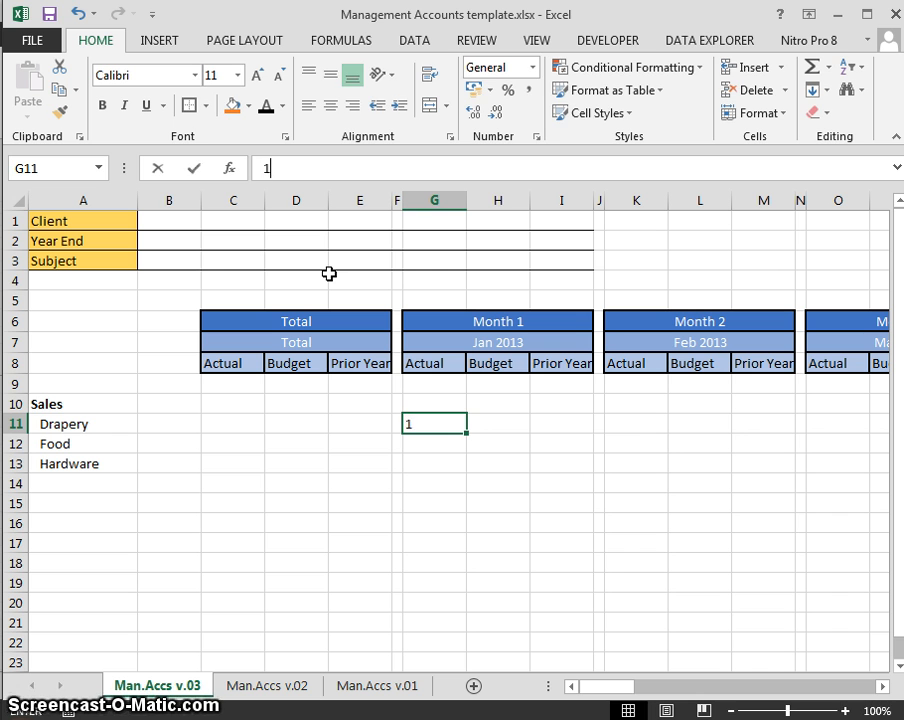
text(100)
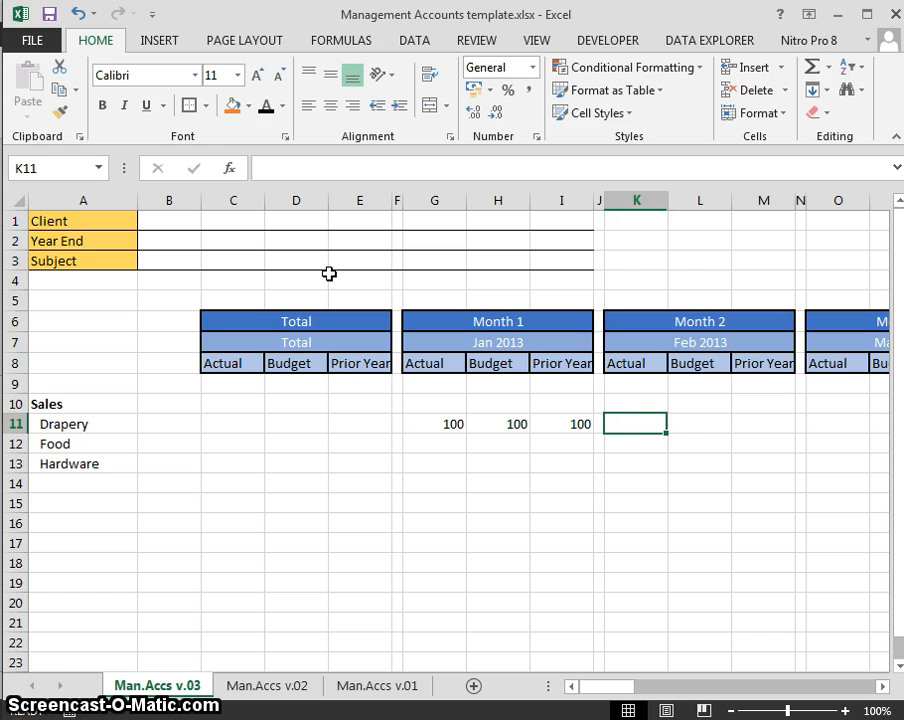
drag(434, 423, 561, 423)
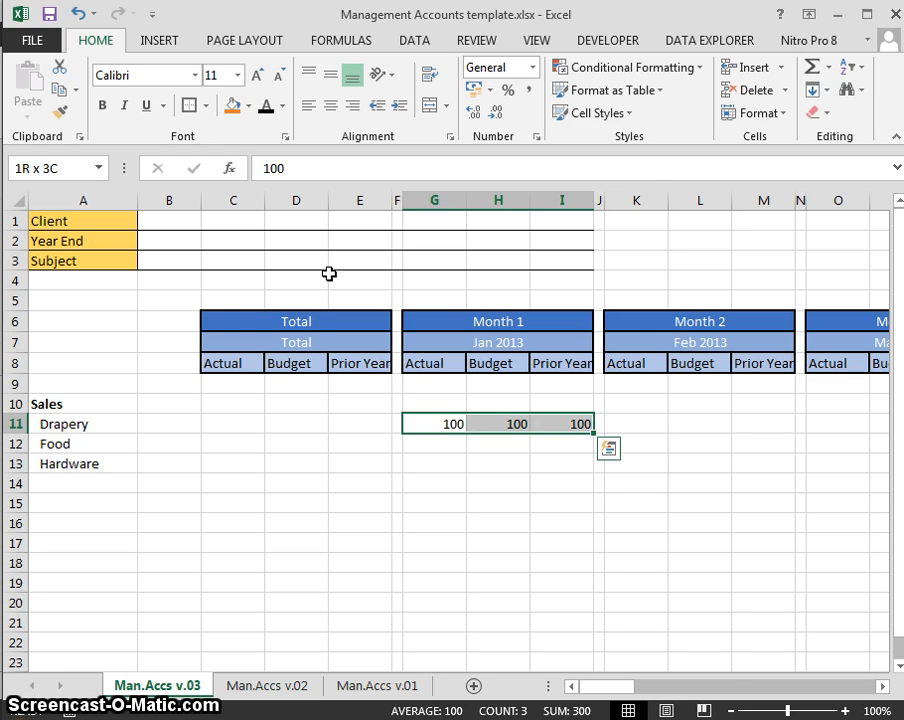
key(ctrl+v)
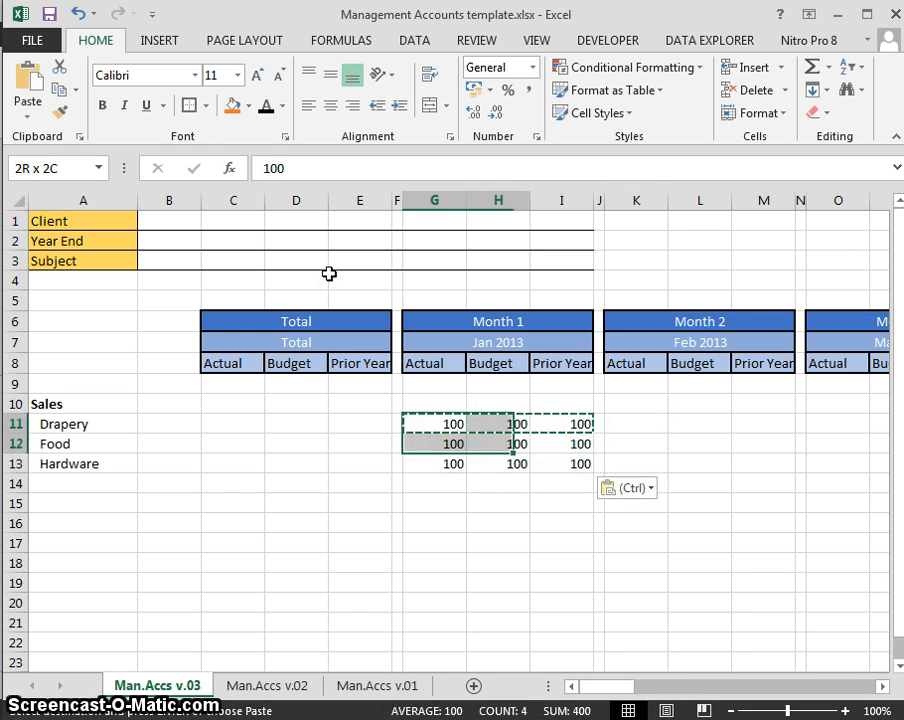
click(636, 423)
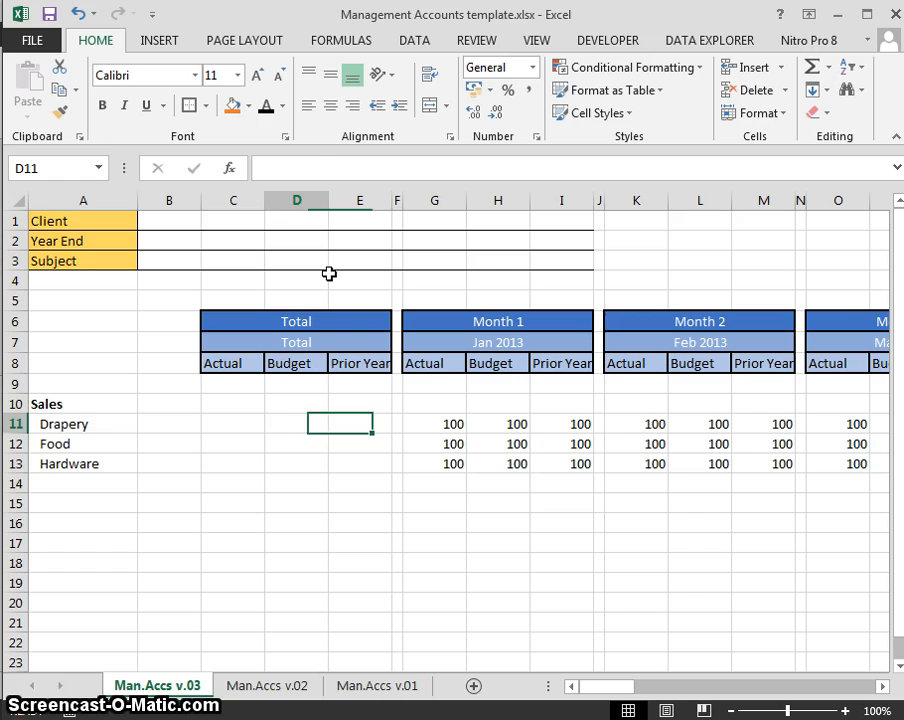
click(169, 423)
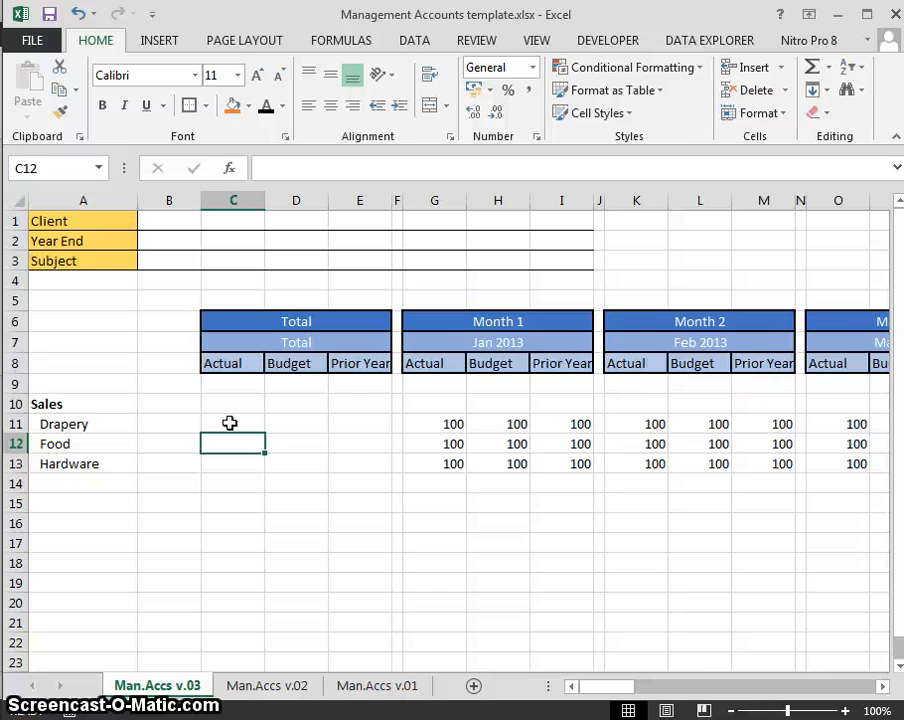
click(232, 404)
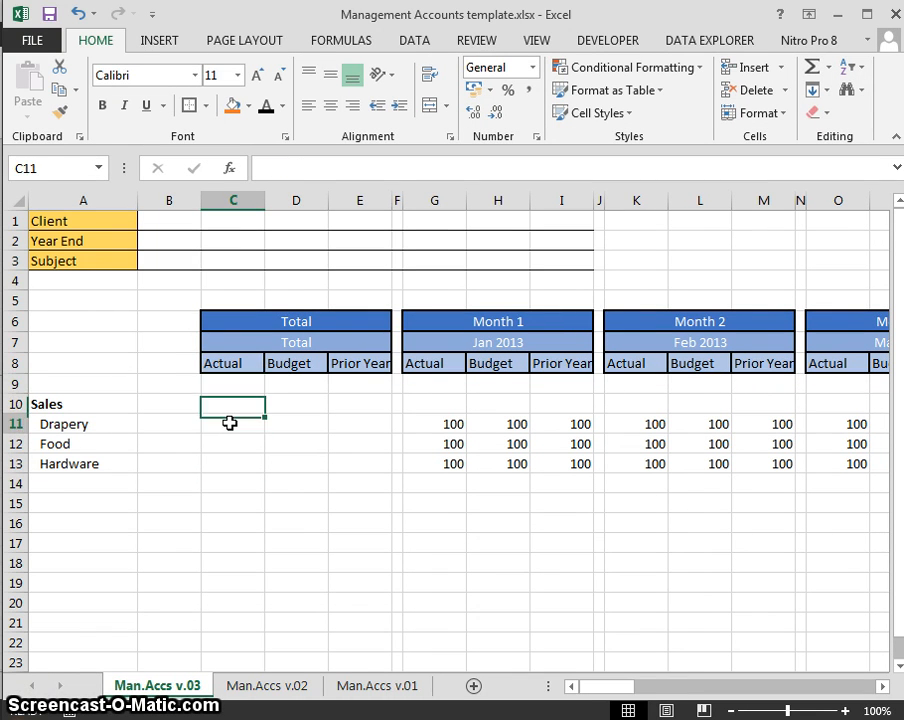
click(231, 362)
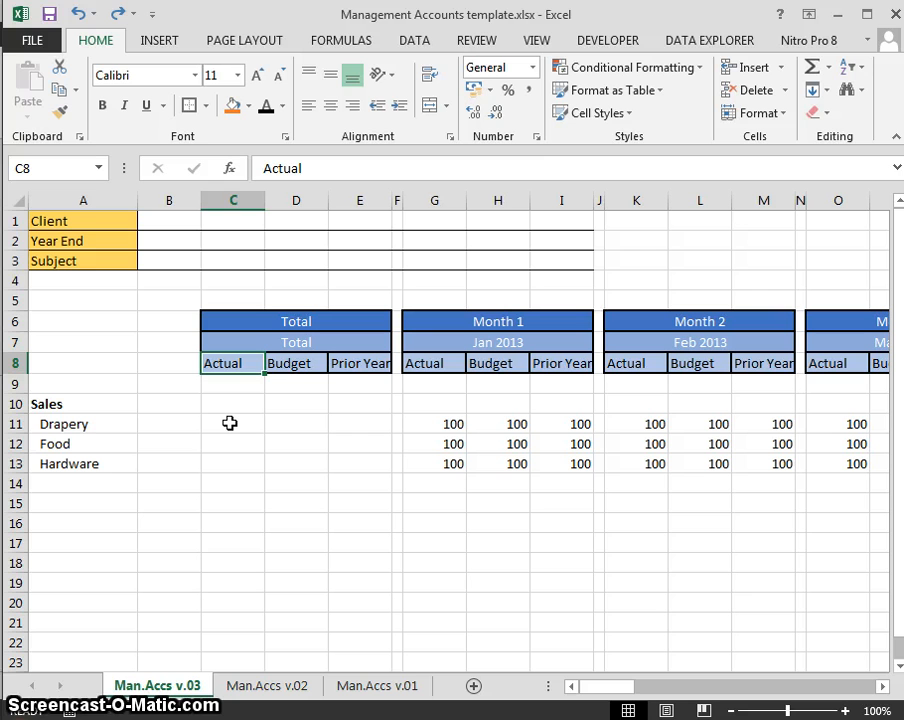
Step: Insert a blank sheet row at row 8, above the Actual, Budget and Prior Year headings
key(alt)
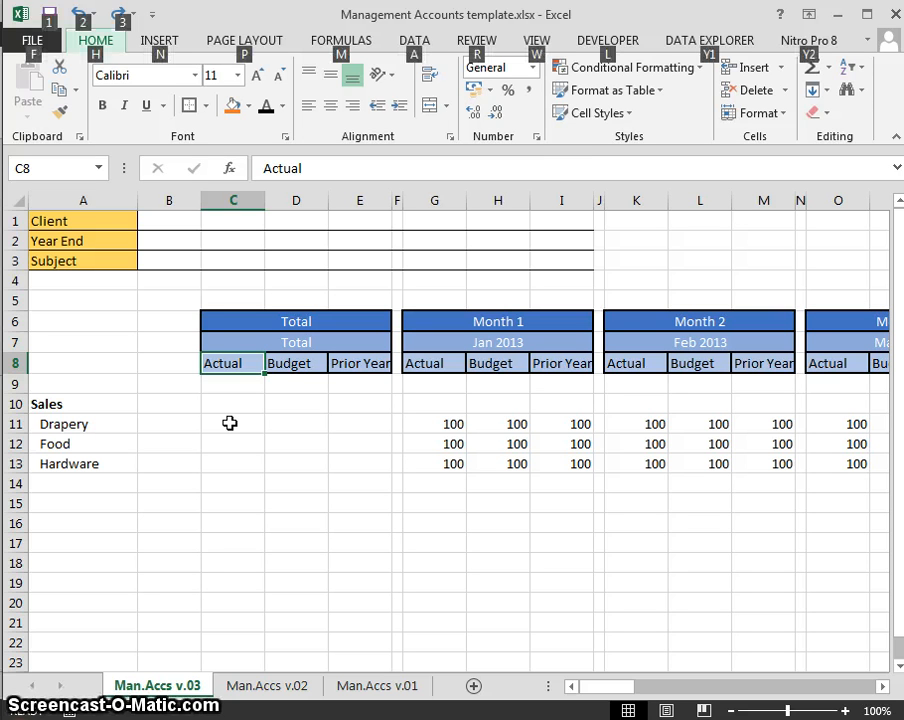
click(780, 67)
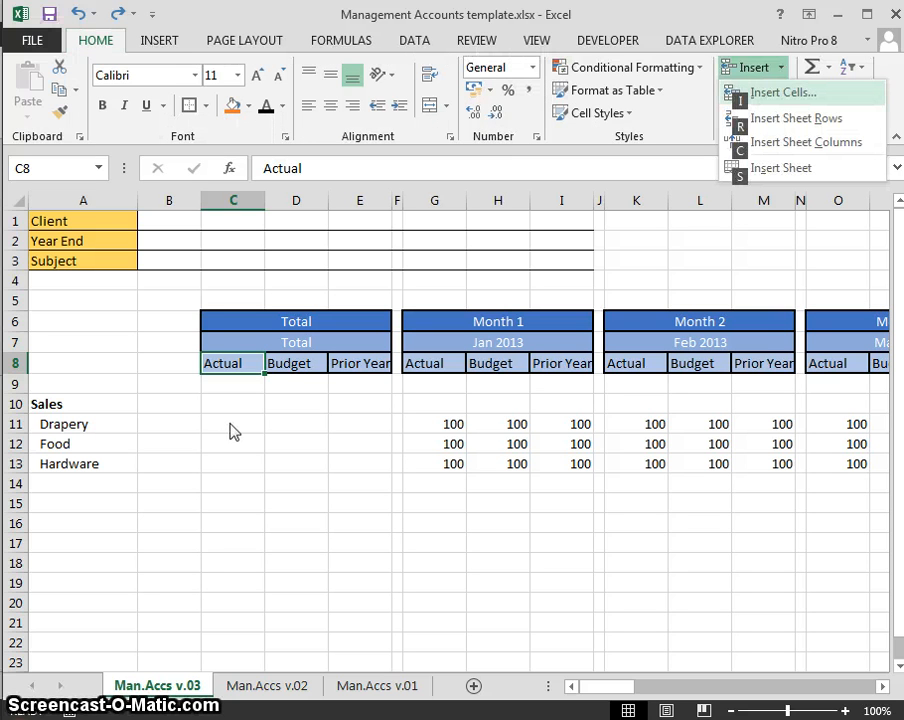
click(795, 118)
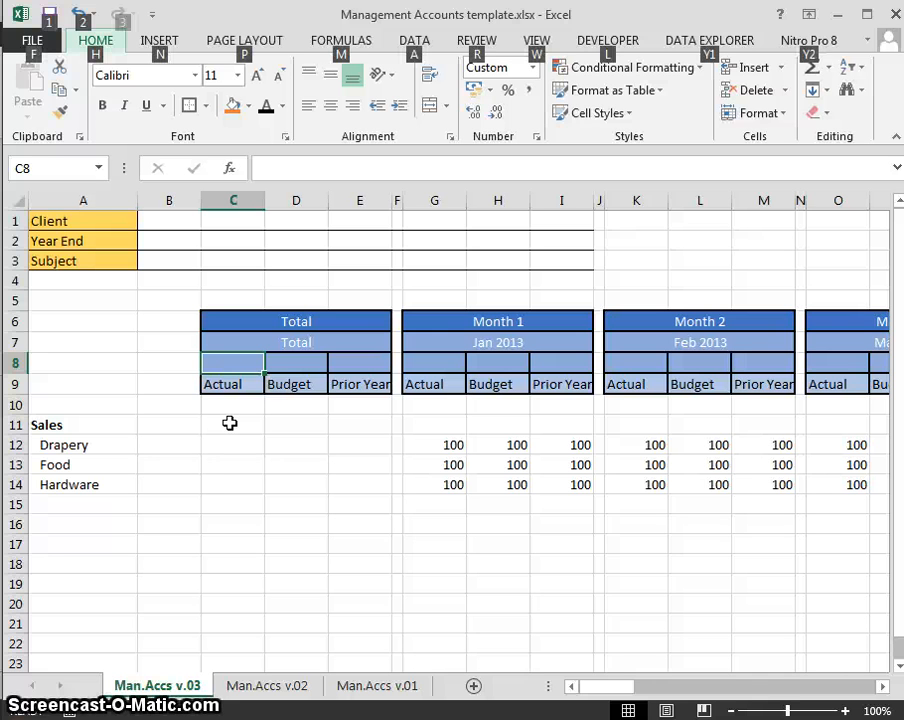
Step: Add List validation to C8 with source 'Include,Exclude', then enter Exclude
click(543, 112)
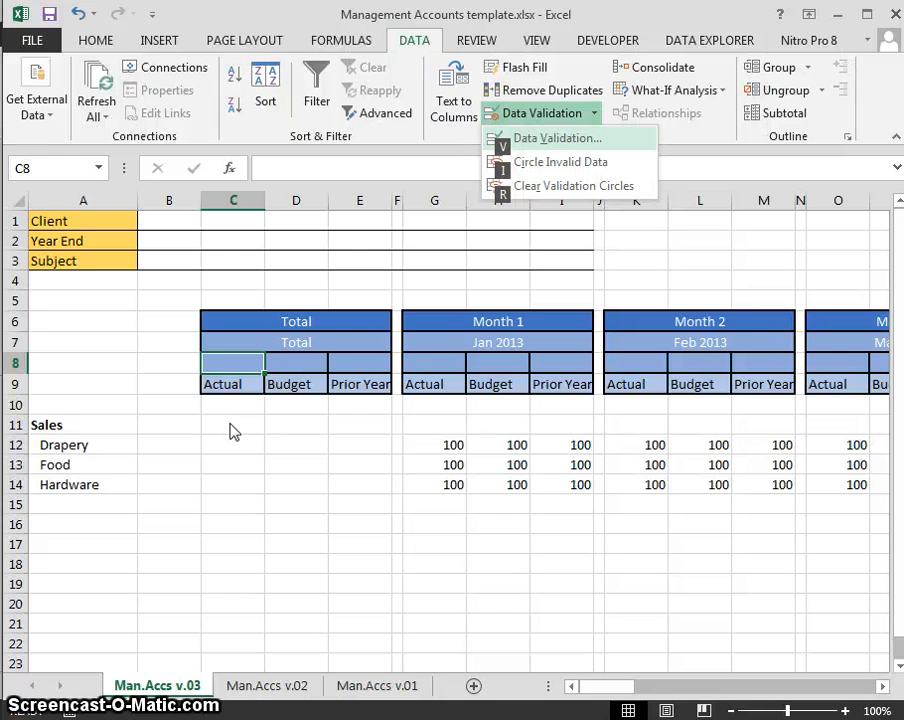
click(557, 137)
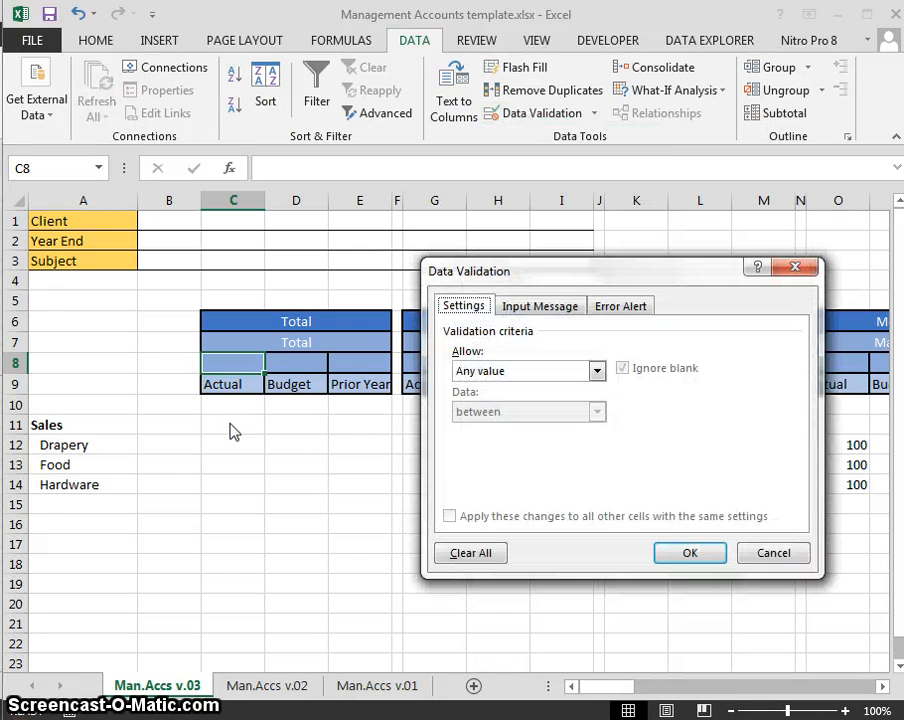
click(597, 370)
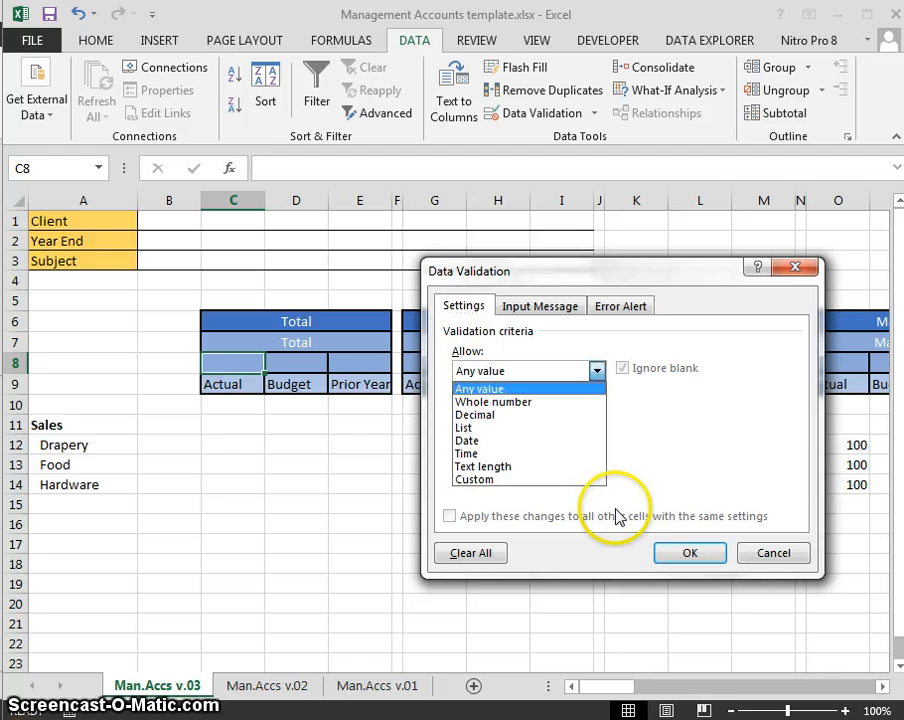
click(463, 427)
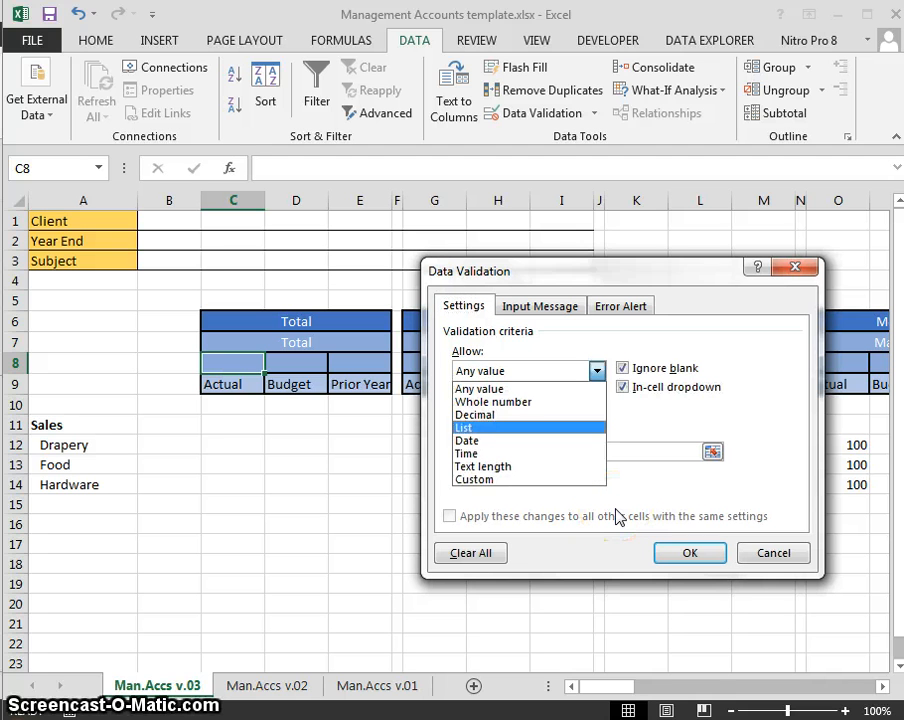
click(463, 427)
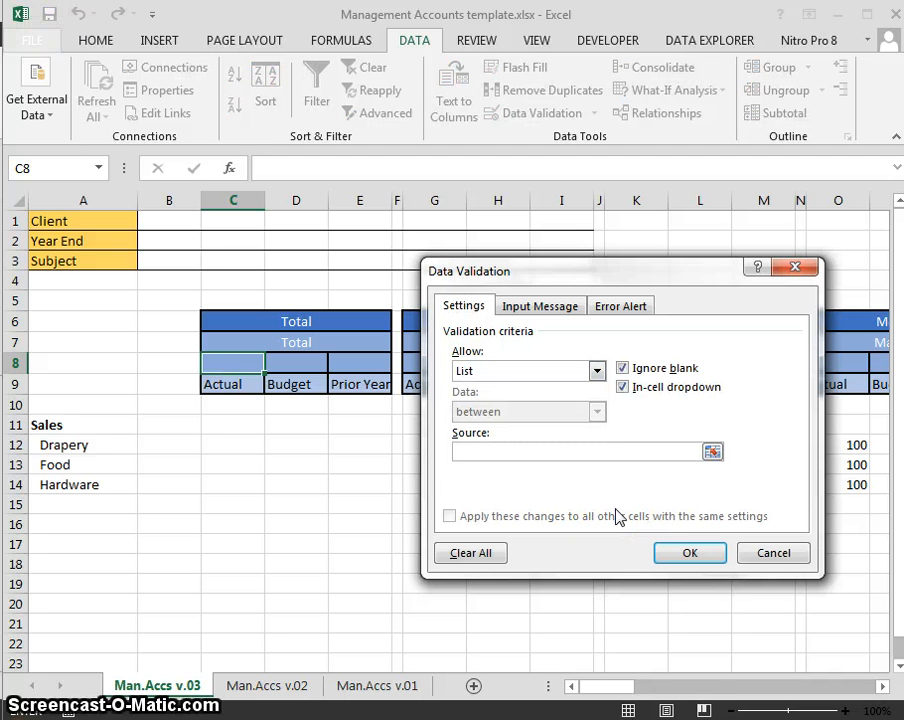
text(Includ)
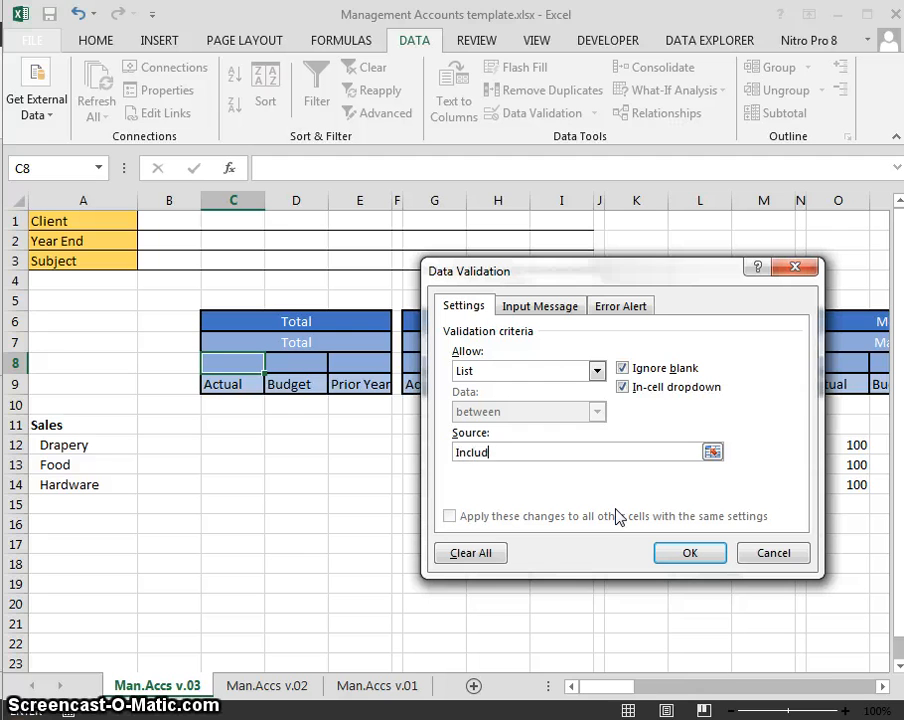
text(,Exclude)
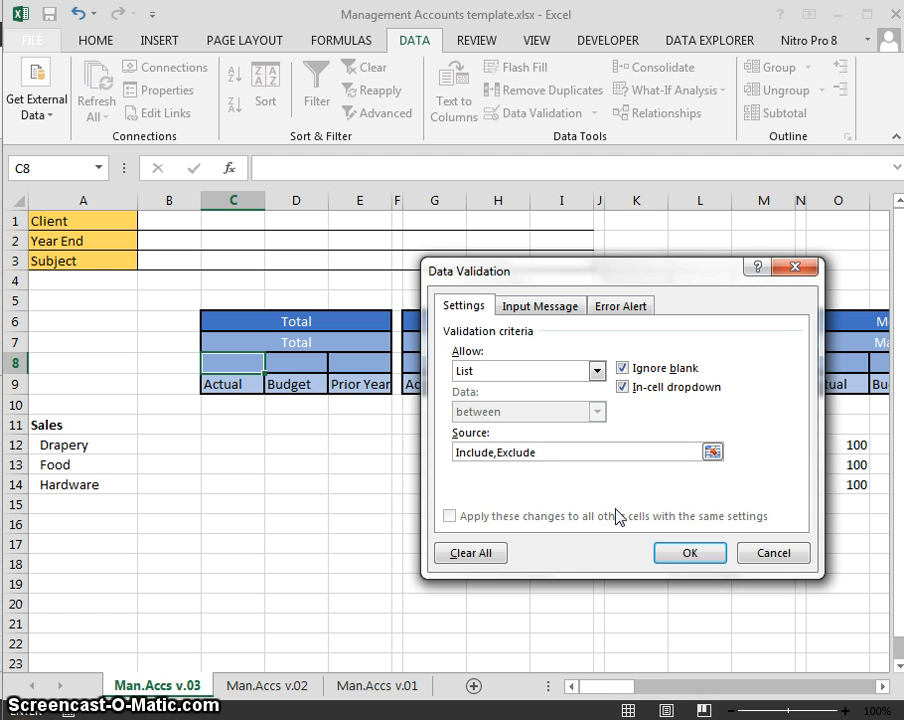
click(689, 553)
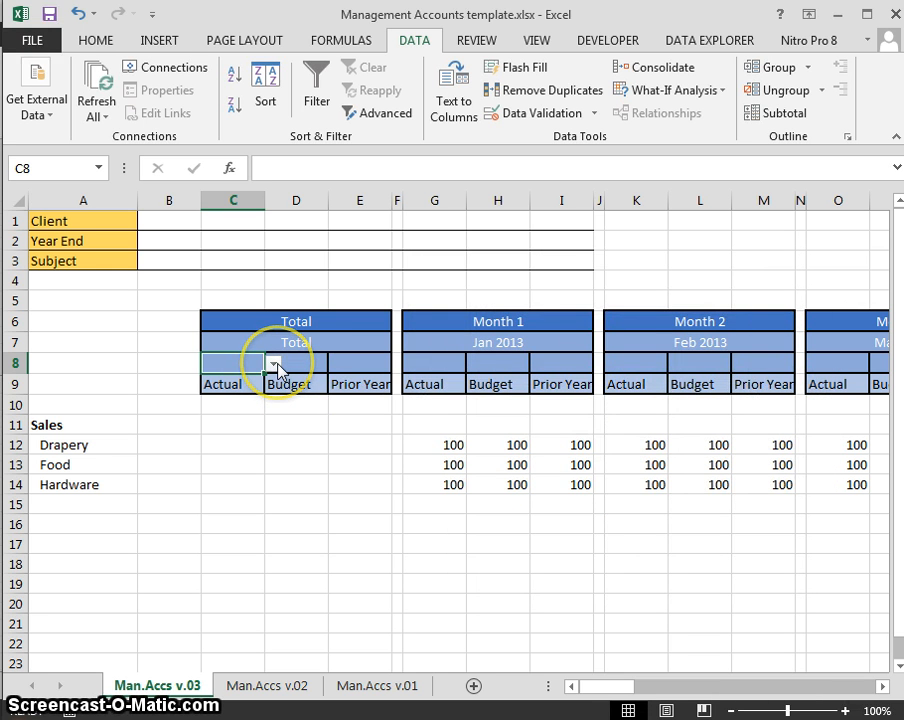
text(xclude)
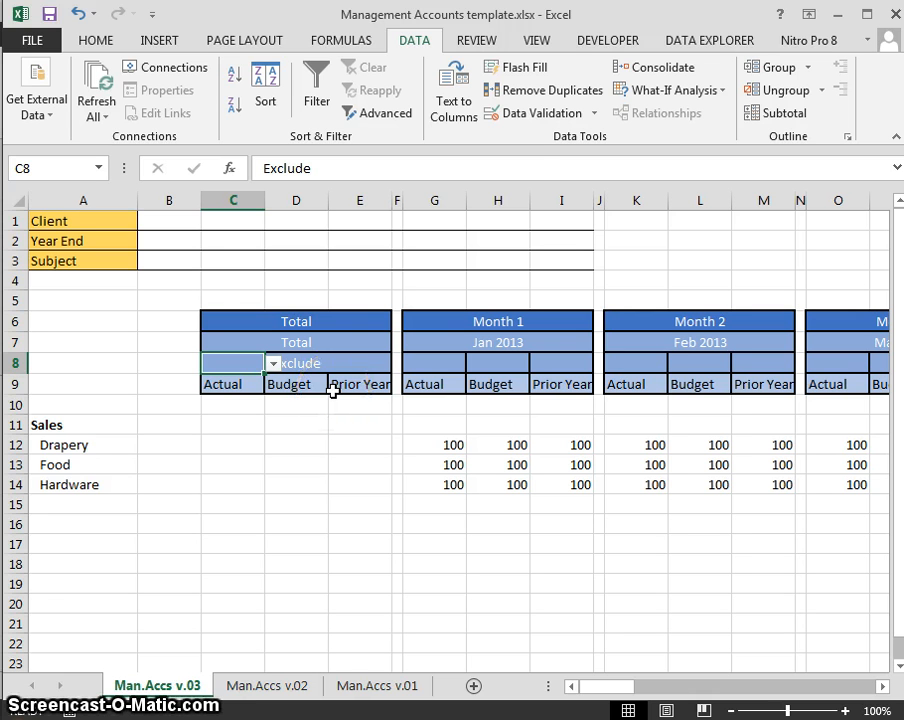
Step: Centre the Exclude entry in C8 and browse the Cell Styles gallery
click(456, 104)
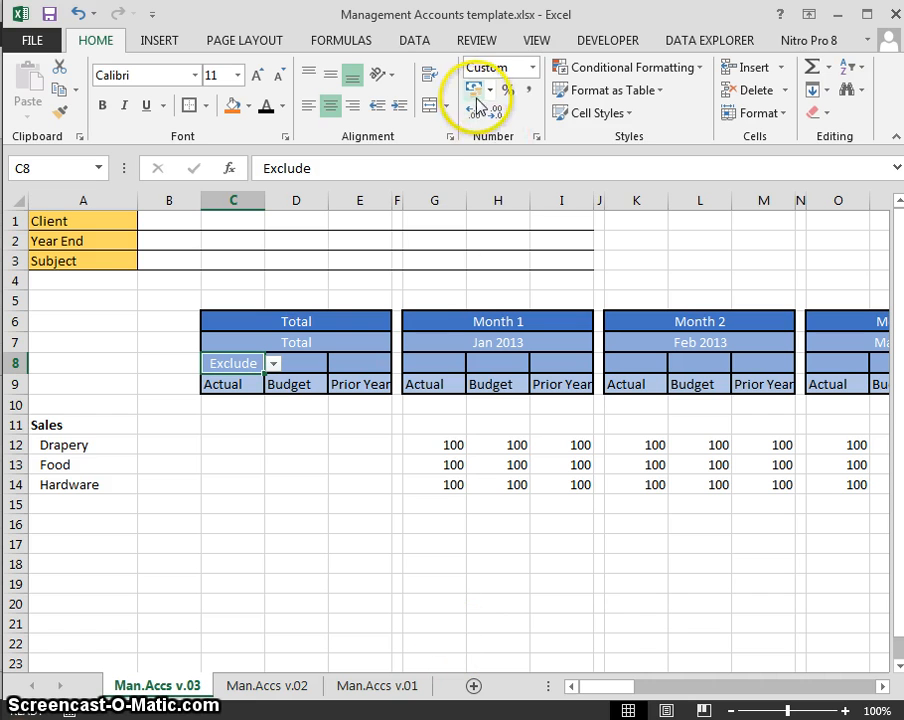
mouse_move(464, 283)
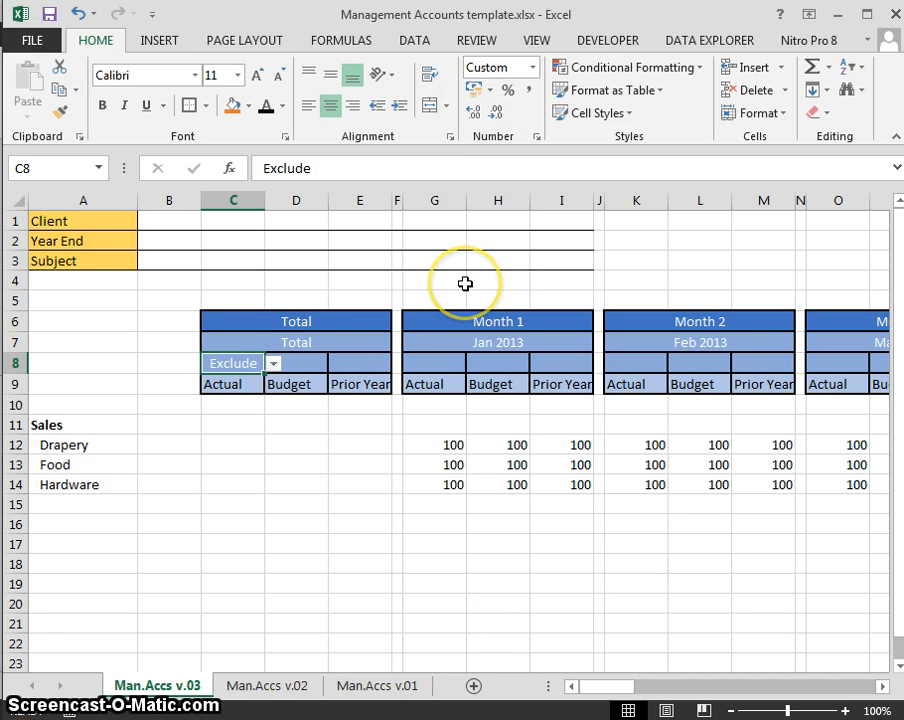
key(alt)
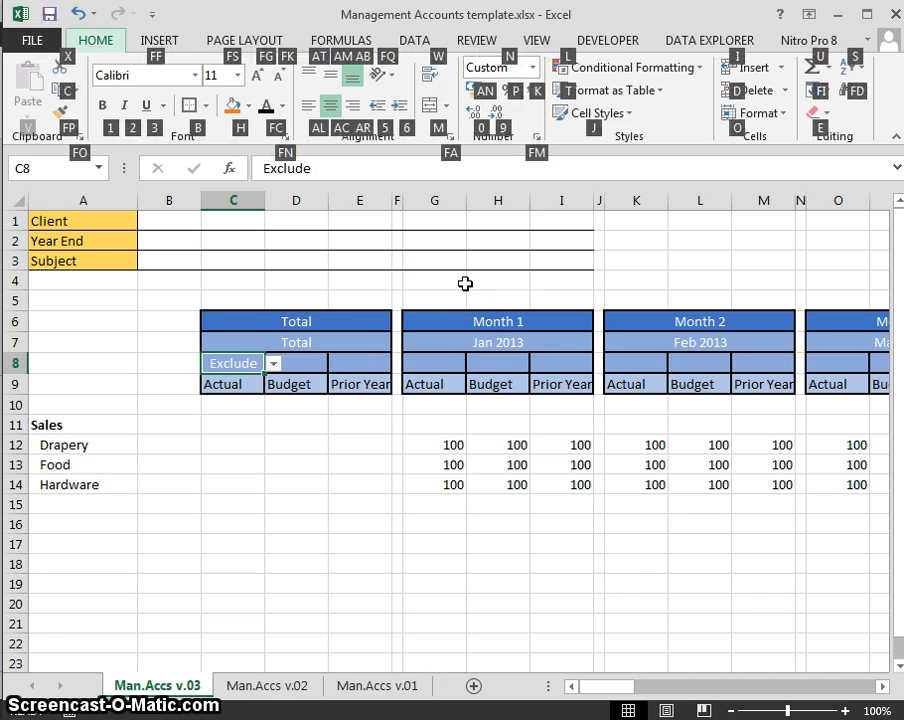
click(591, 112)
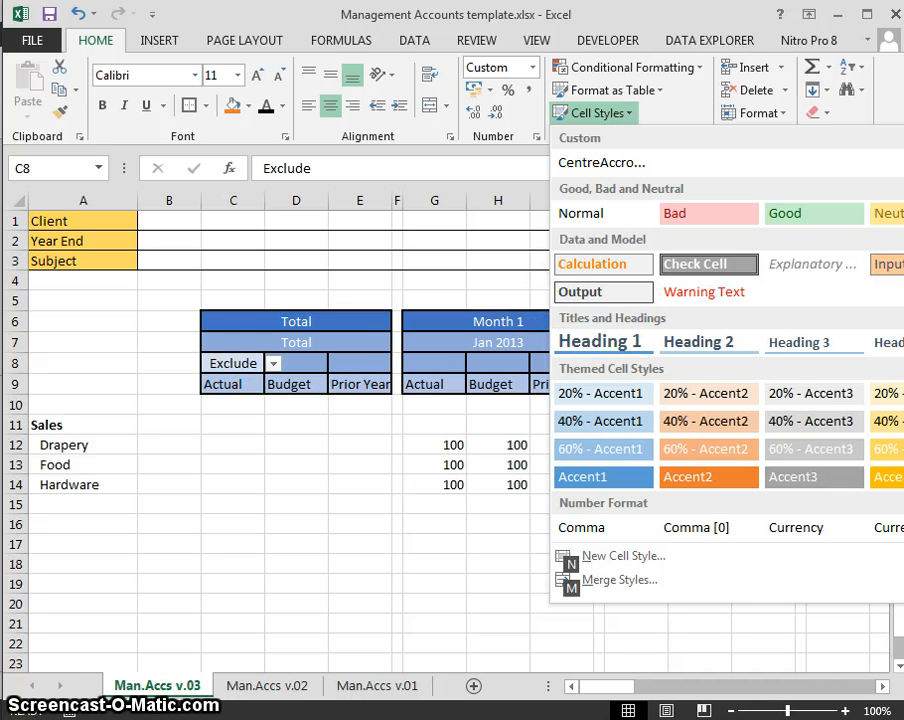